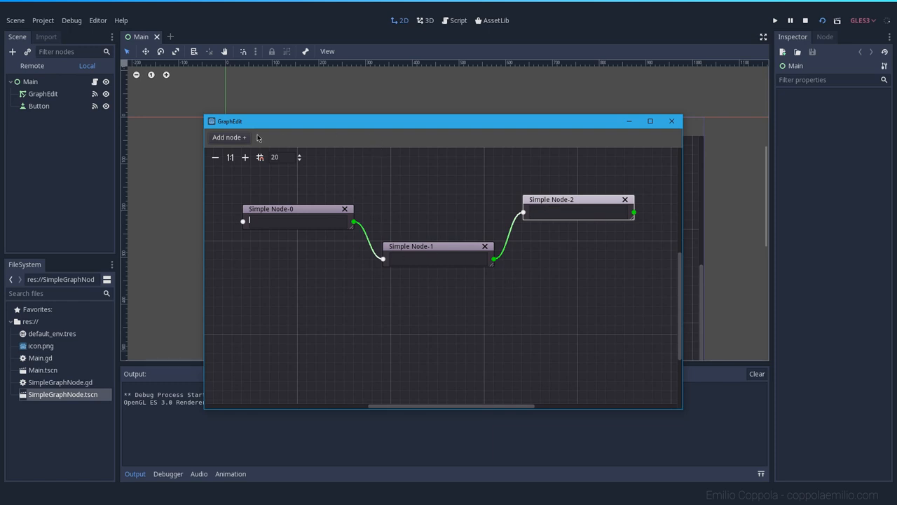
# Step: Close the running GraphEdit demo showing the three connected Simple Nodes
pyautogui.click(229, 138)
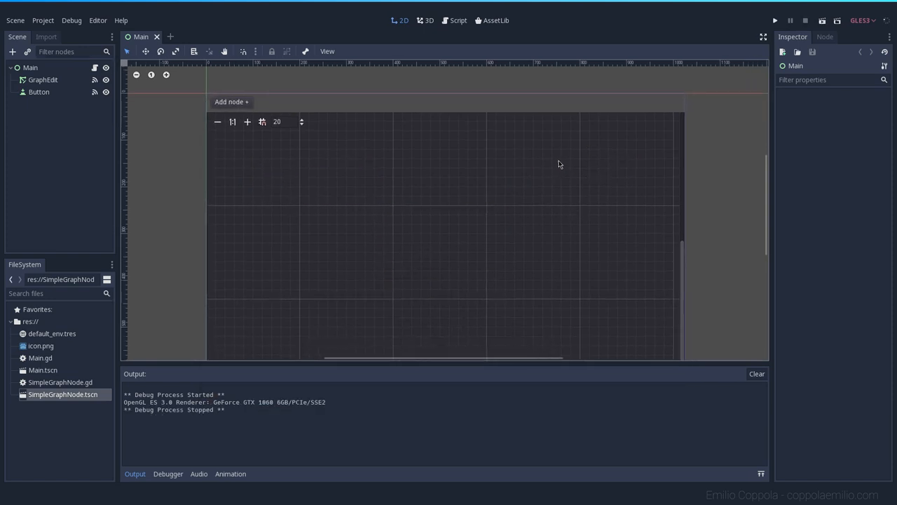
pyautogui.moveTo(294, 373)
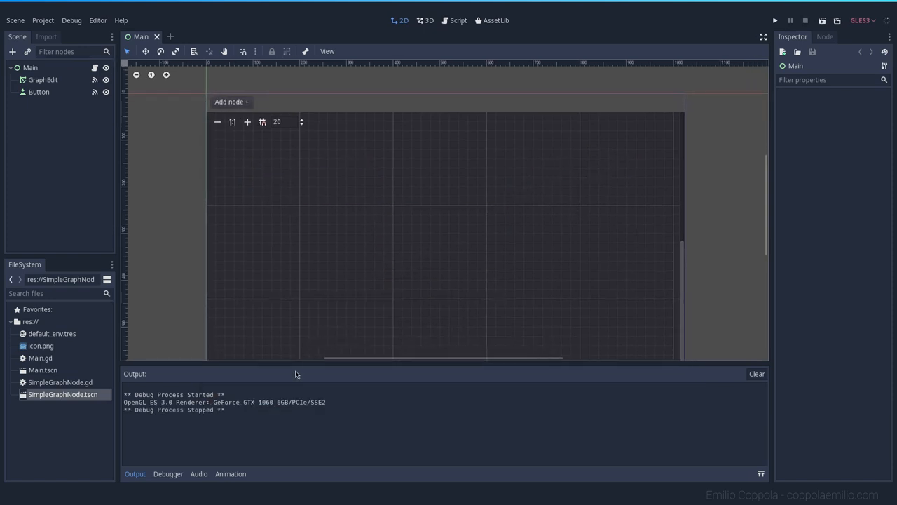
pyautogui.moveTo(286, 187)
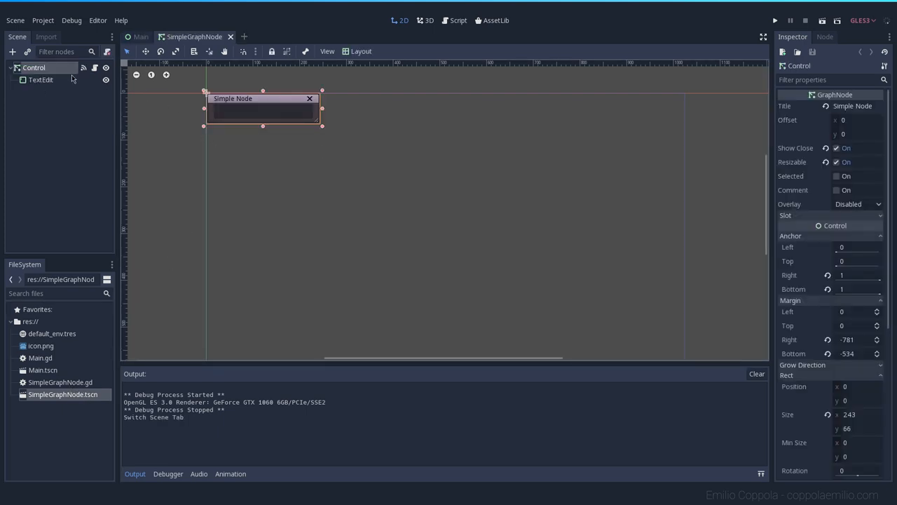
# Step: Delete the template comments and _ready set_slot code from SimpleGraphNode.gd
pyautogui.click(458, 22)
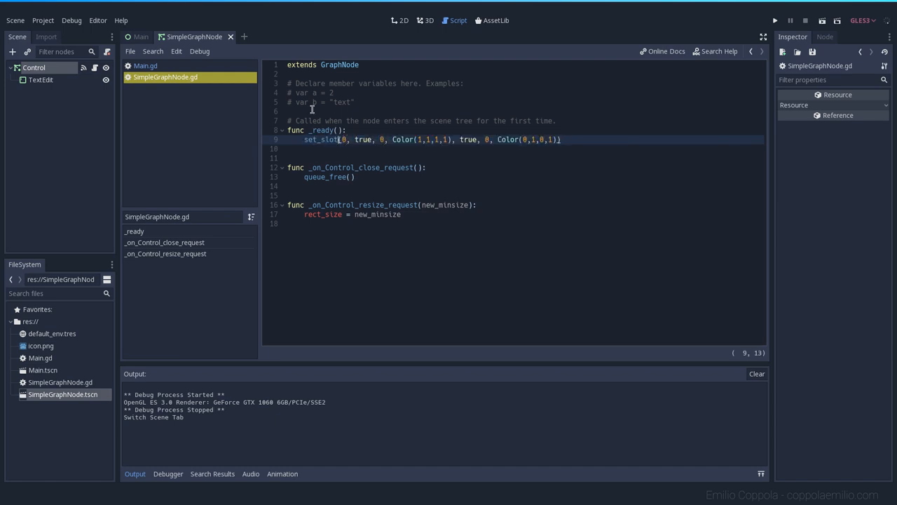
pyautogui.click(165, 76)
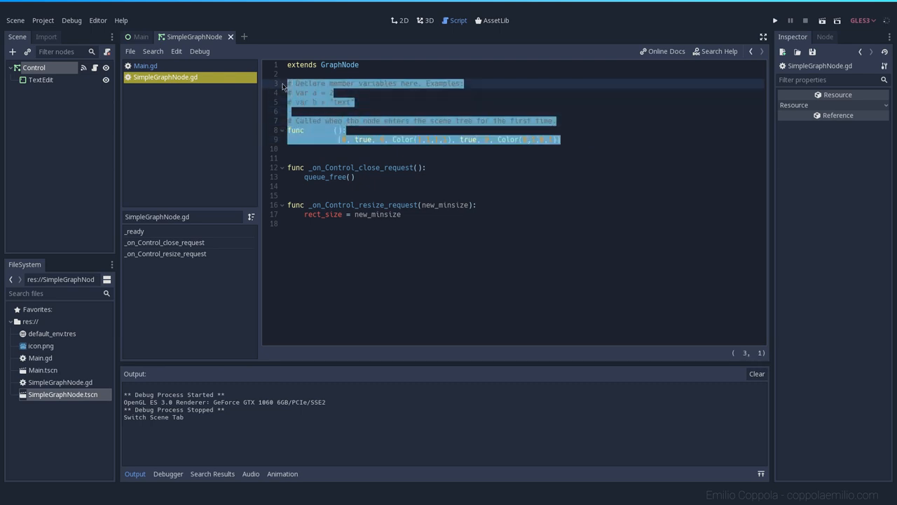
pyautogui.press('Delete')
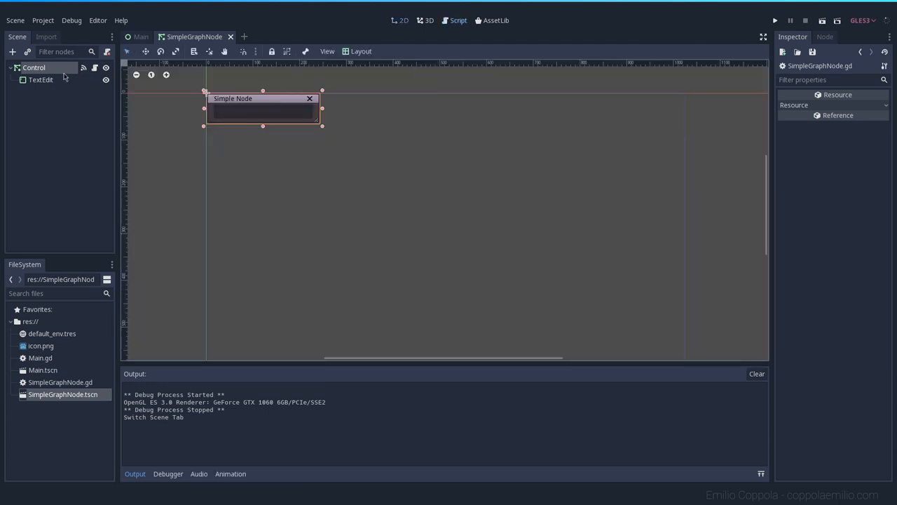
# Step: Enable Slot 0's left and right ports with a red right colour, then go to Main
pyautogui.click(34, 67)
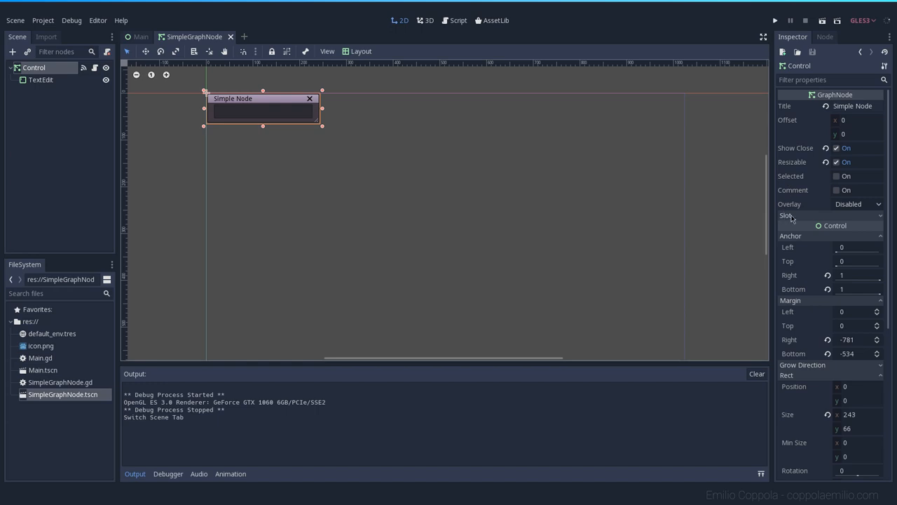
pyautogui.moveTo(815, 216)
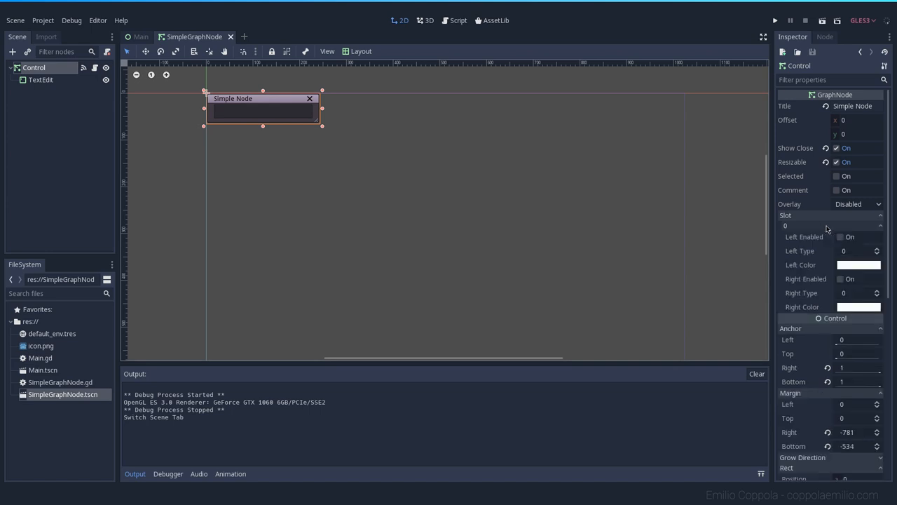
pyautogui.click(841, 236)
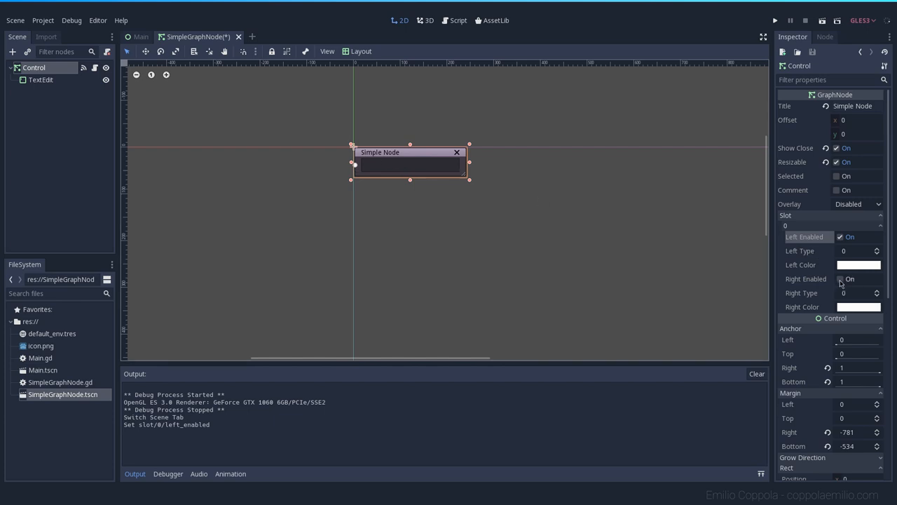
pyautogui.click(858, 305)
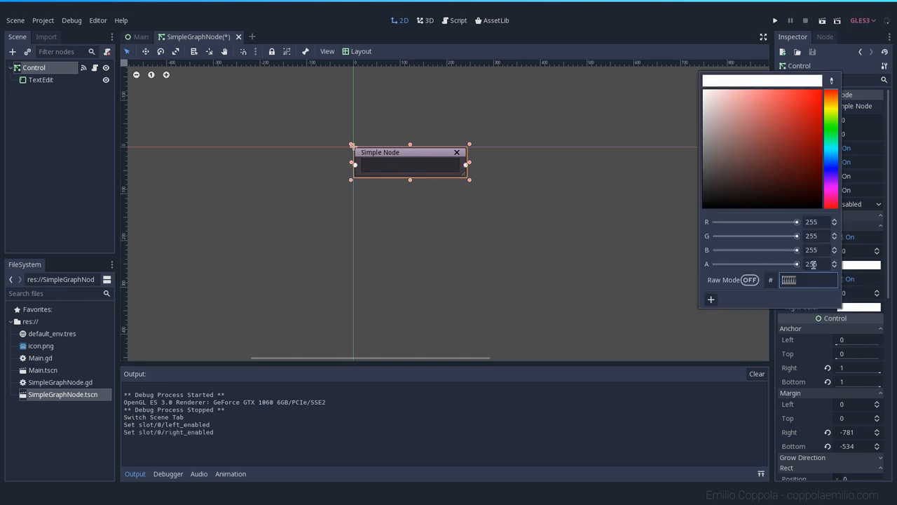
pyautogui.click(773, 90)
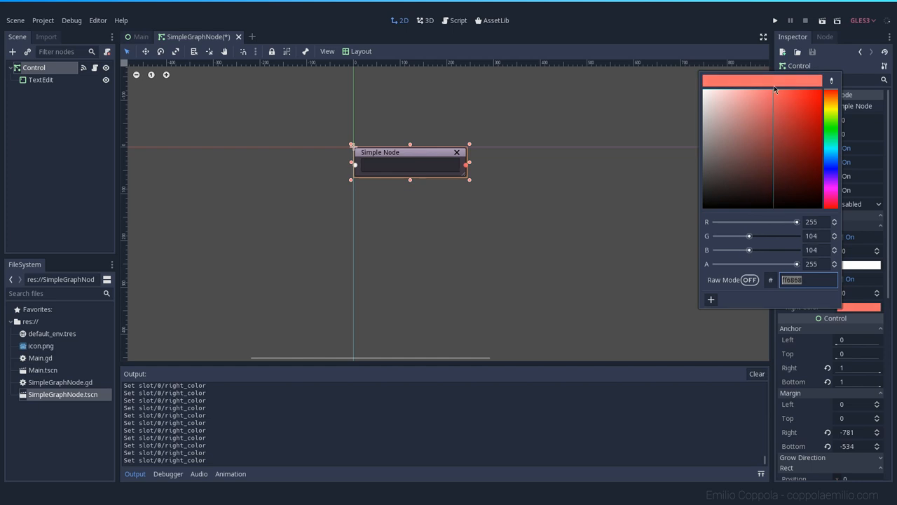
pyautogui.click(762, 320)
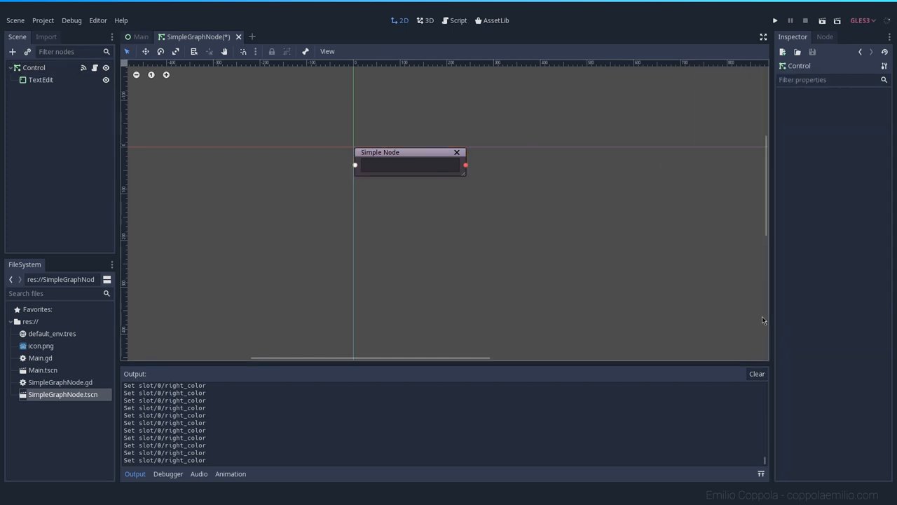
pyautogui.click(410, 166)
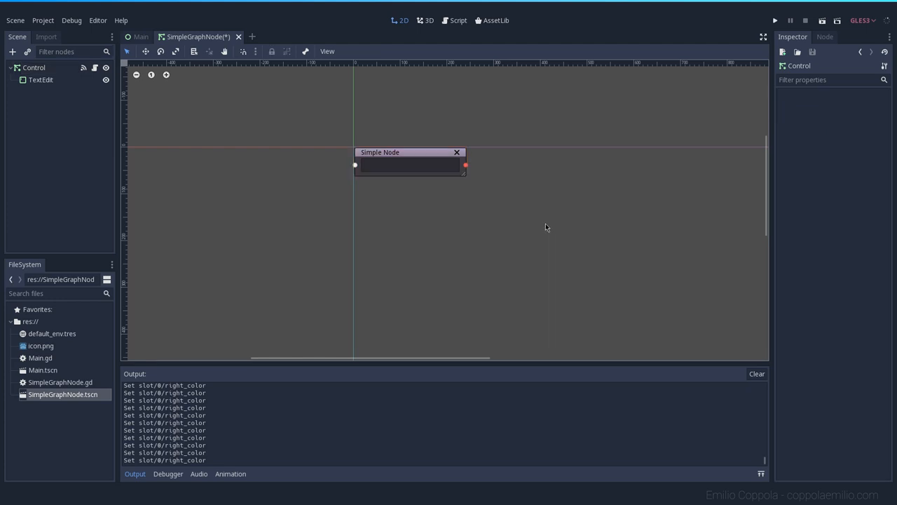
pyautogui.click(140, 36)
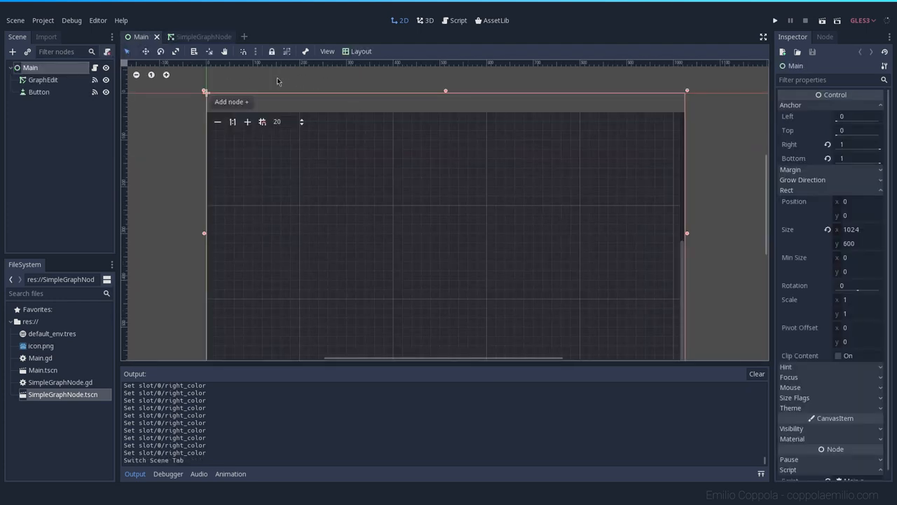
# Step: Run Main, add two Simple Nodes, link Node-0's output to Node-1's input, then stop
pyautogui.click(774, 21)
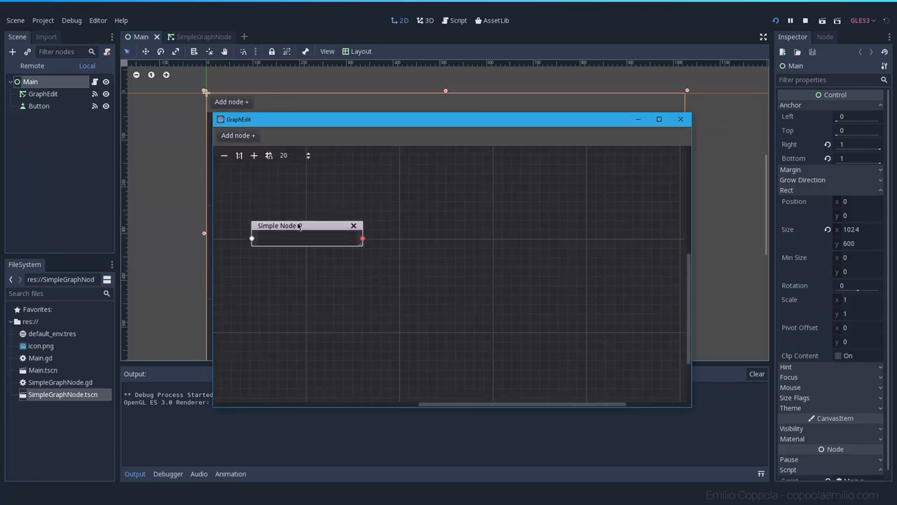
pyautogui.click(238, 135)
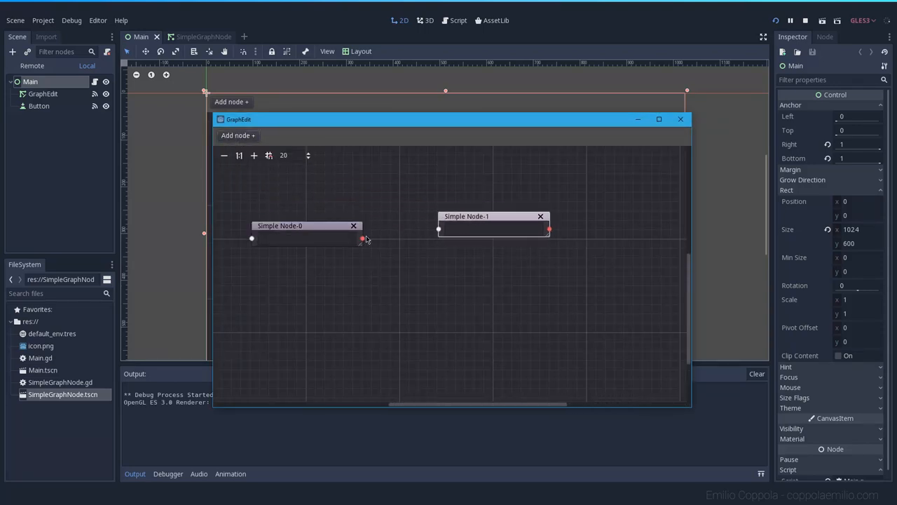
pyautogui.moveTo(361, 238); pyautogui.dragTo(440, 257)
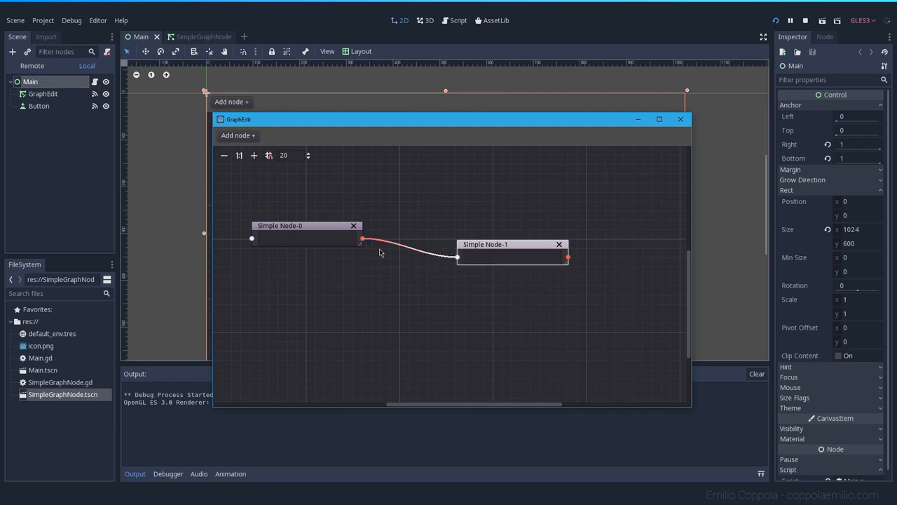
pyautogui.moveTo(365, 241)
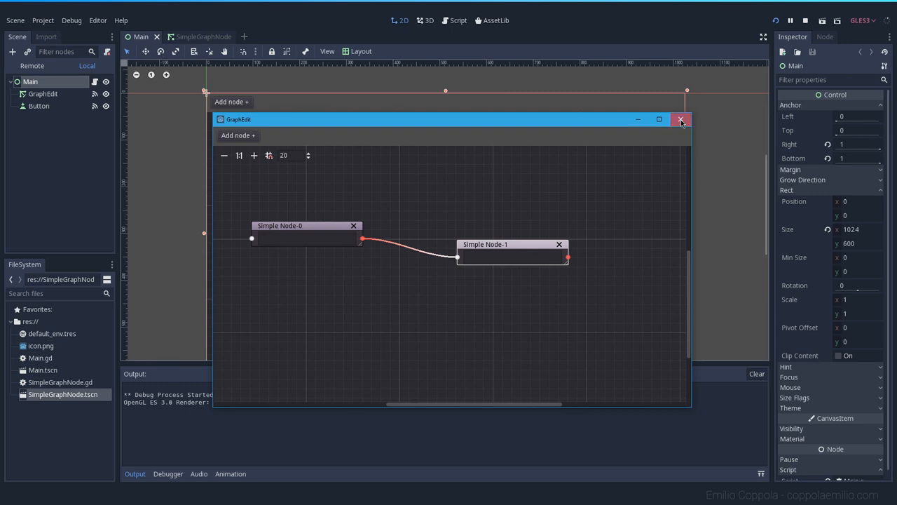
pyautogui.click(681, 119)
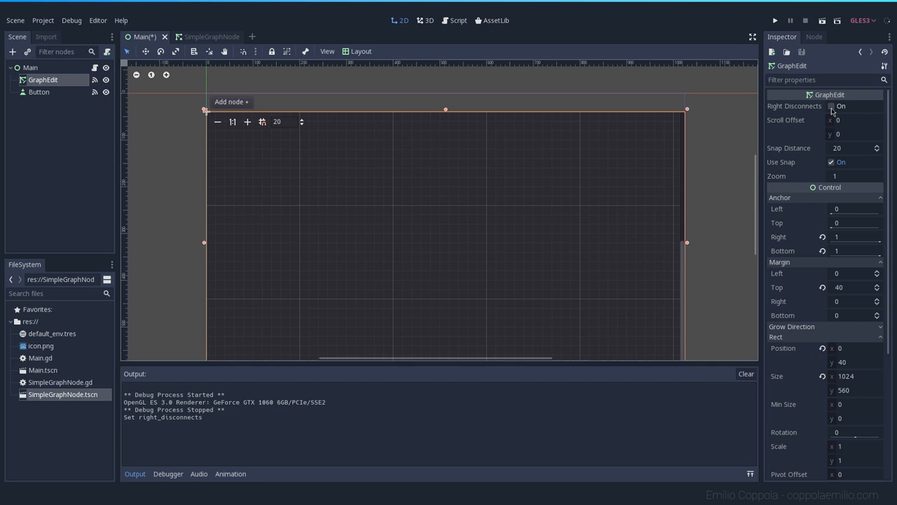
# Step: Connect GraphEdit's disconnection_request signal to a new handler in Main.gd
pyautogui.click(833, 107)
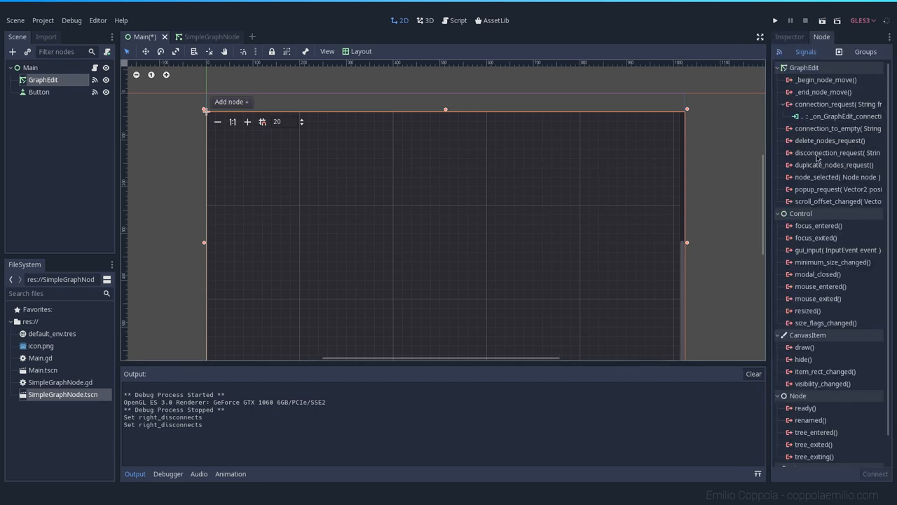
pyautogui.click(836, 151)
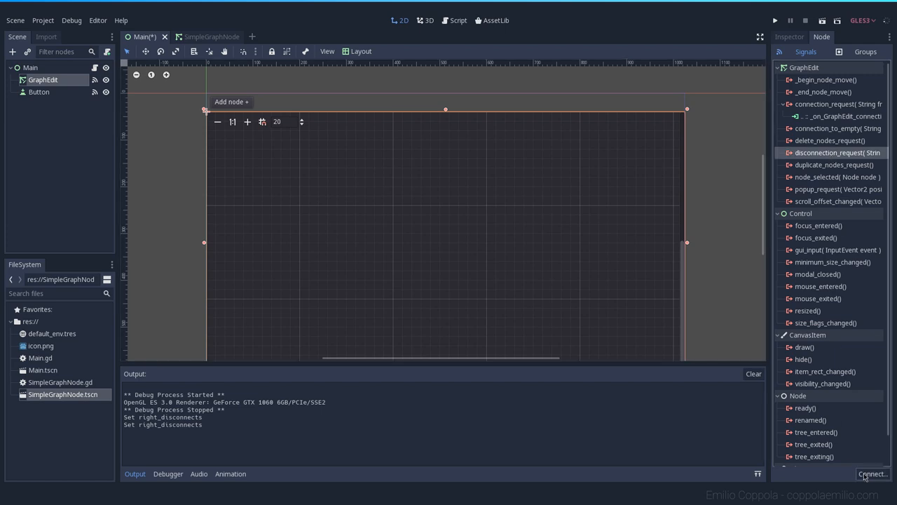
pyautogui.click(872, 473)
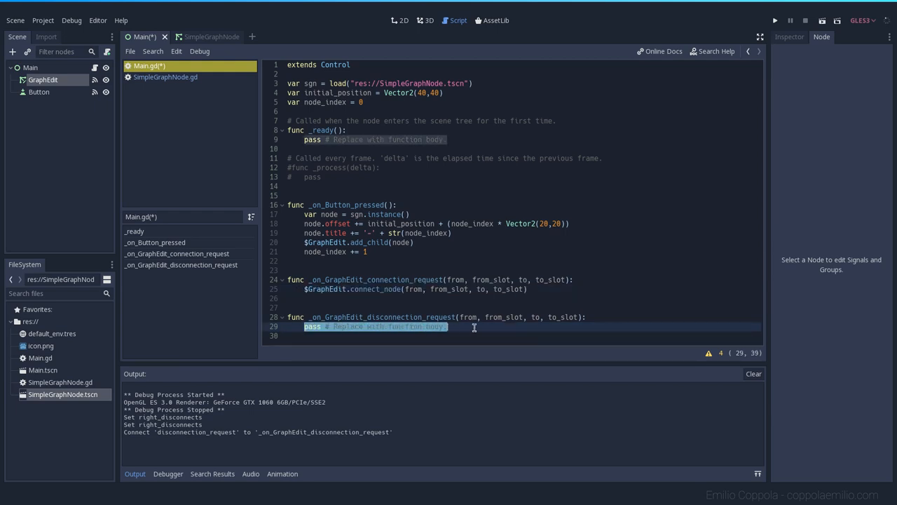
# Step: Write $GraphEdit.disconnect_node(from, from_slot, to, to_slot) in the handler
pyautogui.write('$Gr')
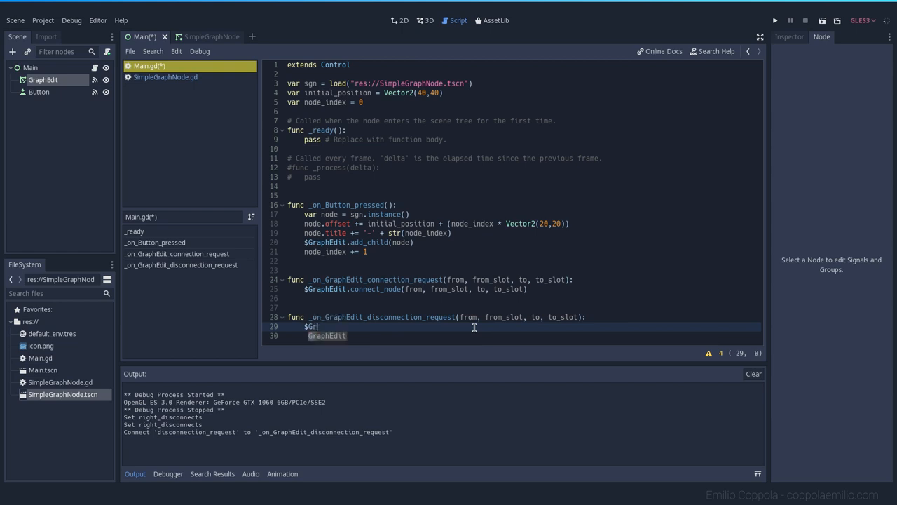
pyautogui.write('.disconnect_node(')
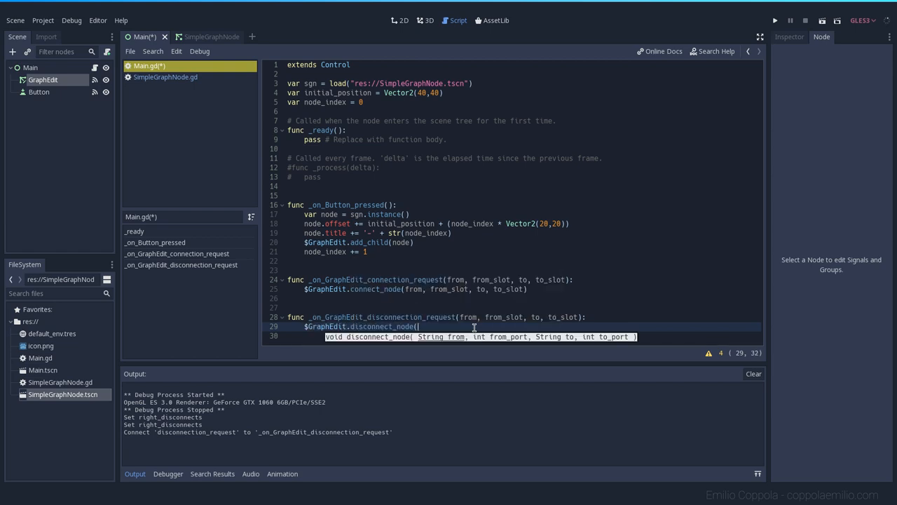
pyautogui.write('from,')
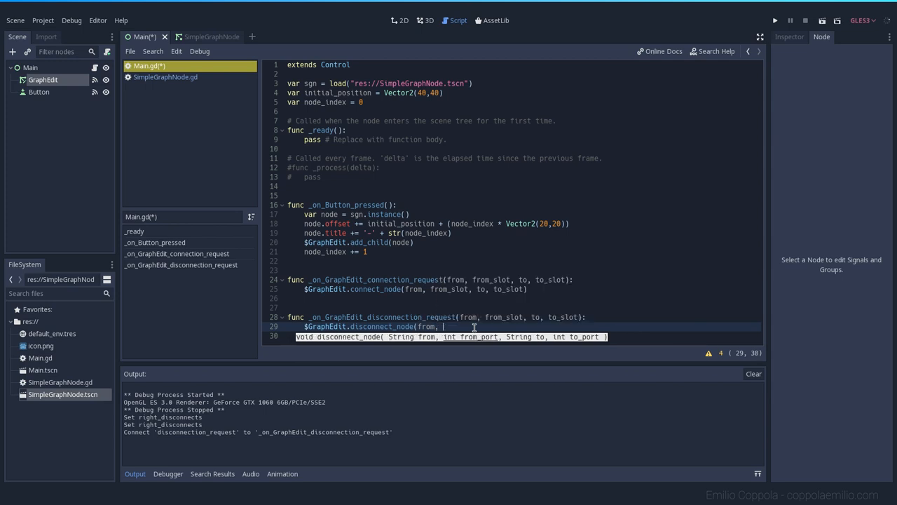
pyautogui.write('from_')
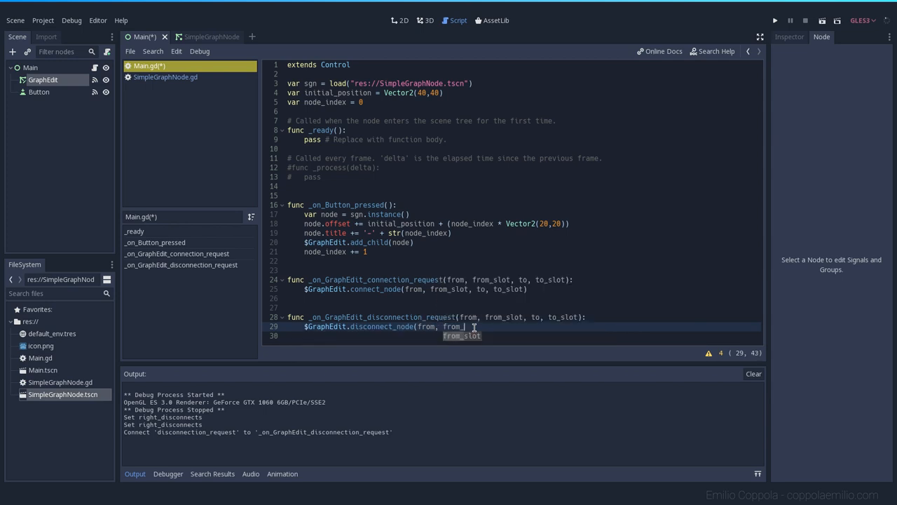
pyautogui.write('slot, to,')
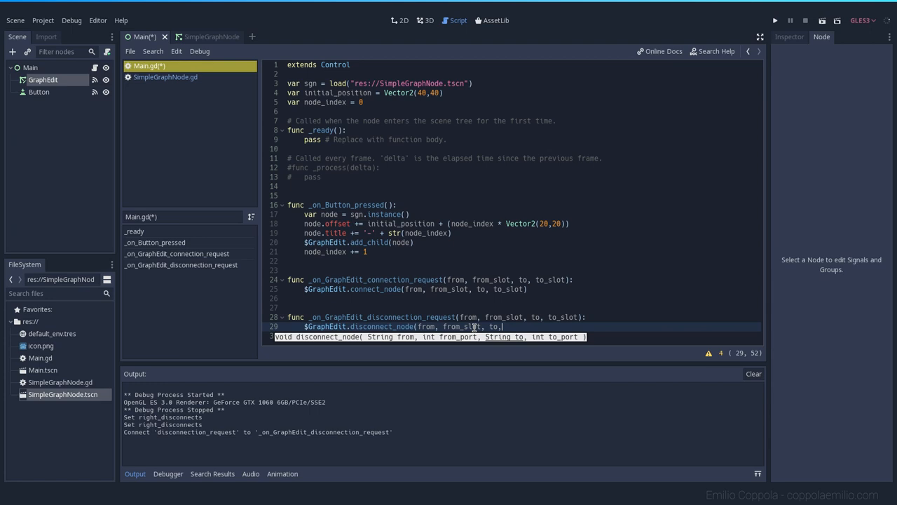
pyautogui.write('to_slot)')
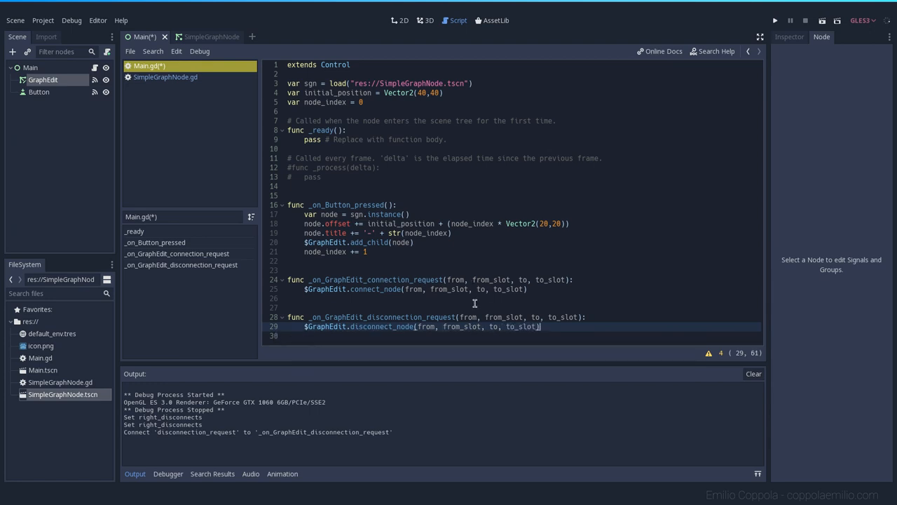
pyautogui.click(400, 21)
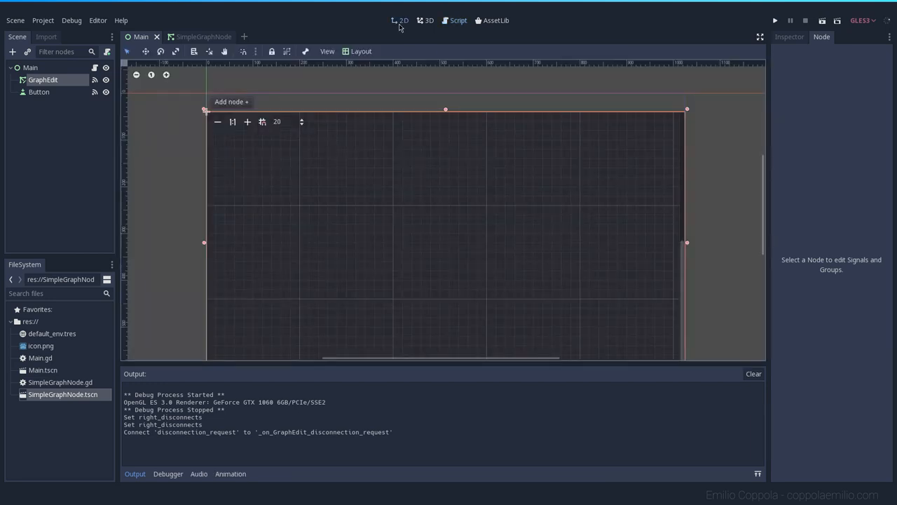
pyautogui.click(782, 36)
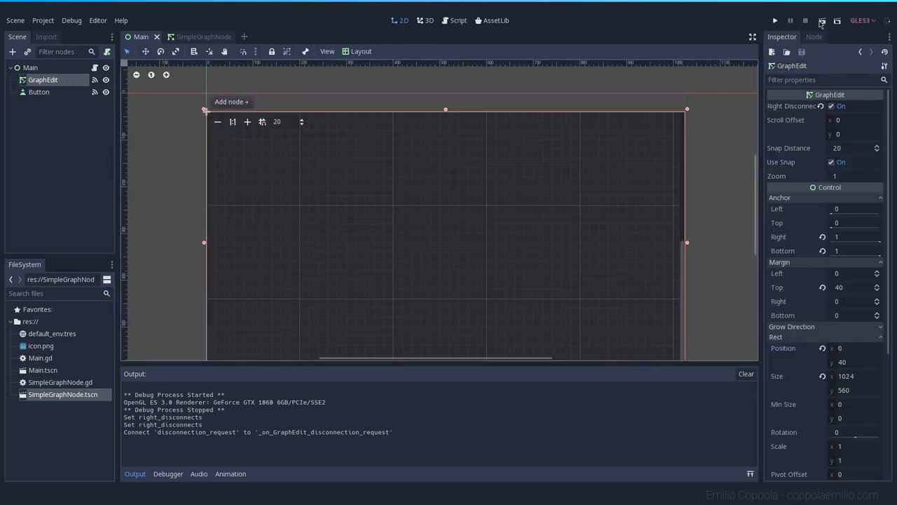
pyautogui.click(773, 21)
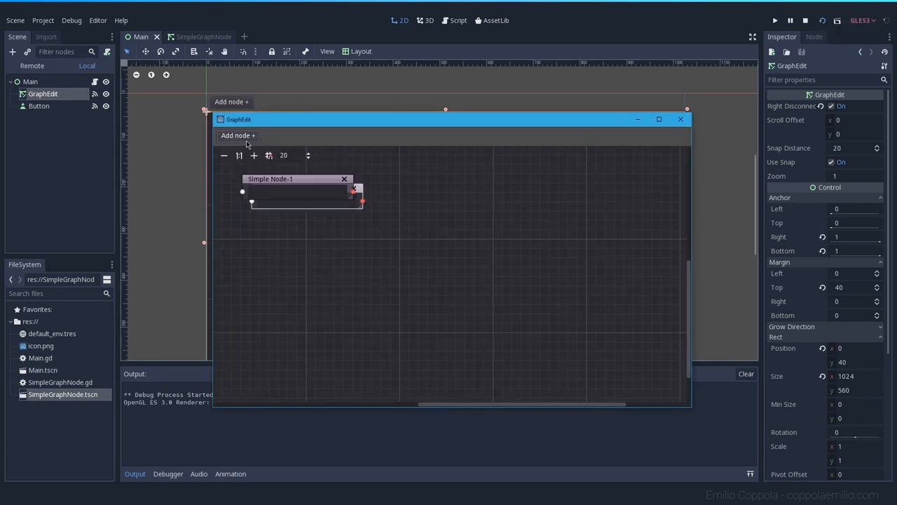
pyautogui.click(238, 134)
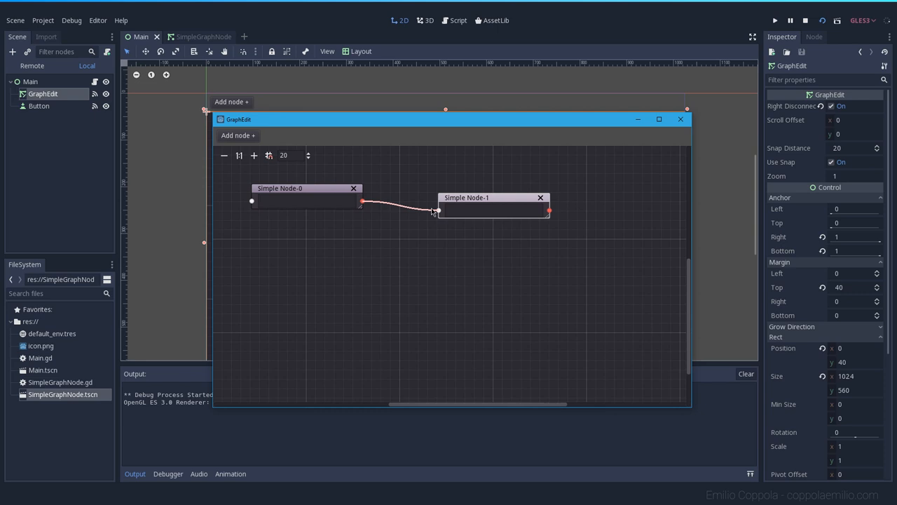
pyautogui.moveTo(437, 210); pyautogui.dragTo(399, 224)
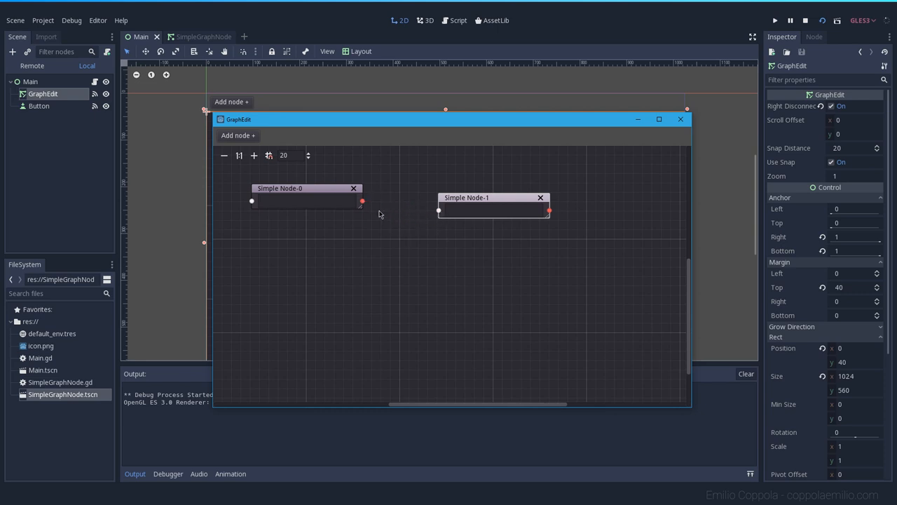
pyautogui.moveTo(362, 202); pyautogui.dragTo(437, 212)
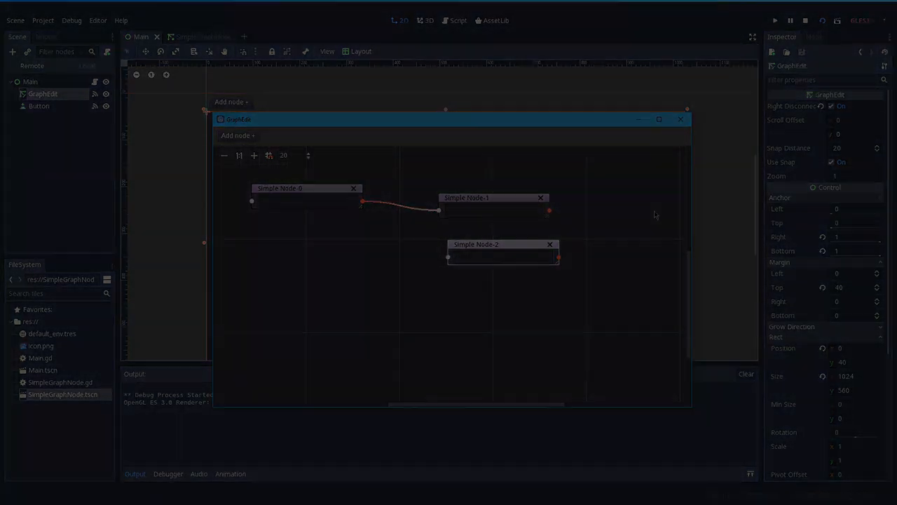
pyautogui.click(678, 118)
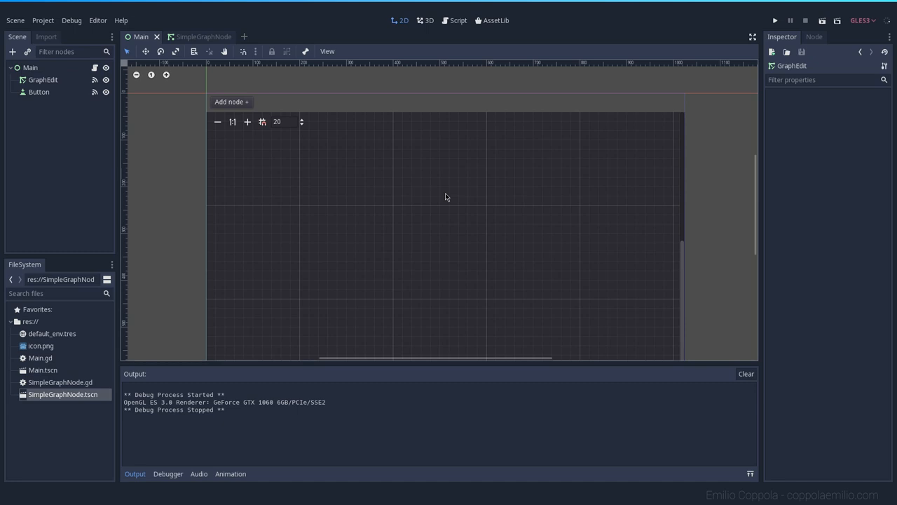
# Step: Change the TextEdit in SimpleGraphNode to a SpinBox via Change Type
pyautogui.click(193, 36)
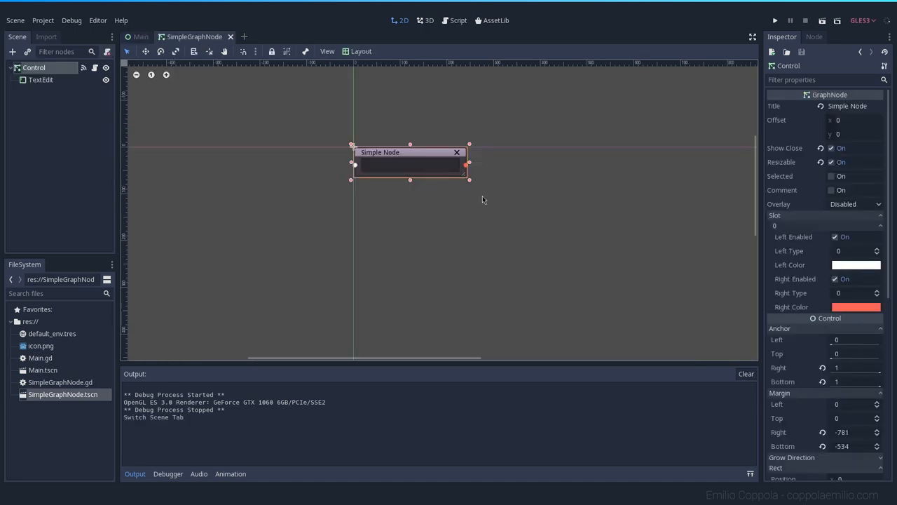
pyautogui.click(39, 78)
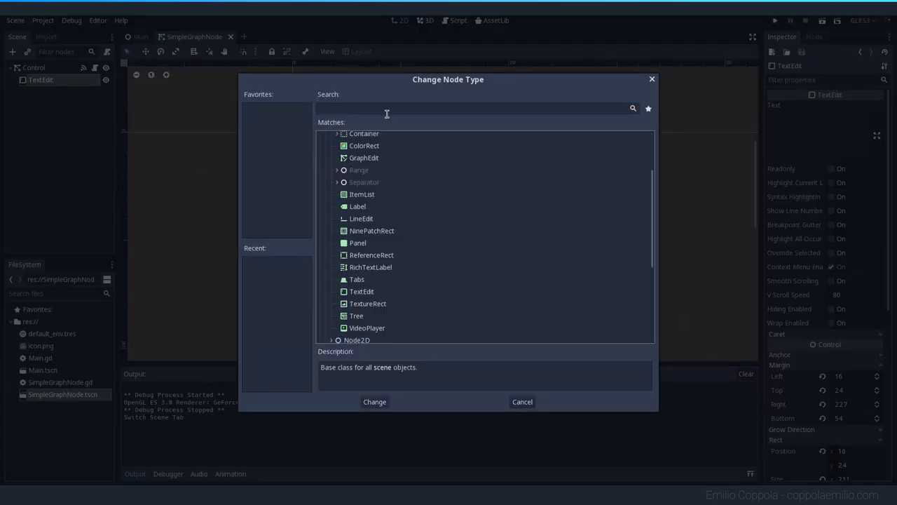
pyautogui.write('spin')
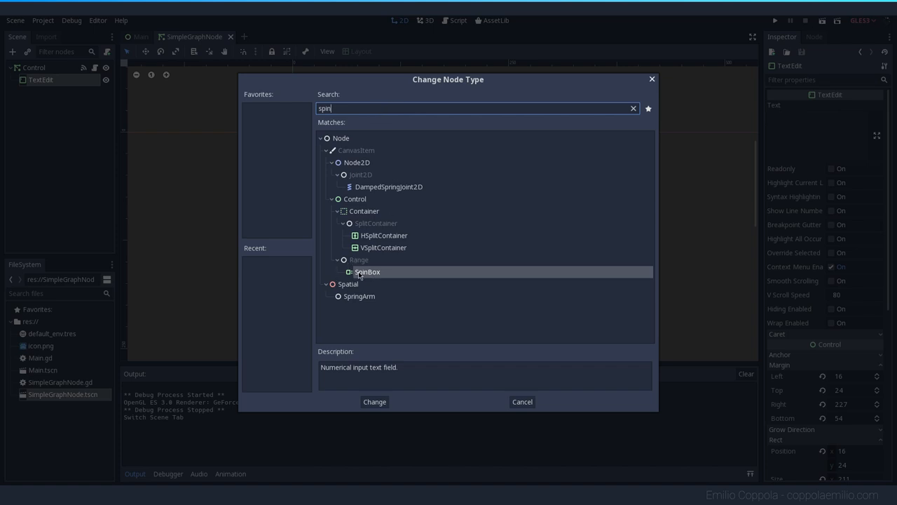
pyautogui.click(374, 401)
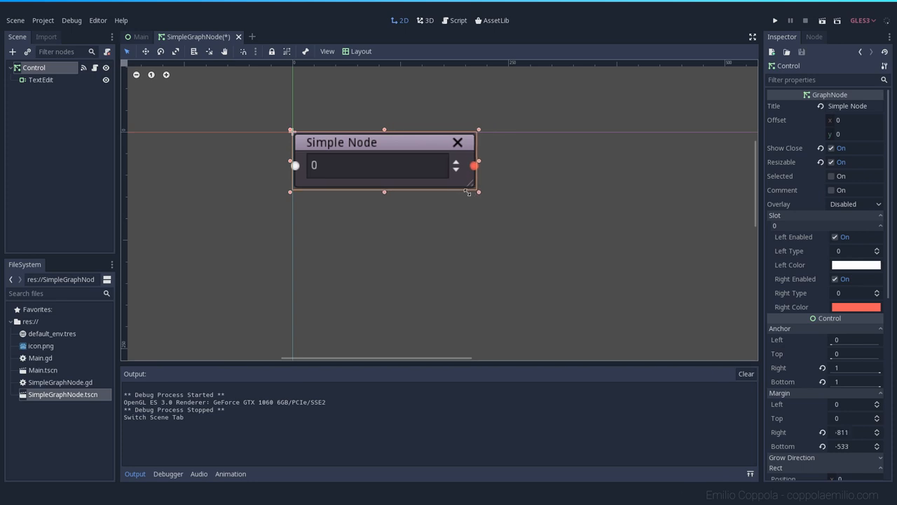
# Step: Shrink the node, title it Number and rename its field node SpinBox
pyautogui.moveTo(476, 189); pyautogui.dragTo(403, 189)
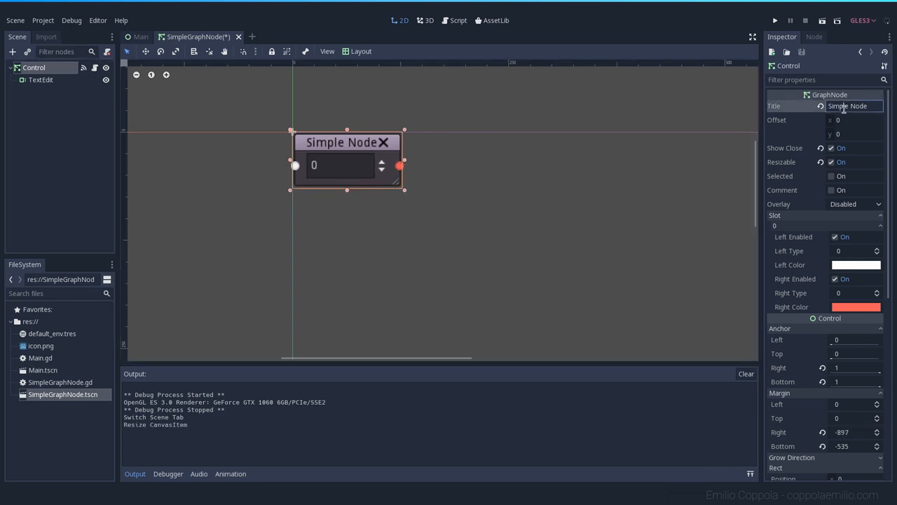
pyautogui.write('Number')
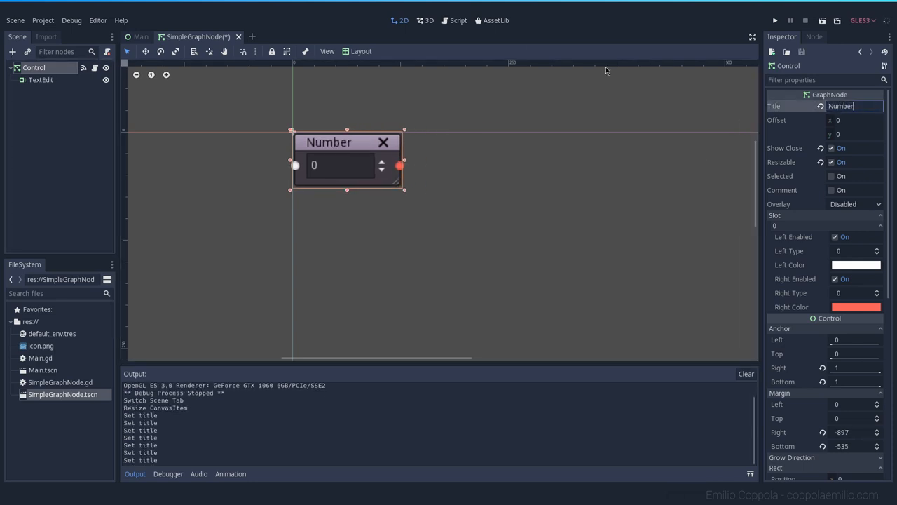
pyautogui.click(40, 79)
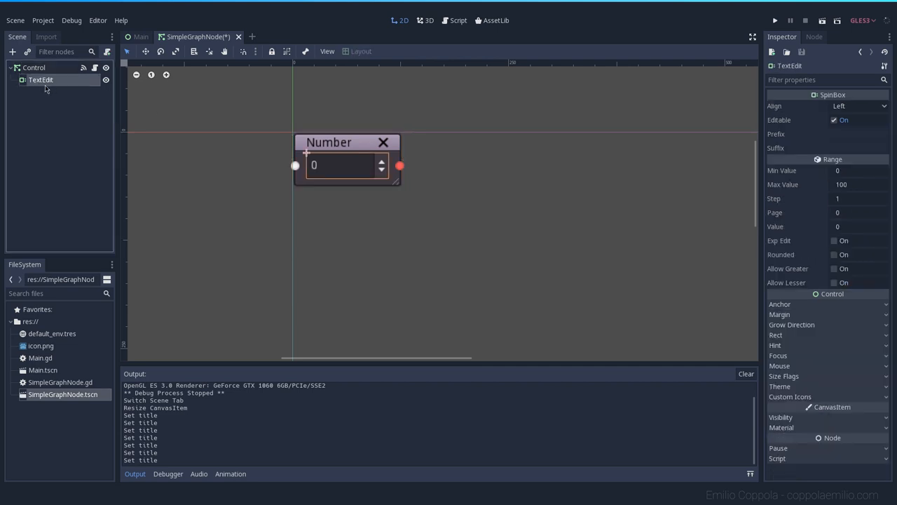
pyautogui.doubleClick(41, 78)
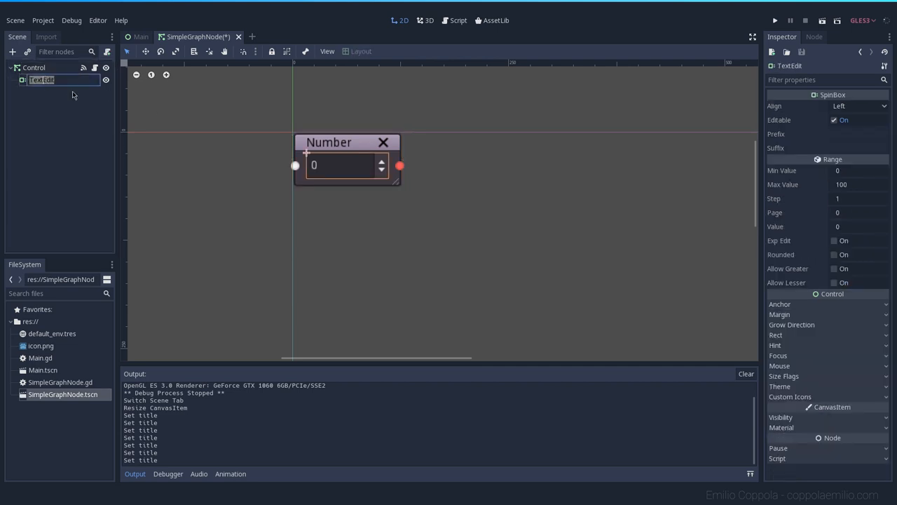
pyautogui.write('SpinBox')
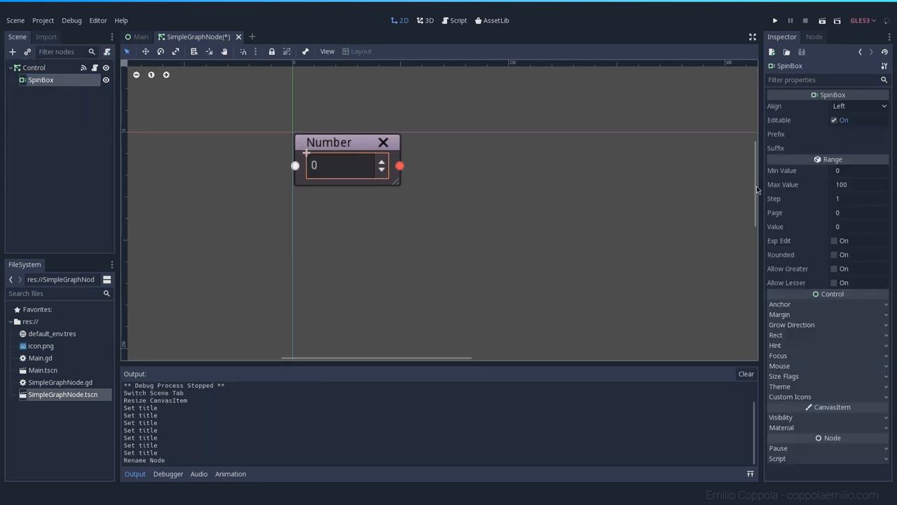
pyautogui.moveTo(791, 269)
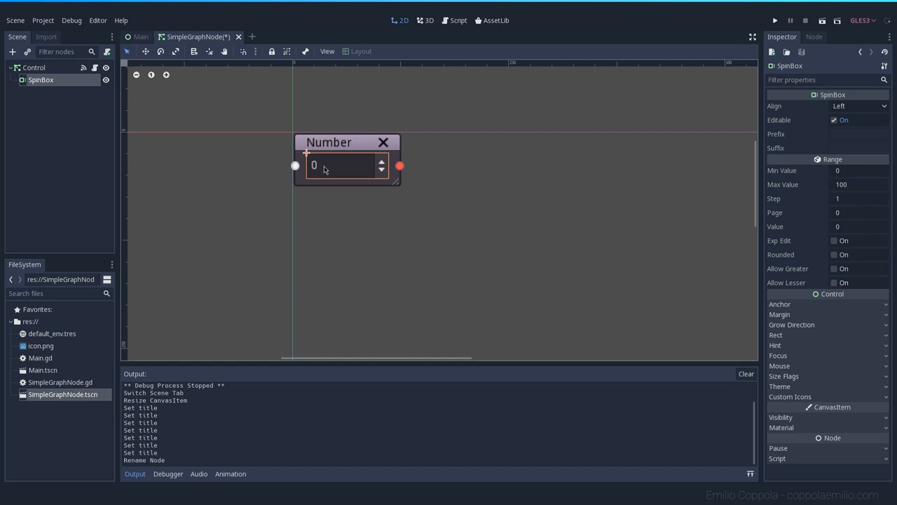
# Step: Enable Allow Lesser and Allow Greater, then test-run adding two Number nodes
pyautogui.click(832, 282)
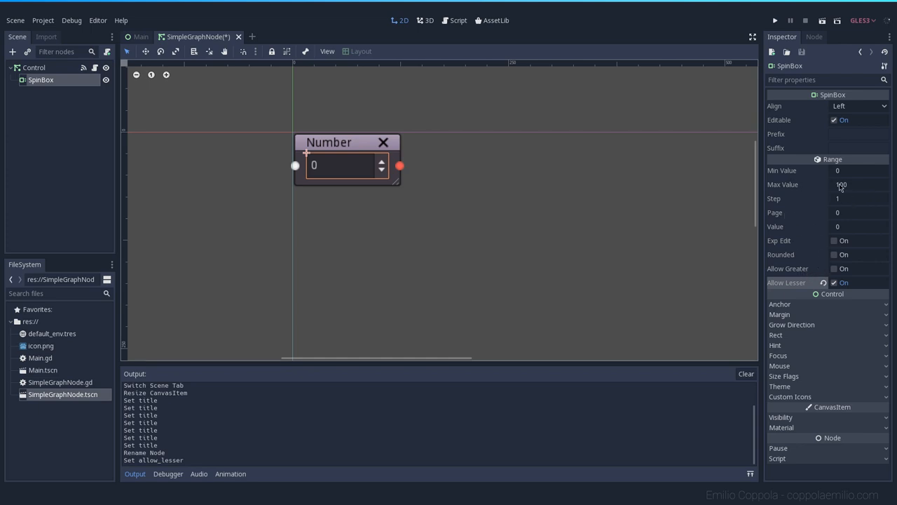
pyautogui.click(834, 270)
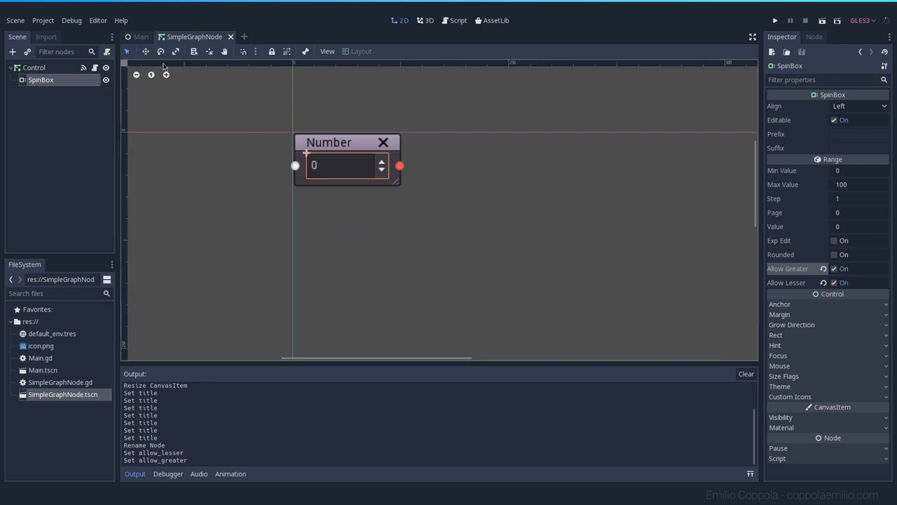
pyautogui.click(140, 36)
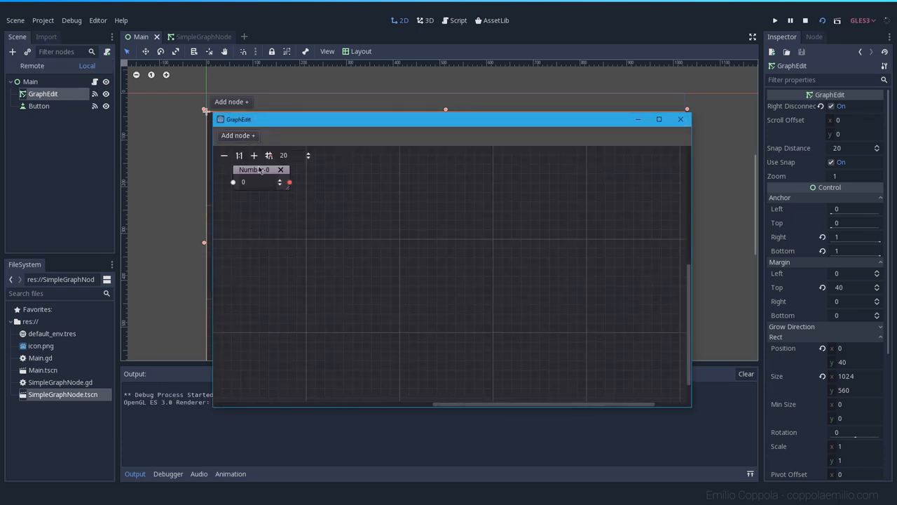
pyautogui.moveTo(260, 168); pyautogui.dragTo(289, 197)
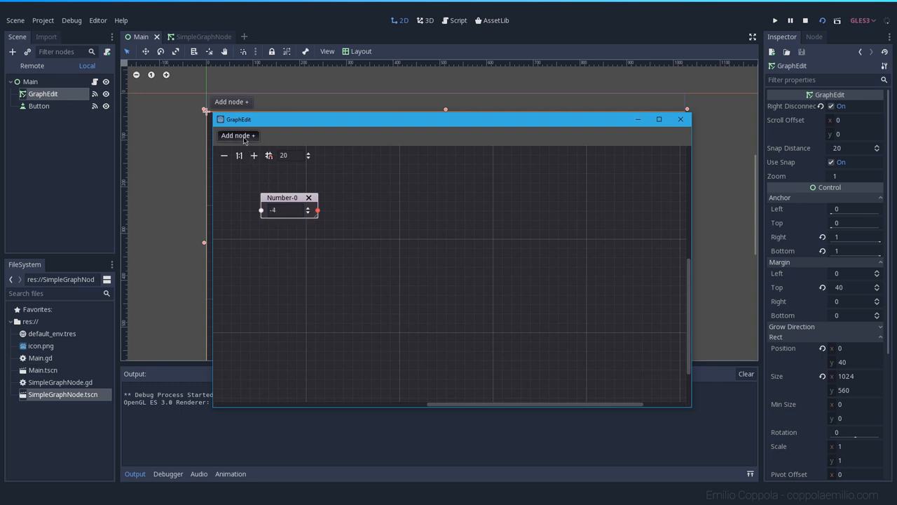
pyautogui.click(238, 134)
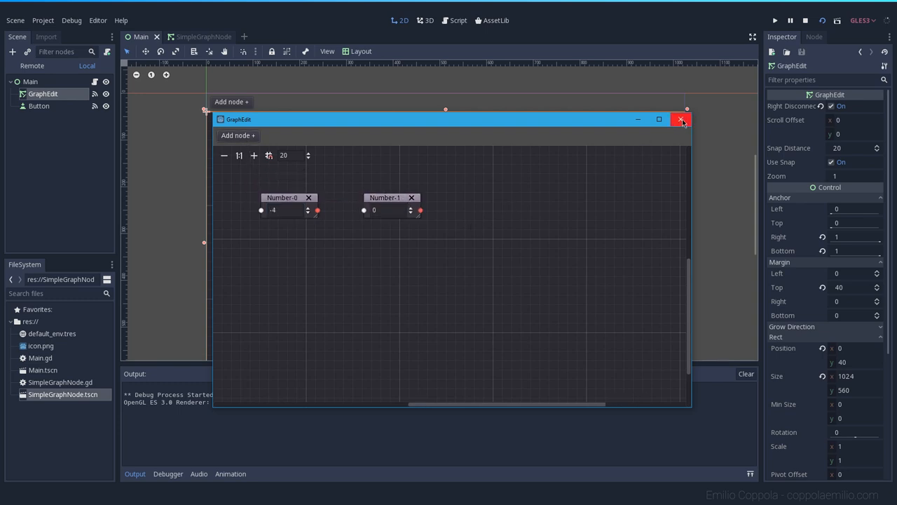
pyautogui.click(681, 119)
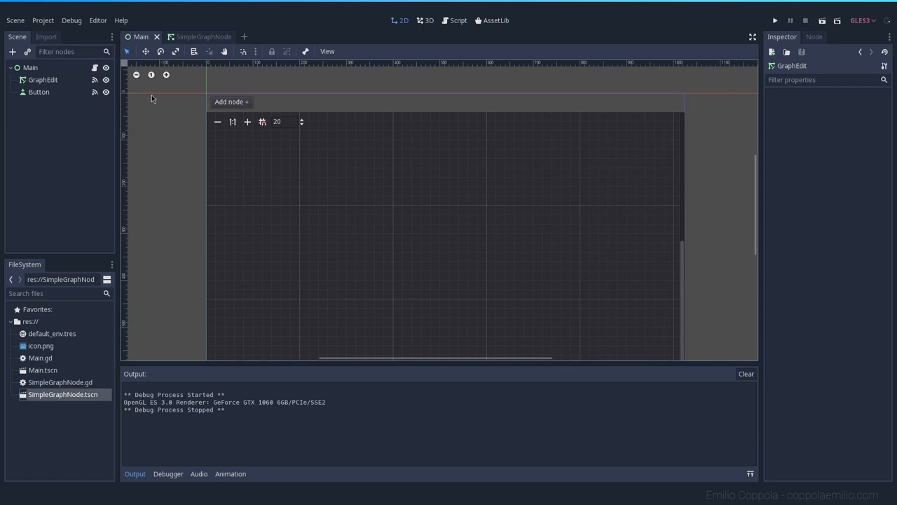
# Step: Duplicate the Add node button and wrap the buttons in a new HBoxContainer
pyautogui.click(40, 92)
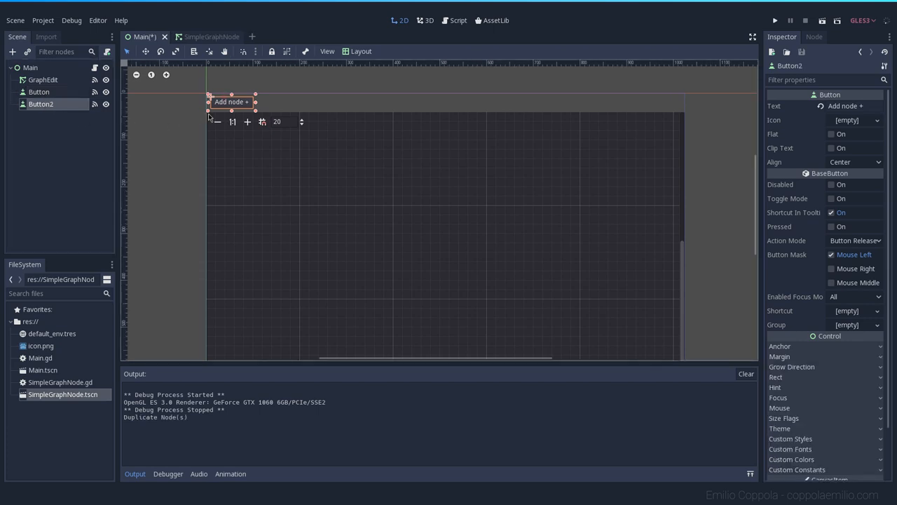
pyautogui.moveTo(232, 101); pyautogui.dragTo(284, 104)
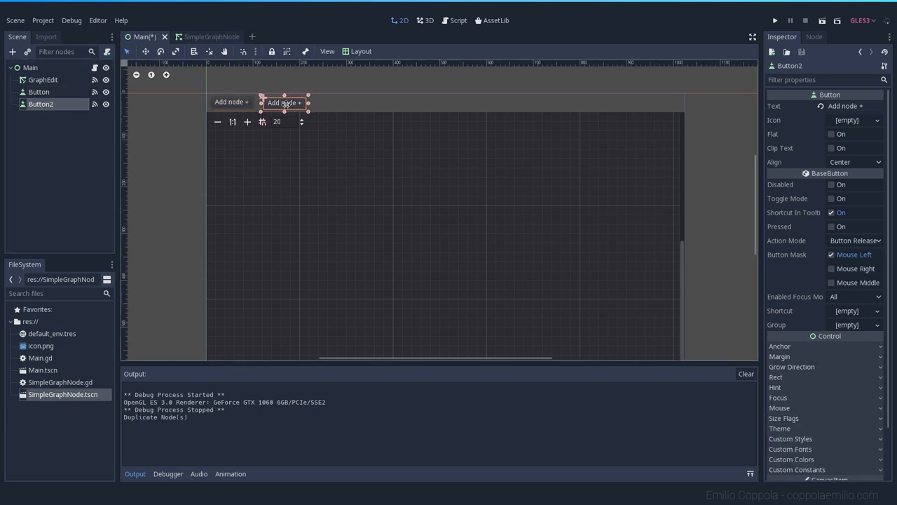
pyautogui.moveTo(283, 103); pyautogui.dragTo(283, 101)
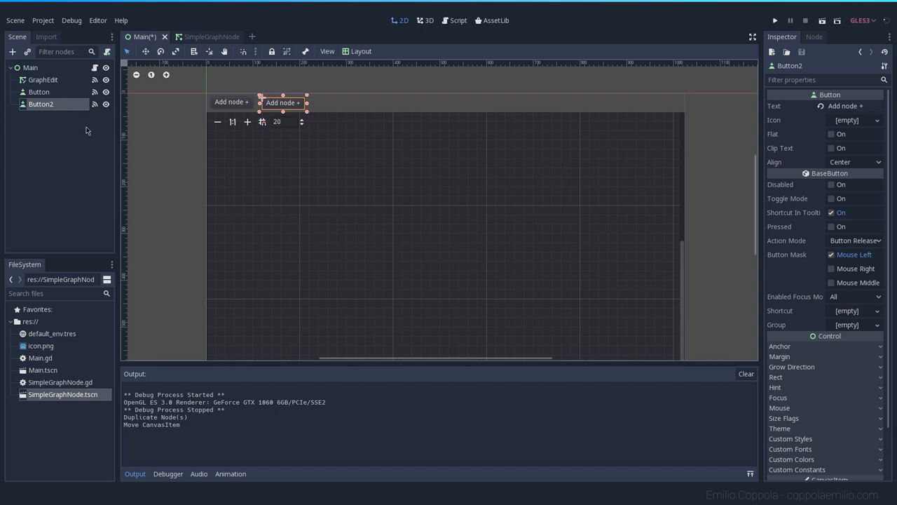
pyautogui.moveTo(283, 102); pyautogui.dragTo(263, 110)
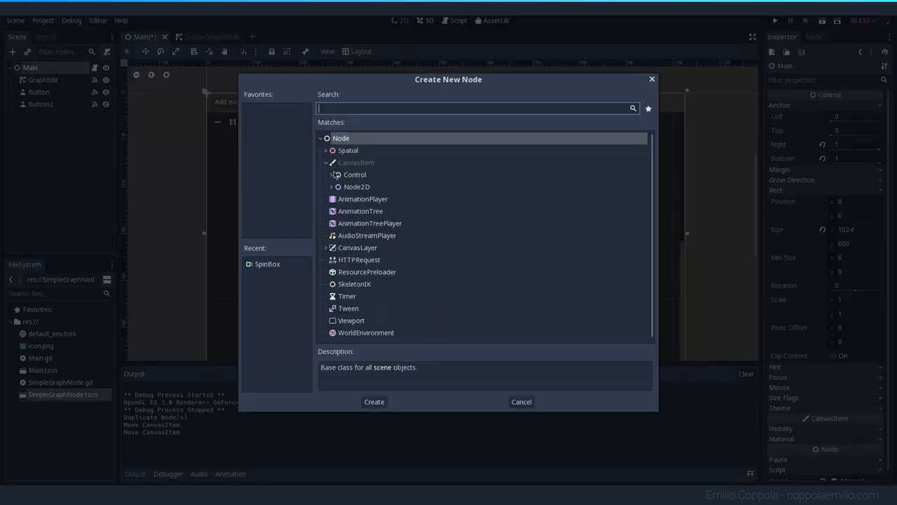
pyautogui.click(330, 174)
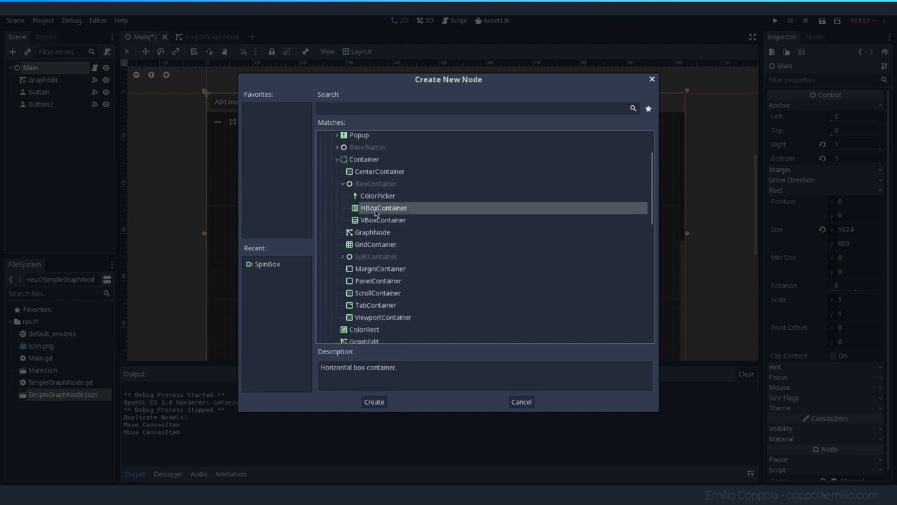
pyautogui.click(373, 401)
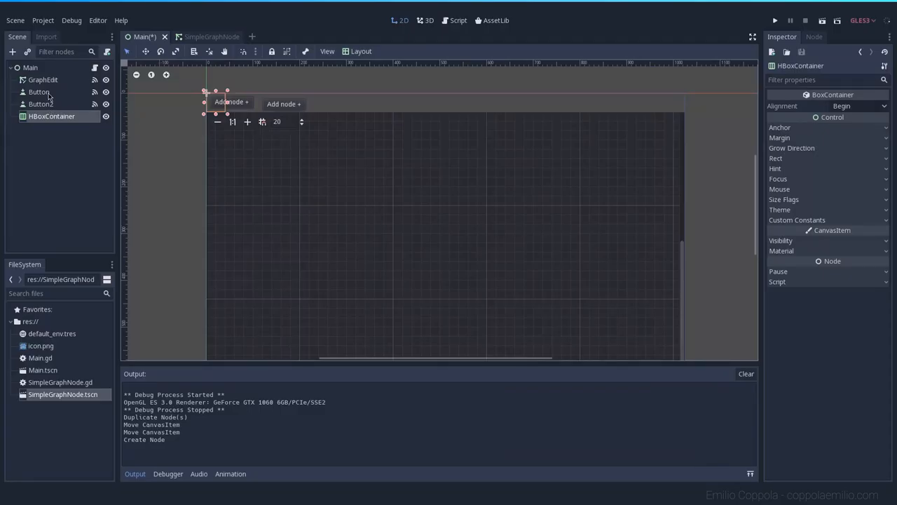
# Step: Set Button2's text to 'Do the magic!'
pyautogui.click(40, 93)
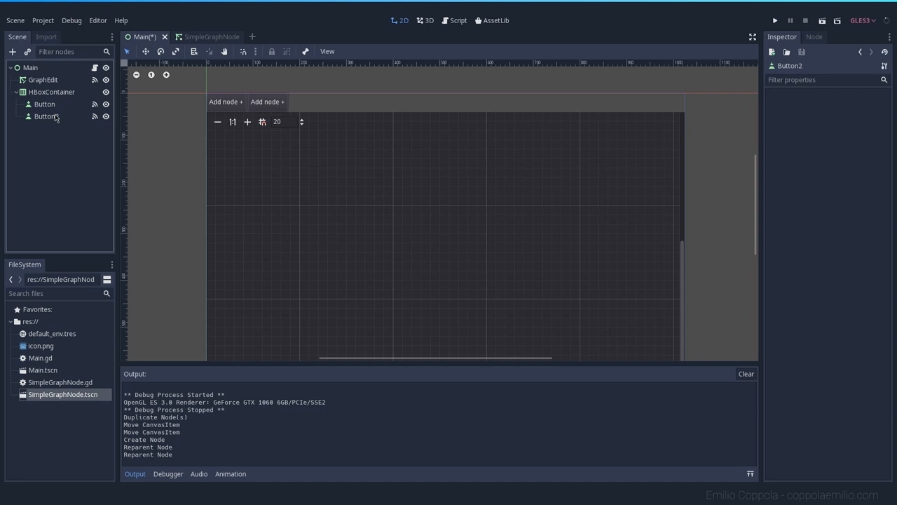
pyautogui.write('Do the magic!')
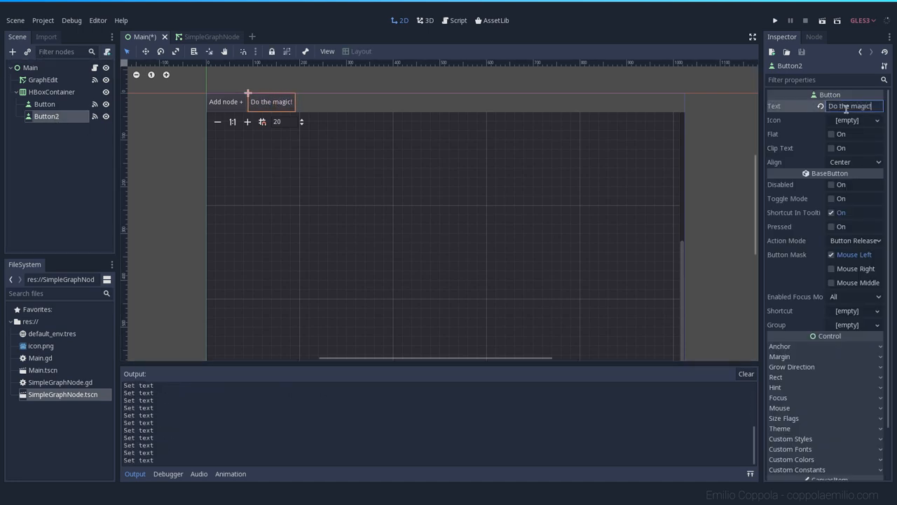
pyautogui.click(50, 92)
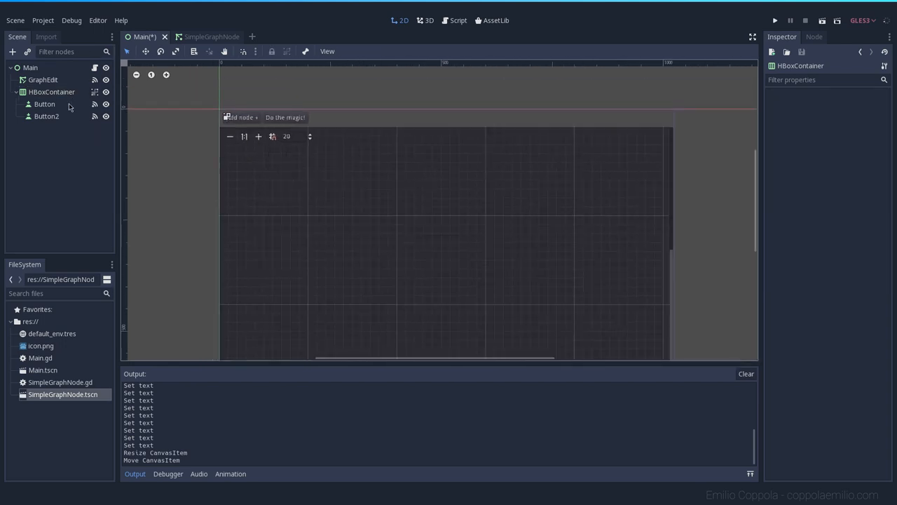
# Step: Disconnect Button2's pressed signal from the add-node handler
pyautogui.click(47, 115)
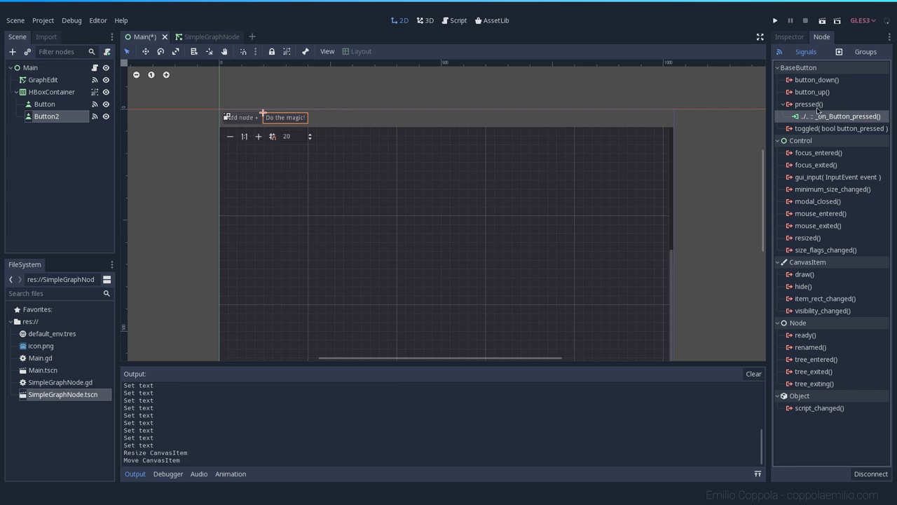
pyautogui.moveTo(844, 123)
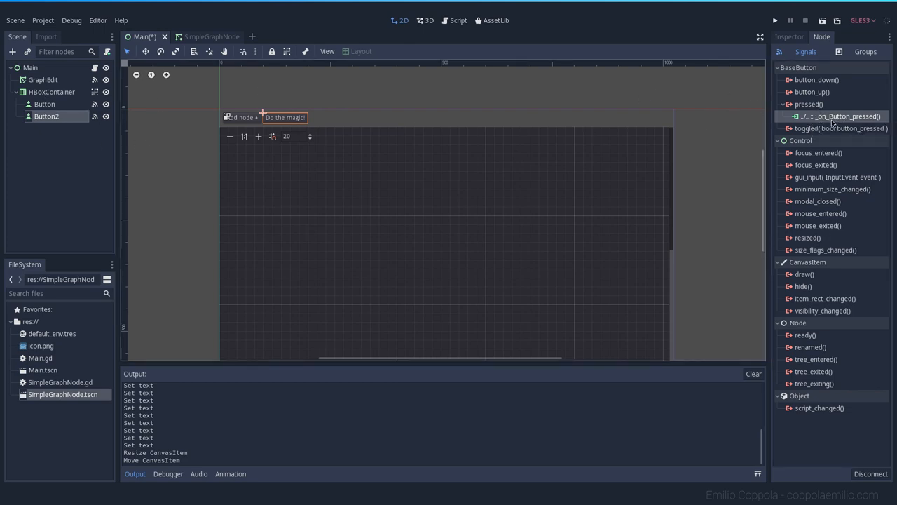
pyautogui.click(871, 474)
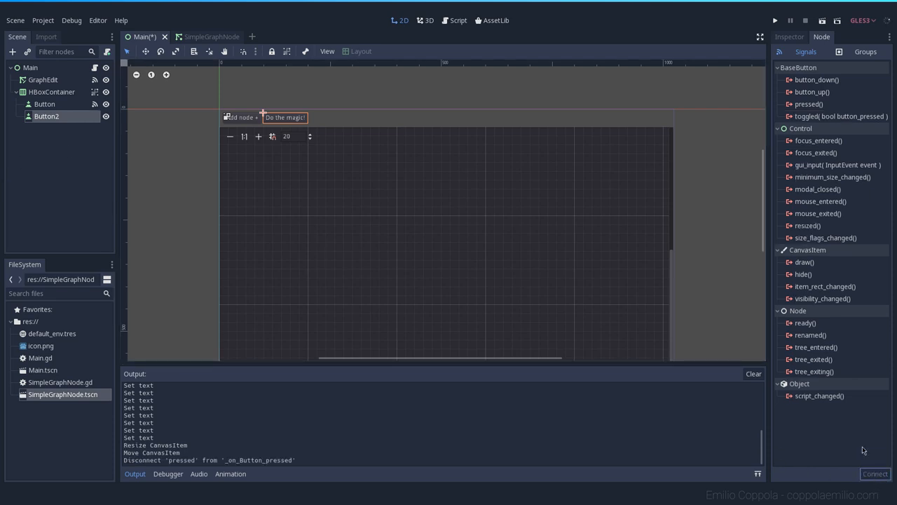
pyautogui.click(807, 104)
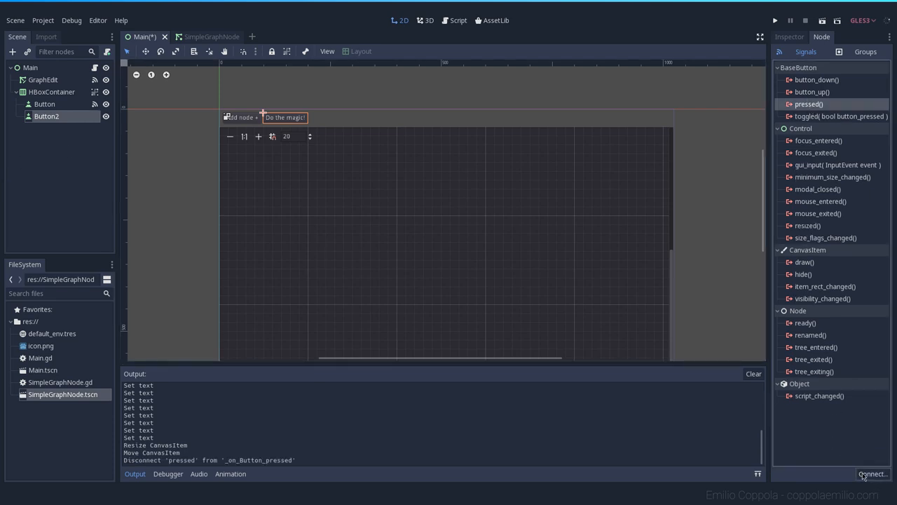
# Step: Rename the button RunProgram and connect pressed to _on_RunProgram_pressed
pyautogui.doubleClick(46, 116)
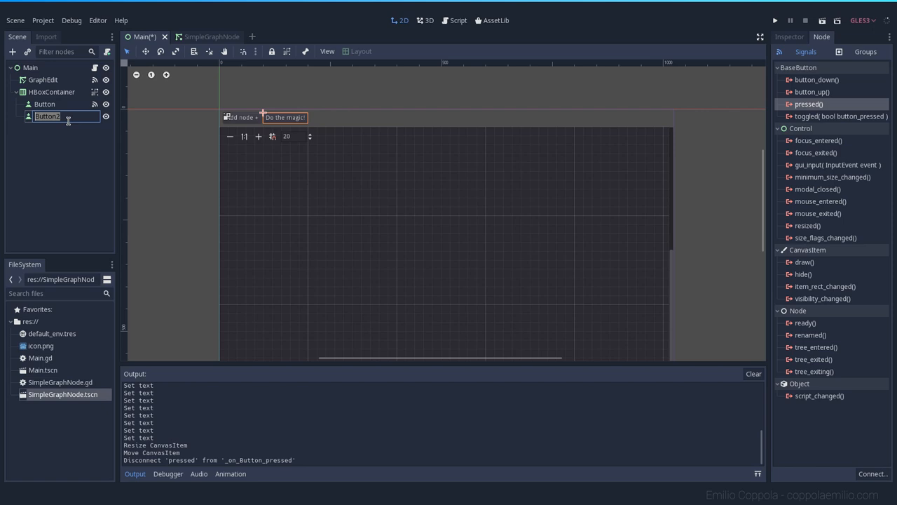
pyautogui.write('run')
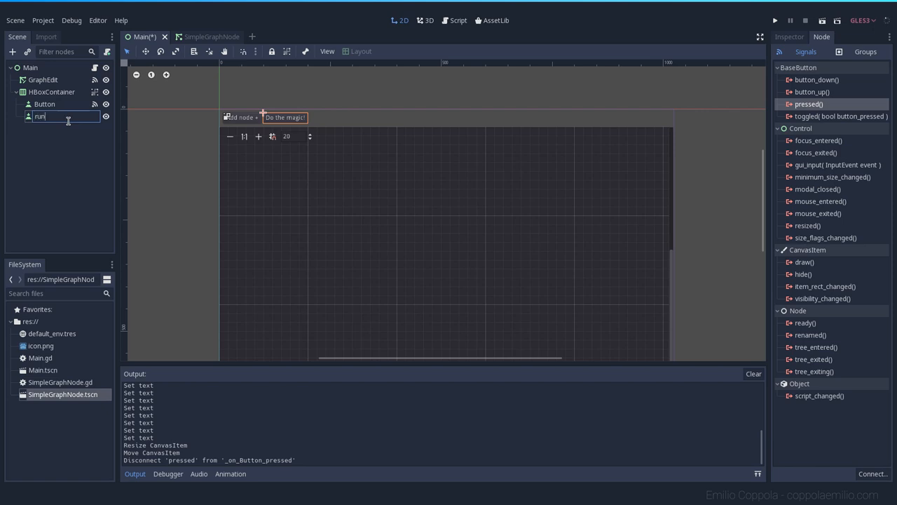
pyautogui.write('RunProgram')
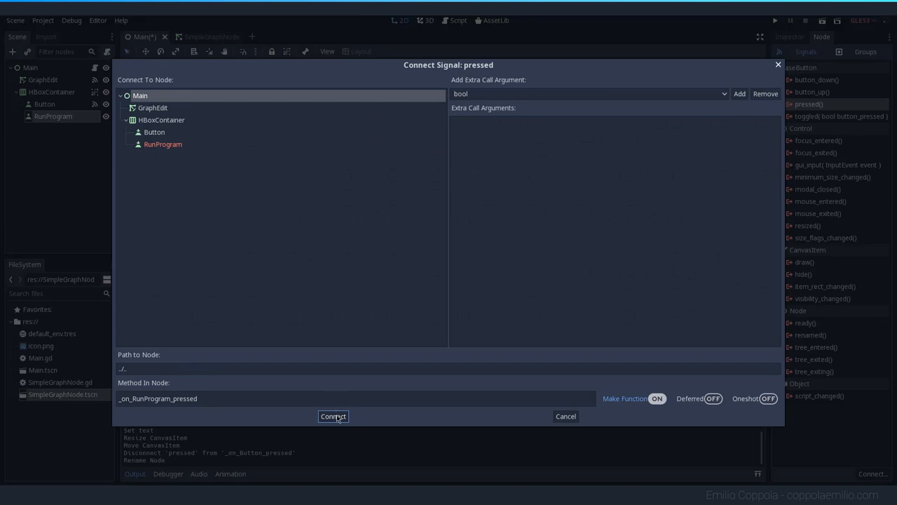
pyautogui.click(334, 415)
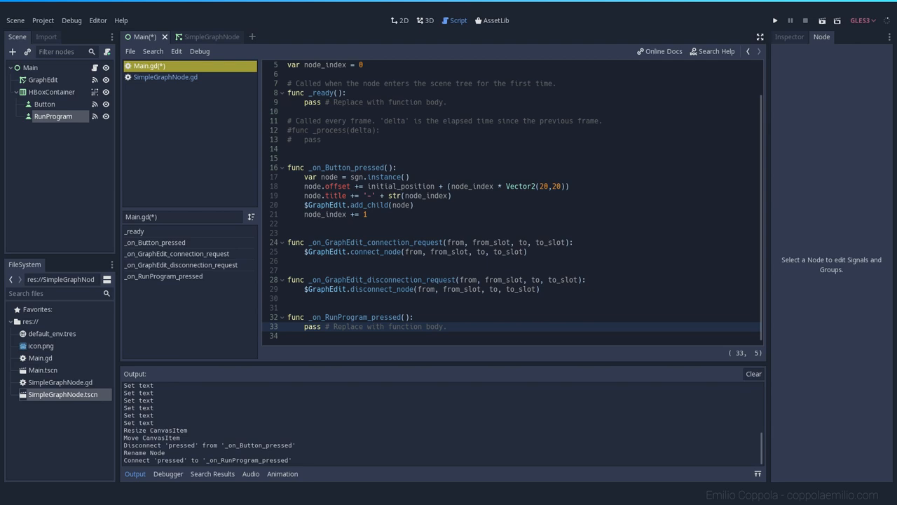
pyautogui.moveTo(431, 294)
pyautogui.write('ver')
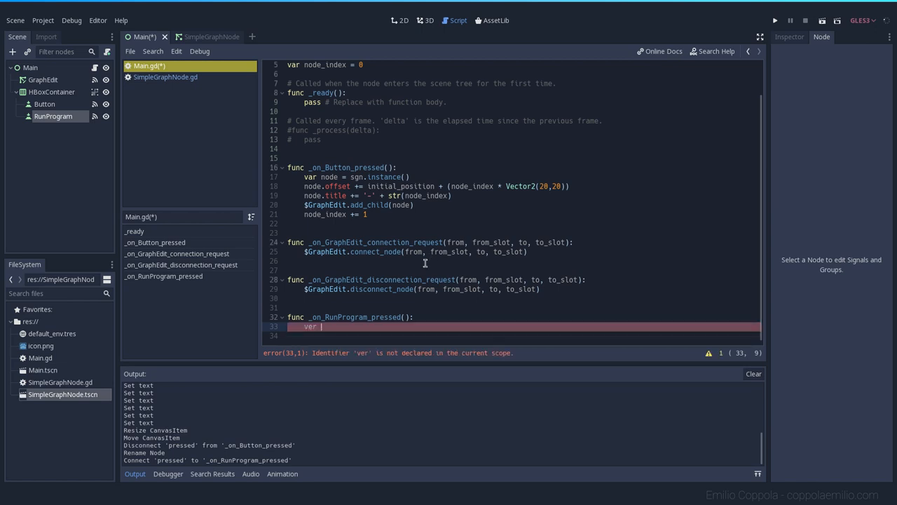
pyautogui.moveTo(328, 293)
pyautogui.write(' G =')
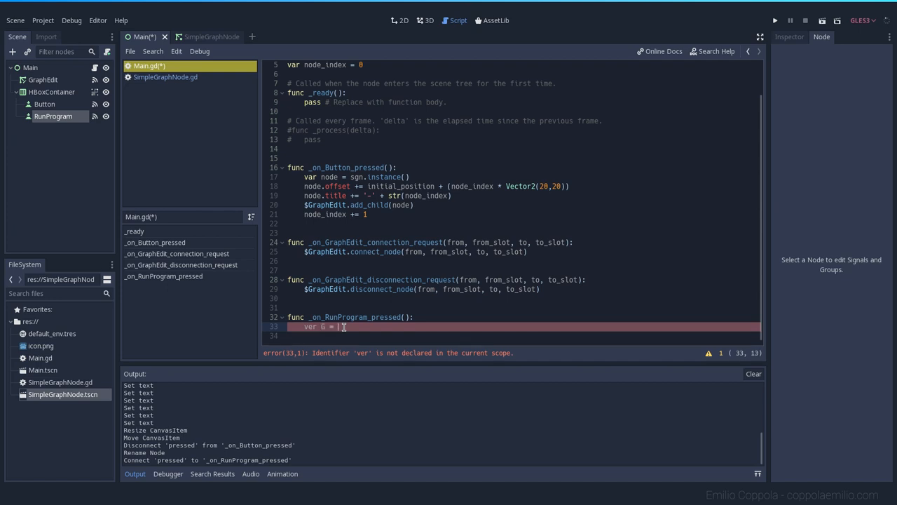
# Step: Write var G = $GraphEdit and print(G.get_connection_list()) in _on_RunProgram_pressed
pyautogui.write('$GraphEd')
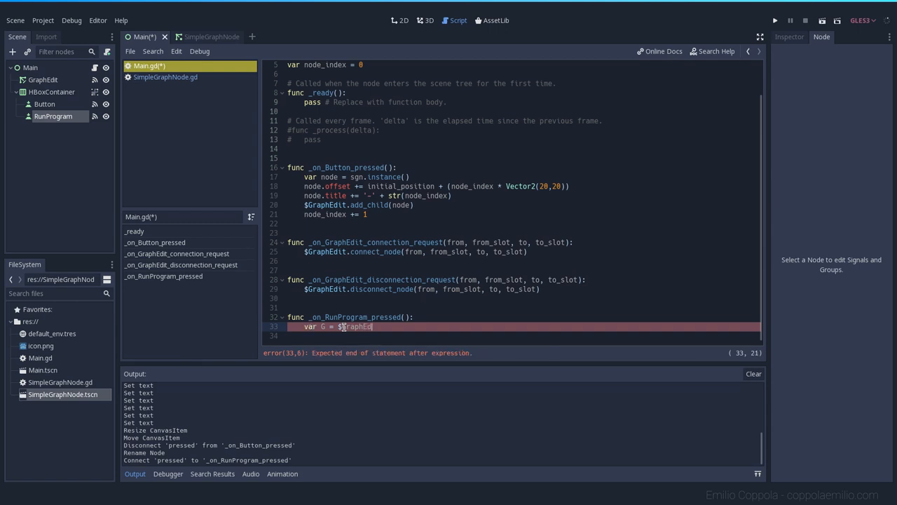
pyautogui.write('it')
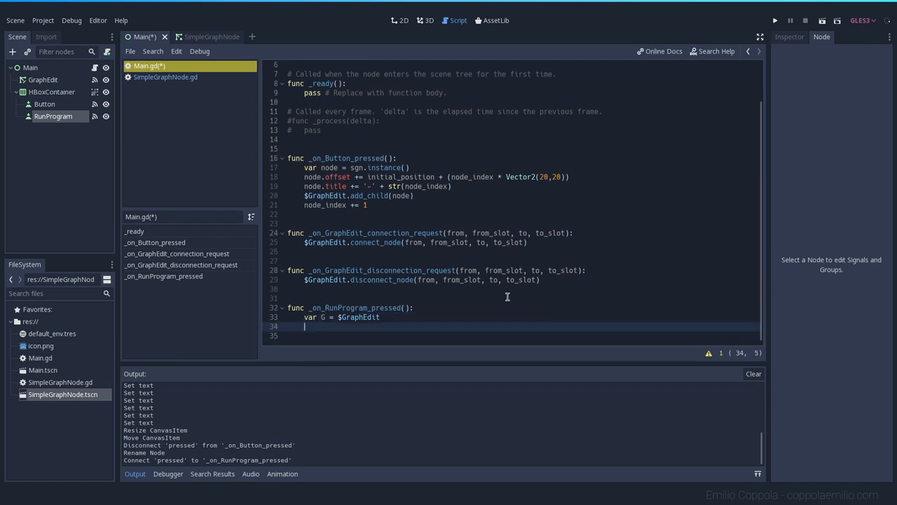
pyautogui.write('get_connection_list())')
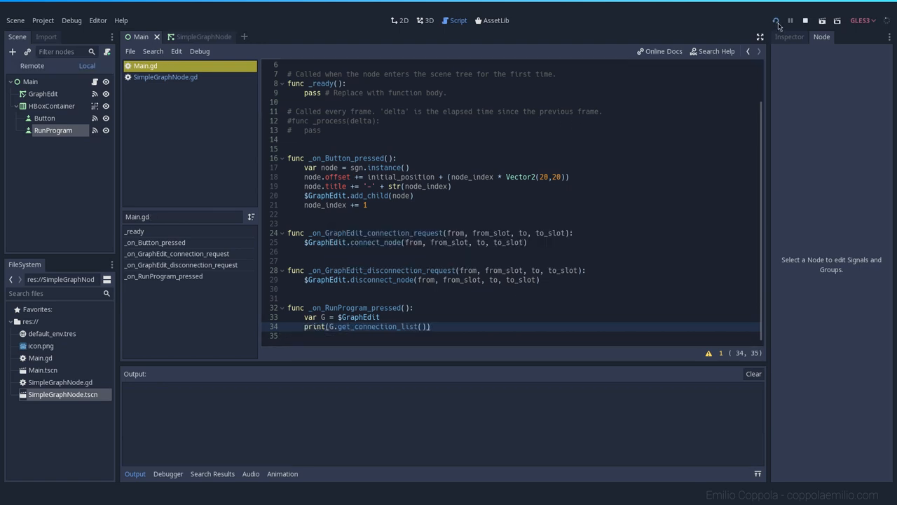
# Step: Run the scene, add and link Number nodes, print the connection list before and after linking, then close it
pyautogui.click(776, 21)
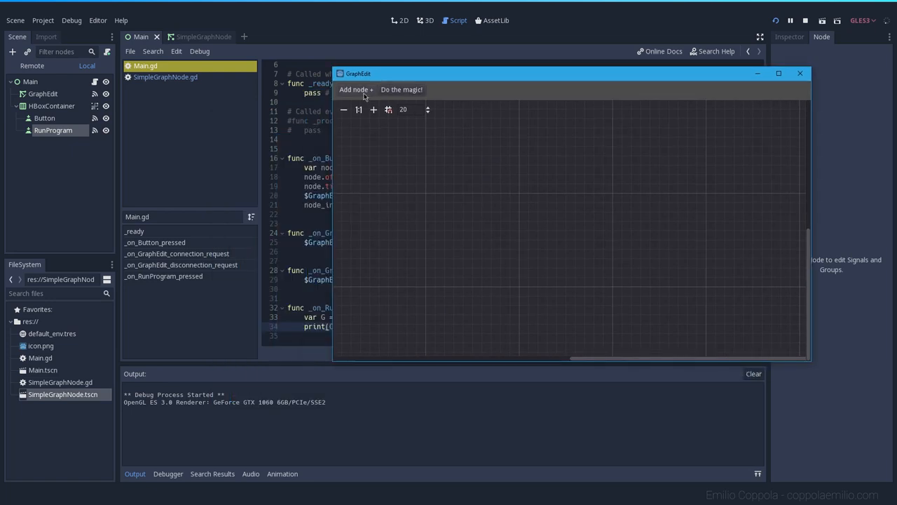
pyautogui.click(356, 90)
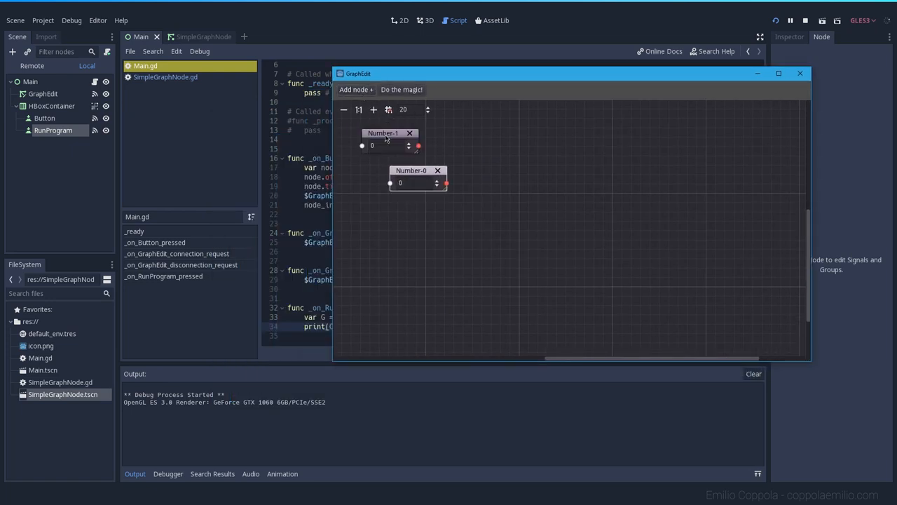
pyautogui.moveTo(389, 133); pyautogui.dragTo(503, 162)
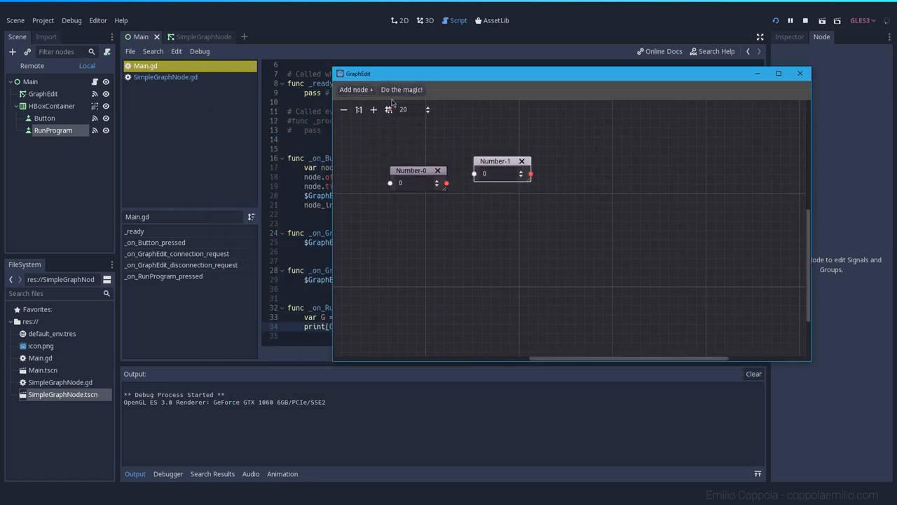
pyautogui.click(401, 89)
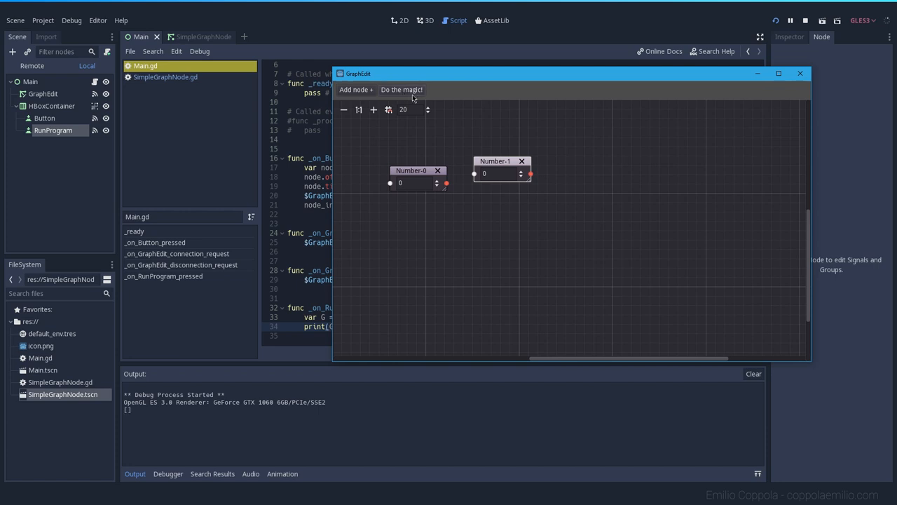
pyautogui.click(401, 90)
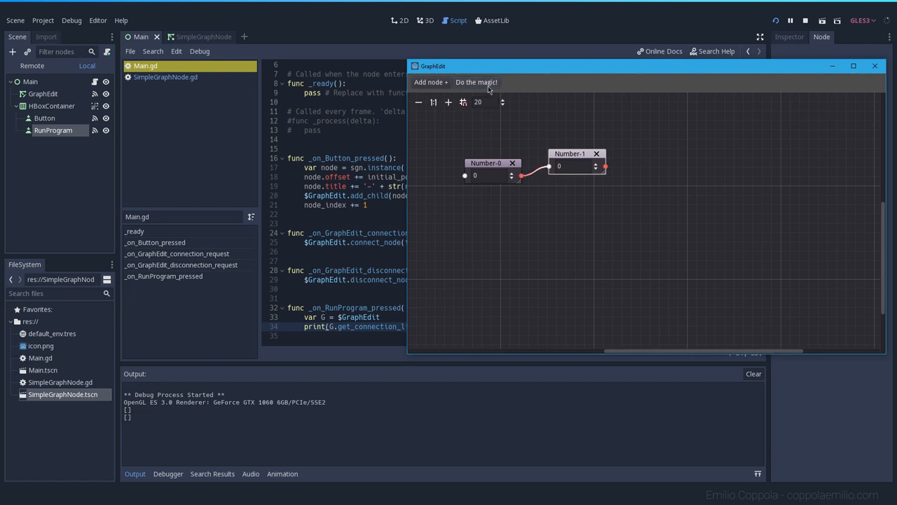
pyautogui.click(477, 82)
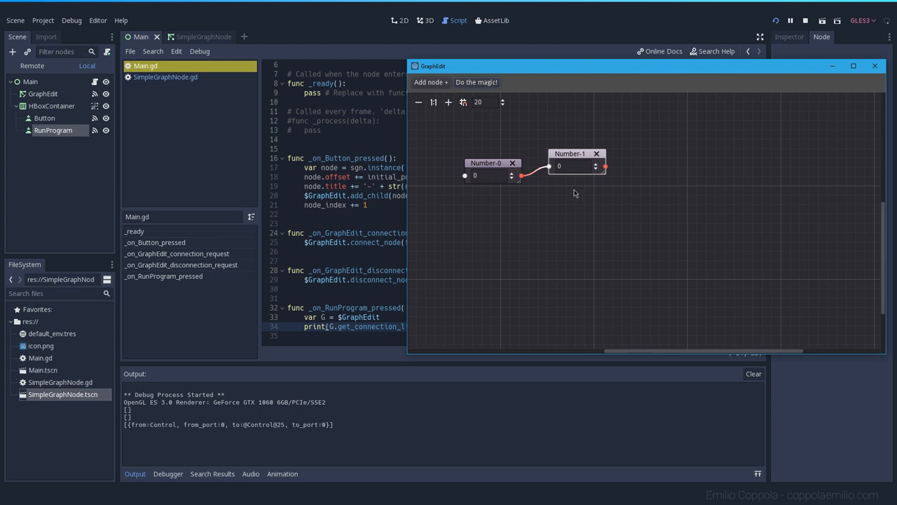
pyautogui.moveTo(567, 80)
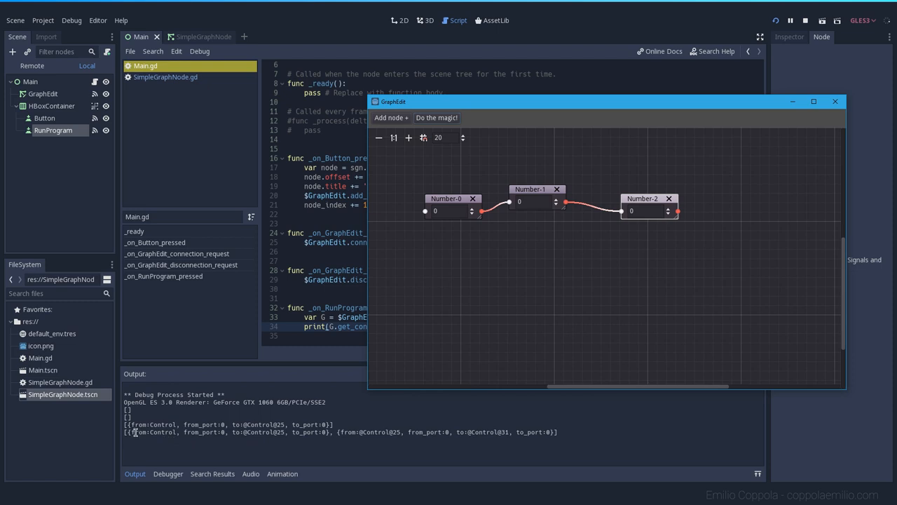
pyautogui.moveTo(495, 195)
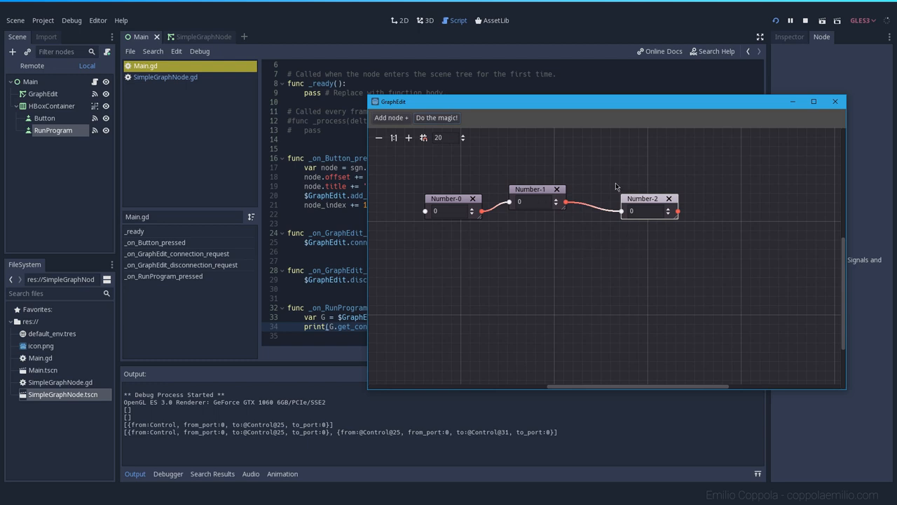
pyautogui.moveTo(468, 247)
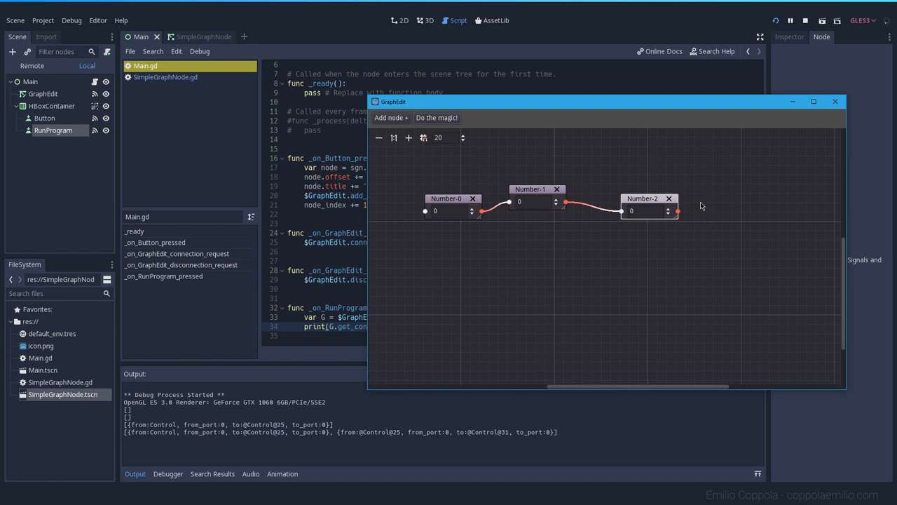
pyautogui.moveTo(516, 216)
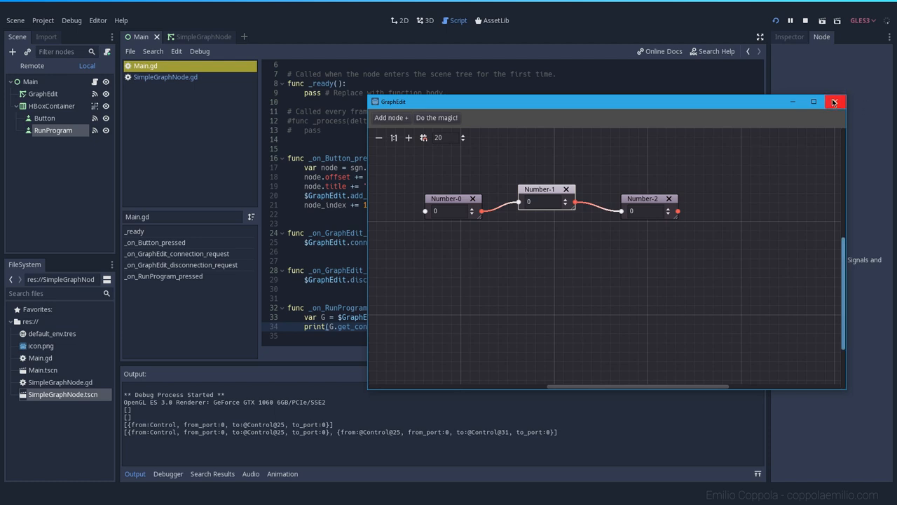
pyautogui.click(834, 100)
pyautogui.write('var')
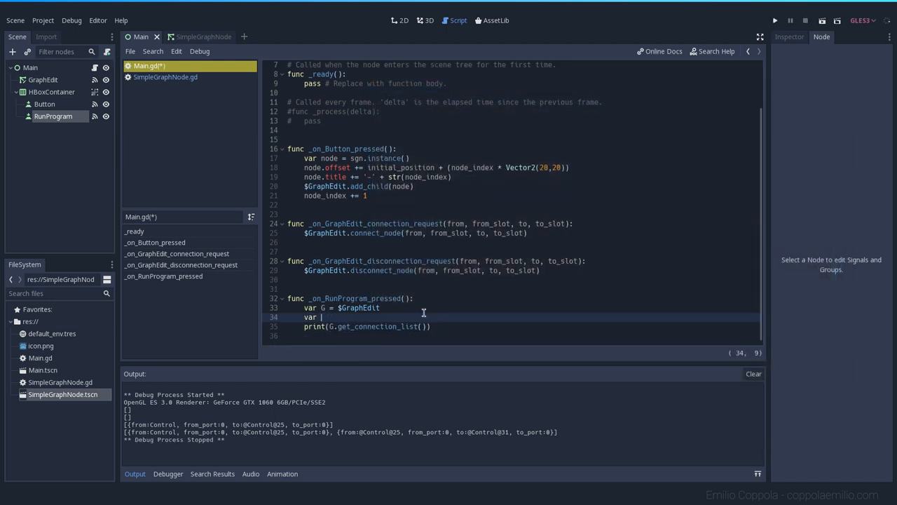
# Step: Declare var connection_list = G.get_connection_list() and var result = 0
pyautogui.write('connection_list =')
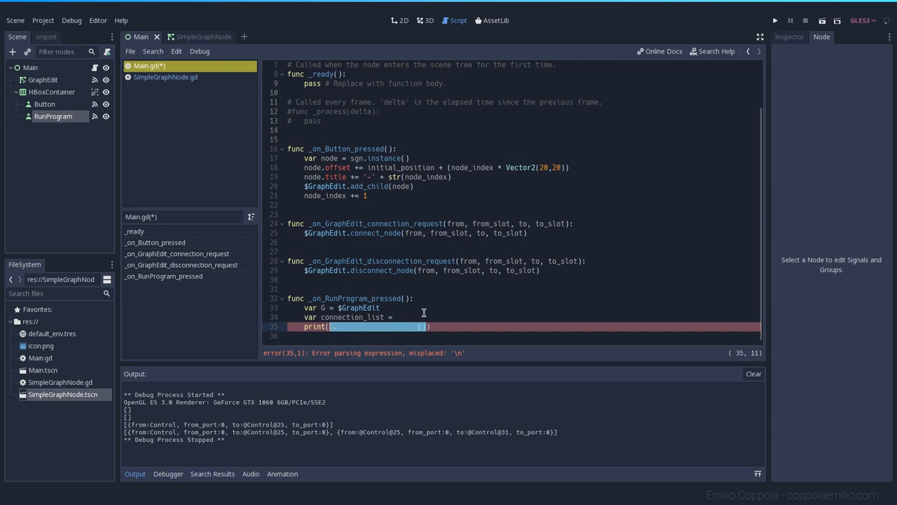
pyautogui.write('G.get_connection_list()')
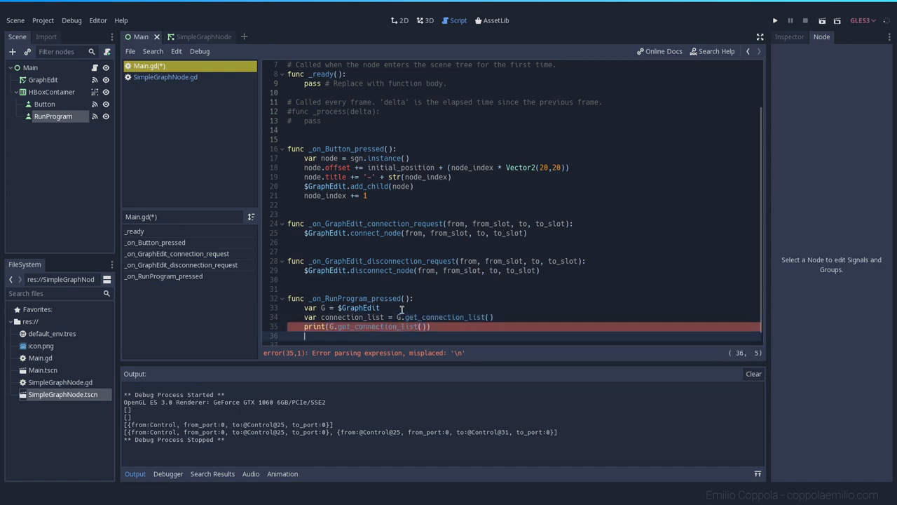
pyautogui.write('va')
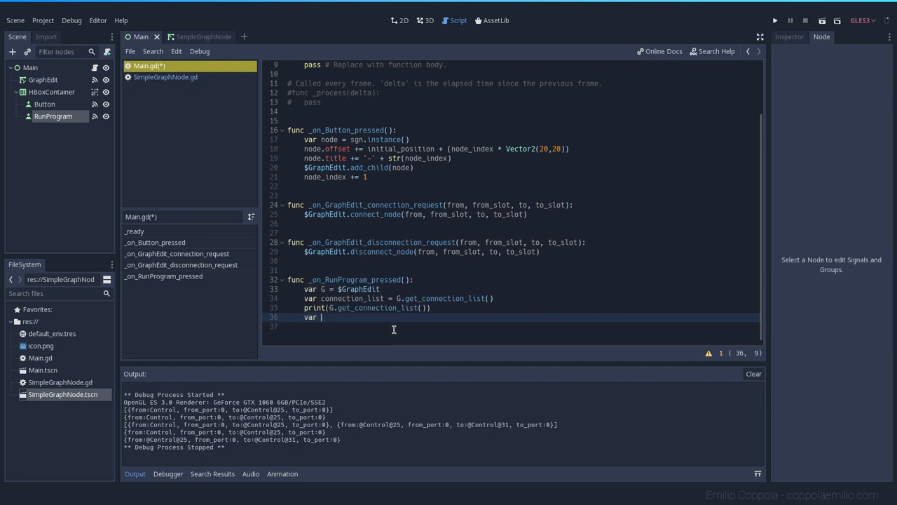
pyautogui.write('result')
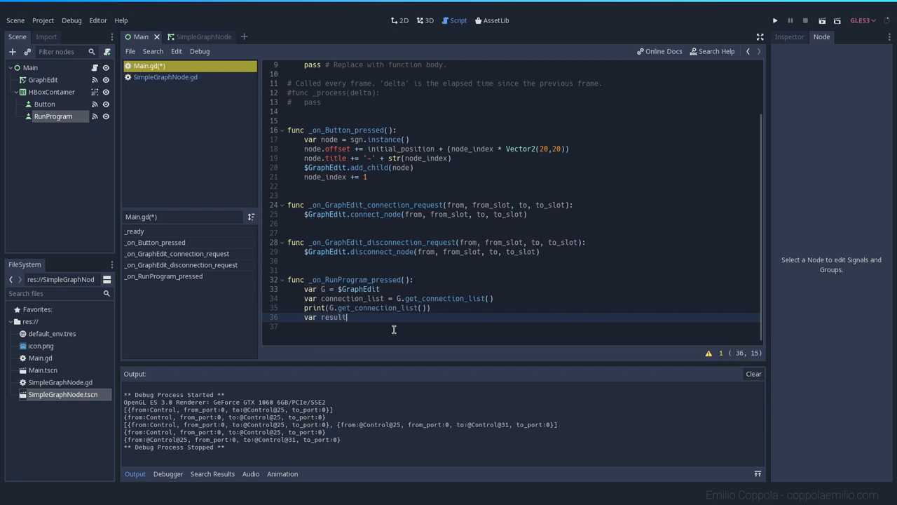
pyautogui.write('= 0')
pyautogui.click(521, 327)
pyautogui.write('for')
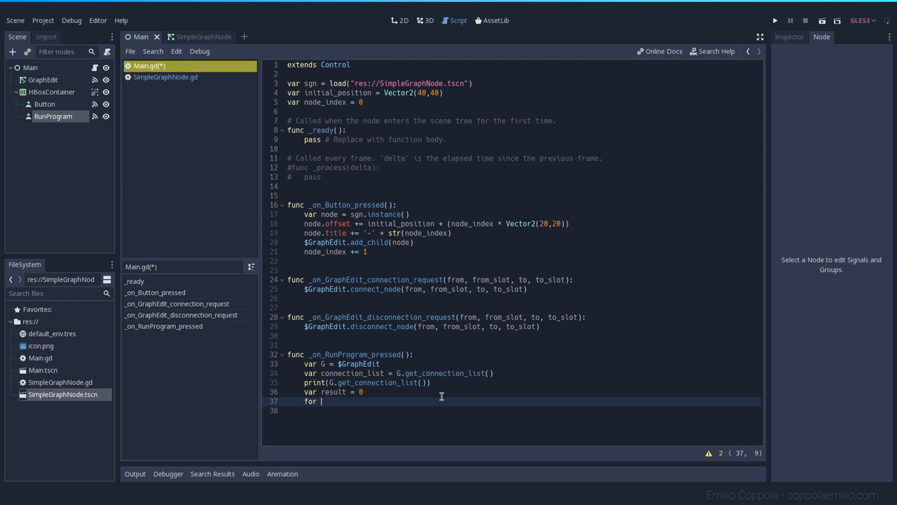
# Step: Add a for loop over range(0, connection_list.size())
pyautogui.write('i in')
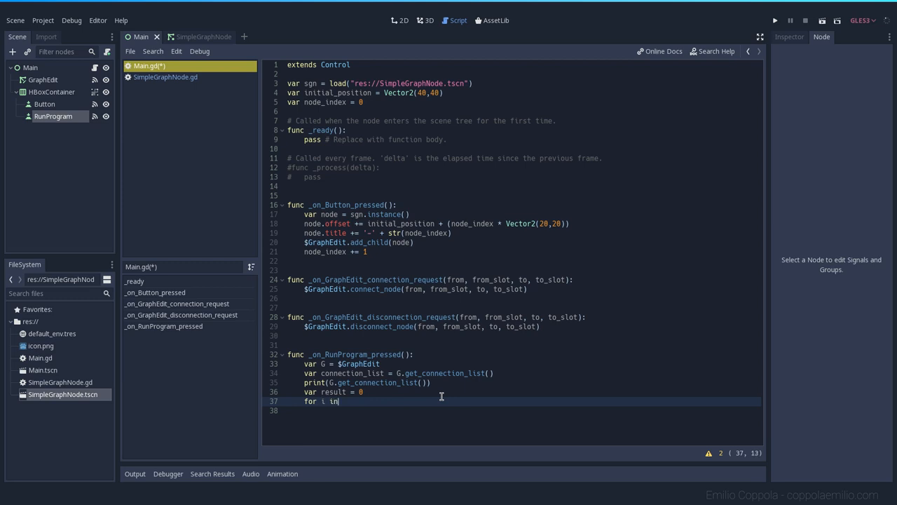
pyautogui.write('range')
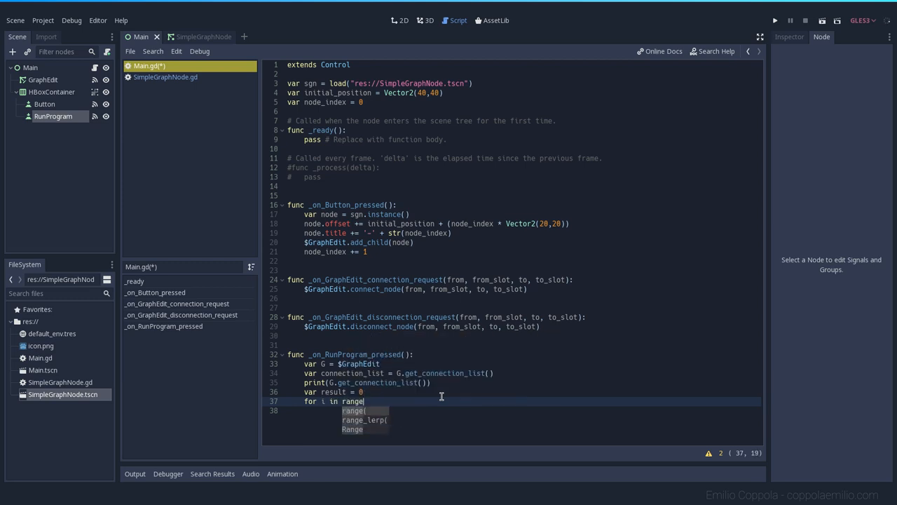
pyautogui.write('(0,')
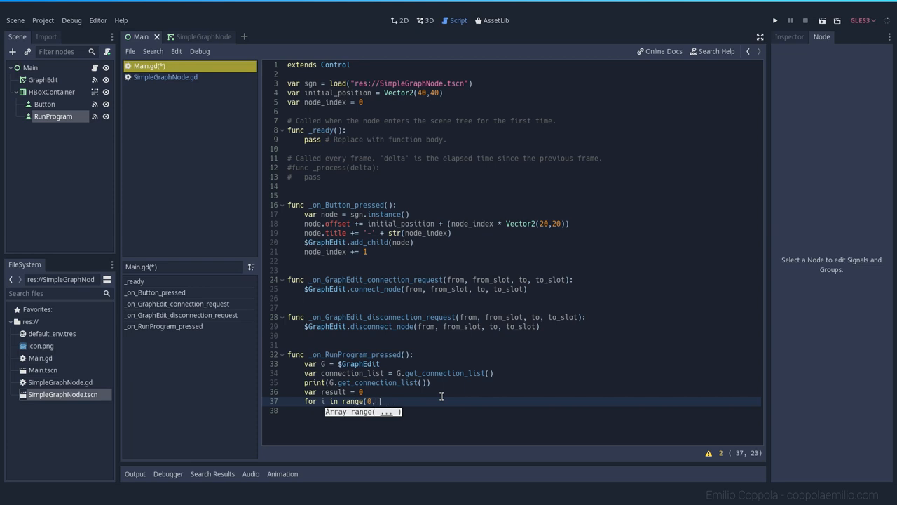
pyautogui.write('conne')
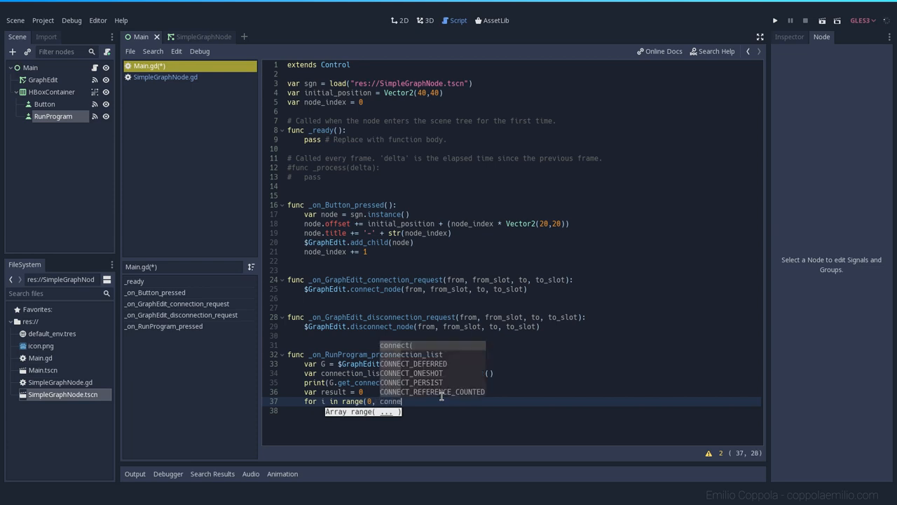
pyautogui.write('connection_list.size(')
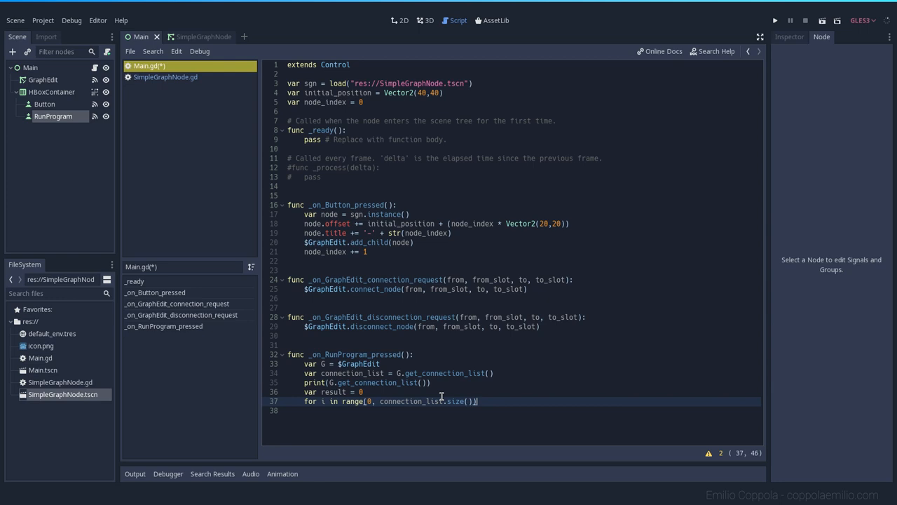
pyautogui.write('):')
pyautogui.press('enter')
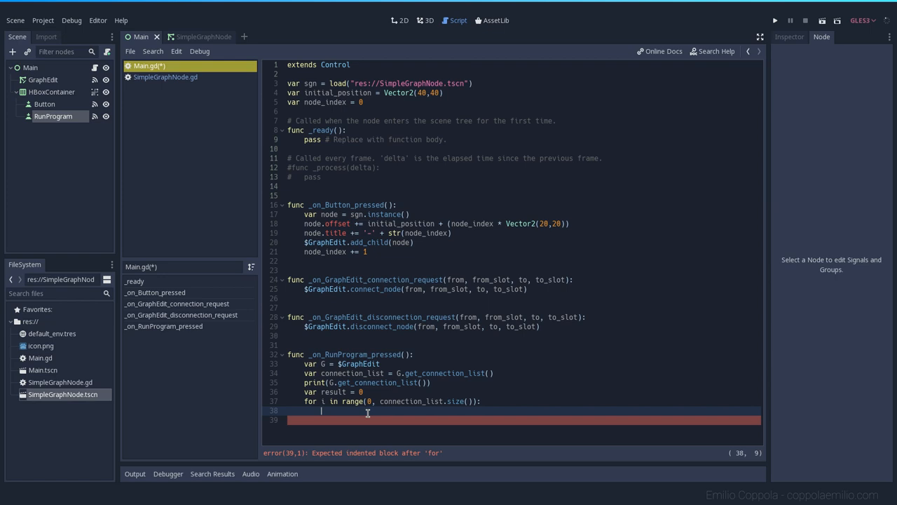
# Step: Inside the loop, set var value = G.get_node(connection_list[i].from)
pyautogui.write('value')
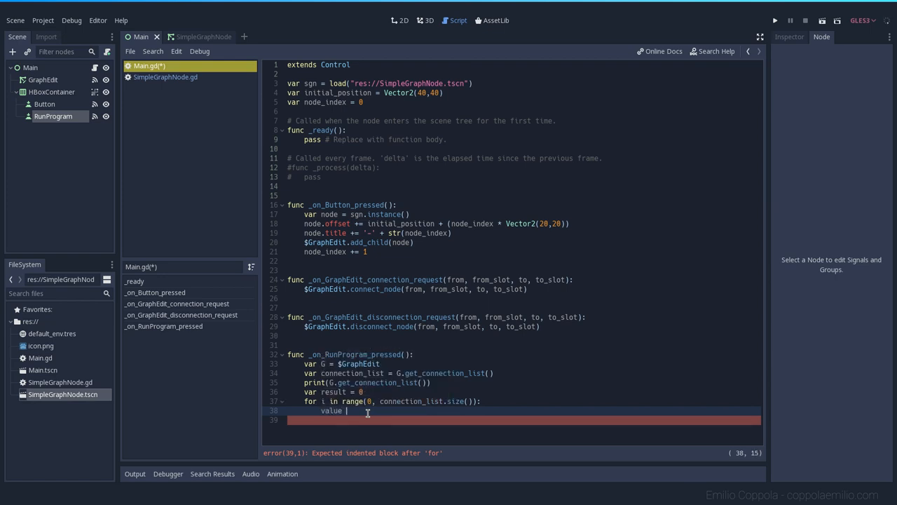
pyautogui.write('var')
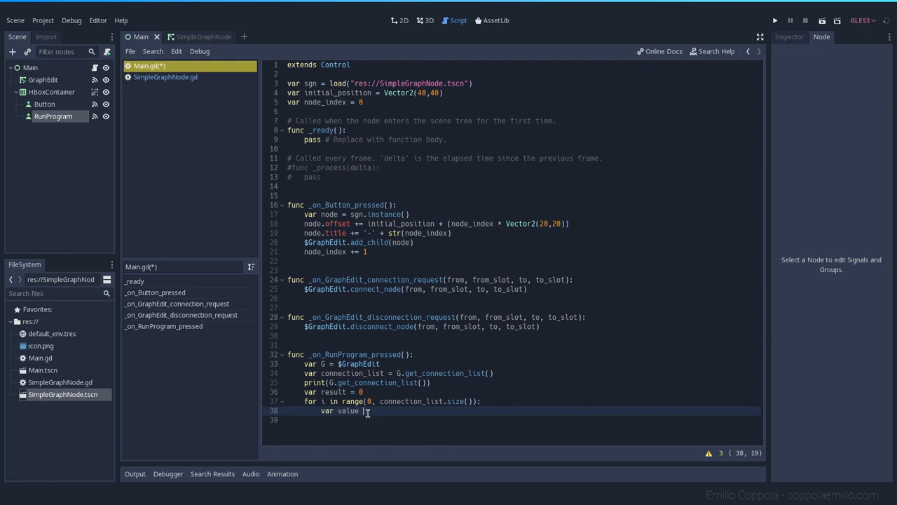
pyautogui.moveTo(367, 336)
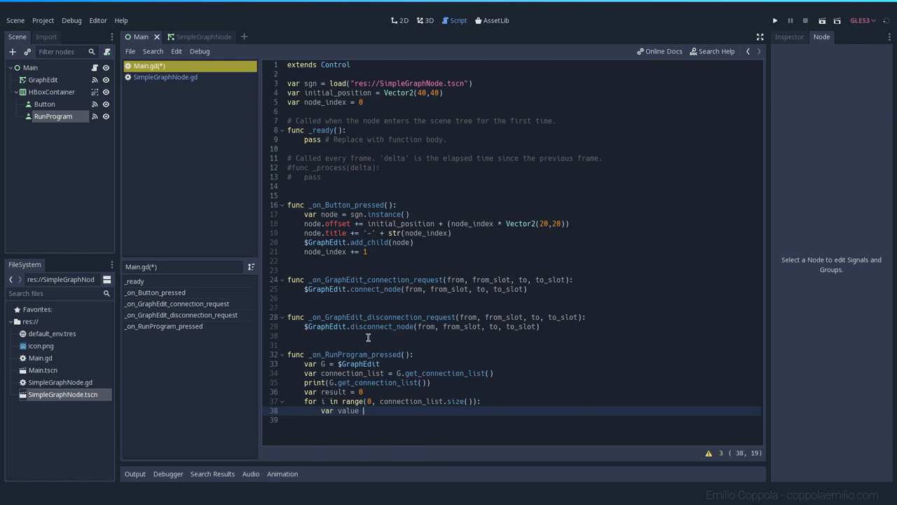
pyautogui.moveTo(392, 375)
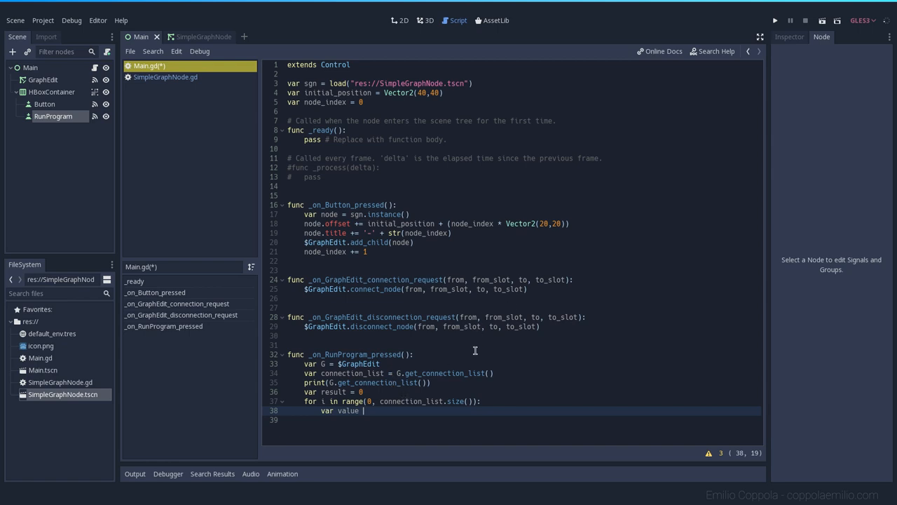
pyautogui.write('=')
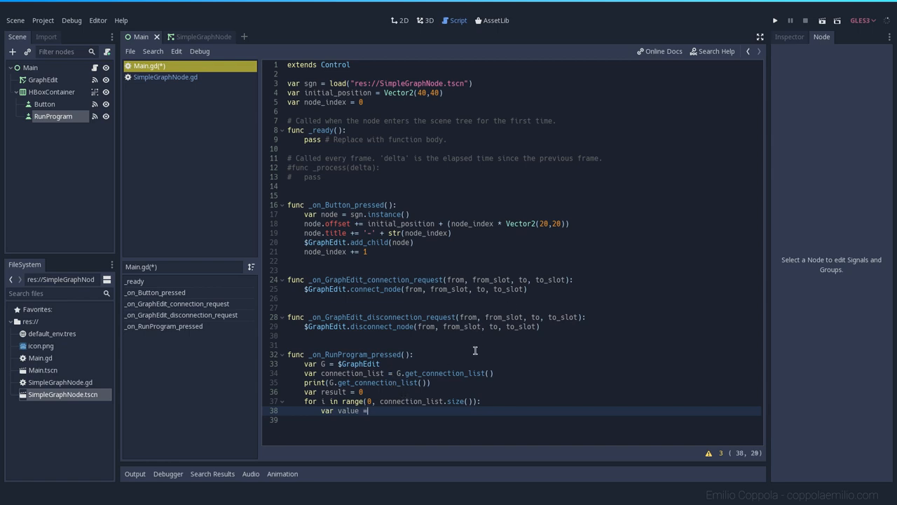
pyautogui.write('G')
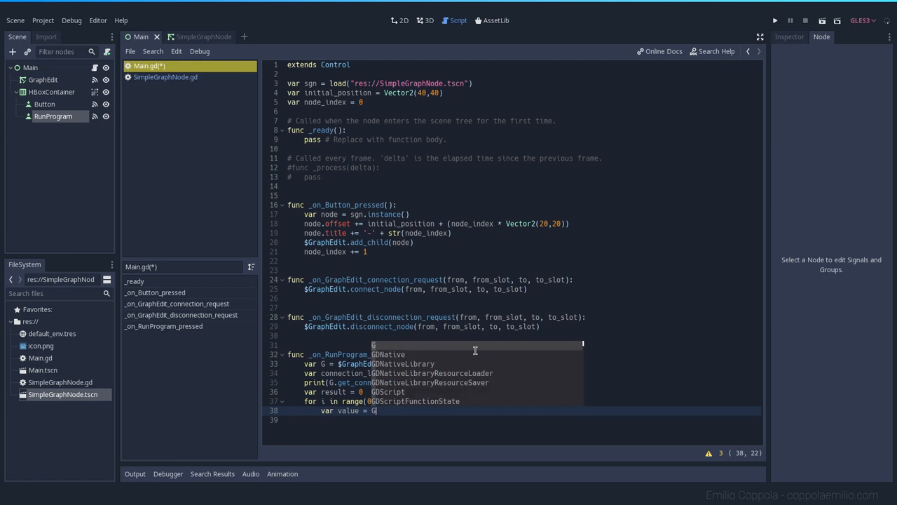
pyautogui.write('get_node(')
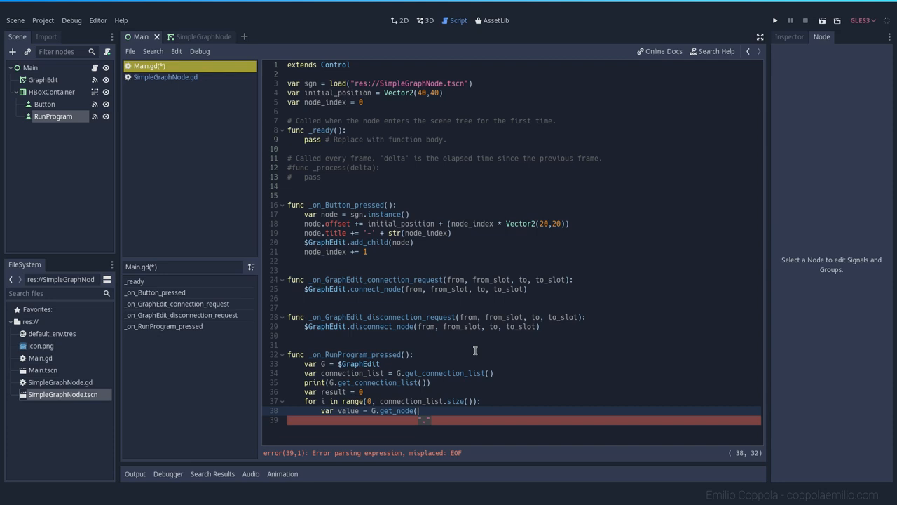
pyautogui.write('connection_list[i')
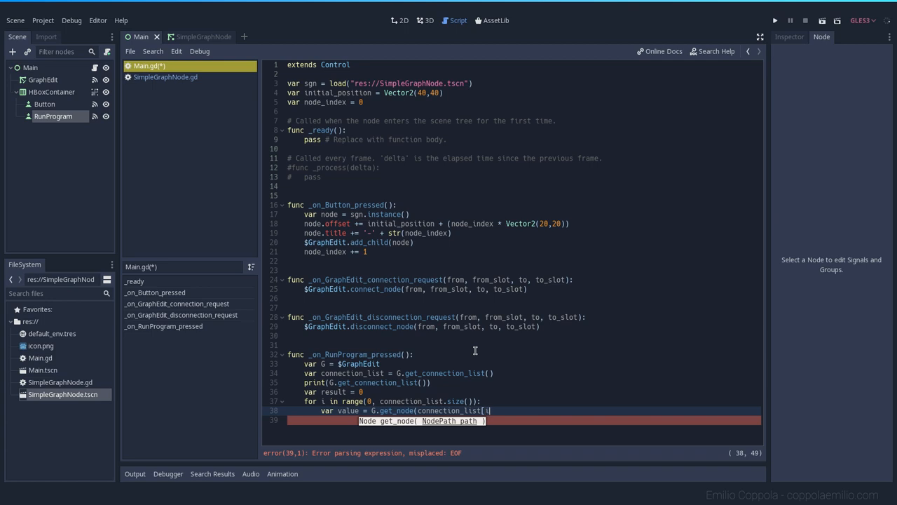
pyautogui.write('].')
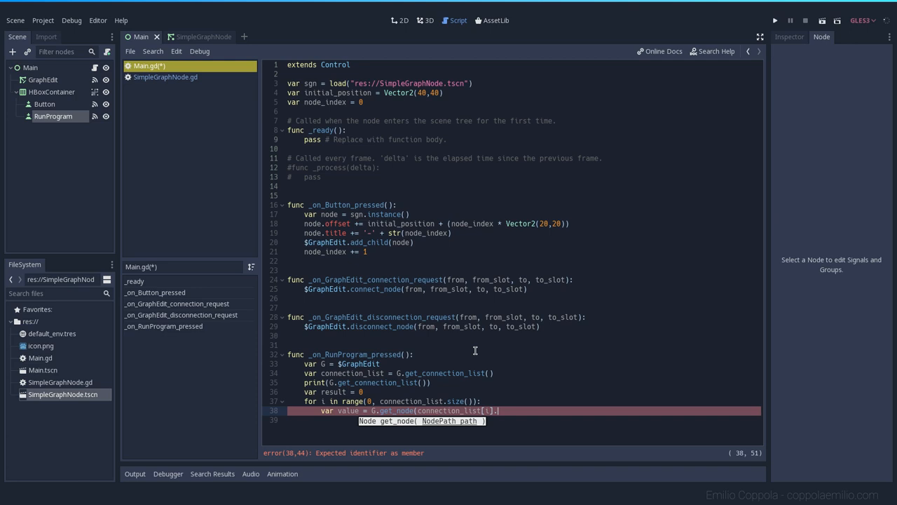
pyautogui.write('free')
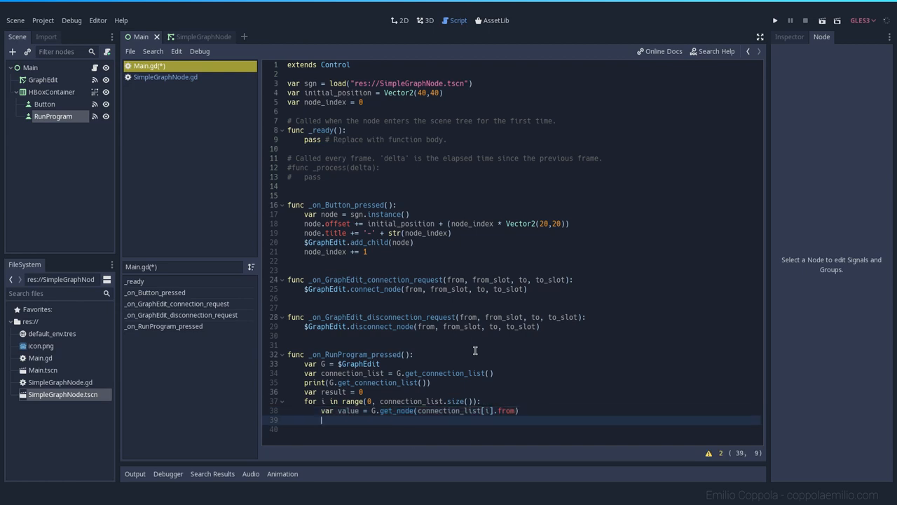
# Step: Accumulate result += value and print(result) after the loop
pyautogui.write('result')
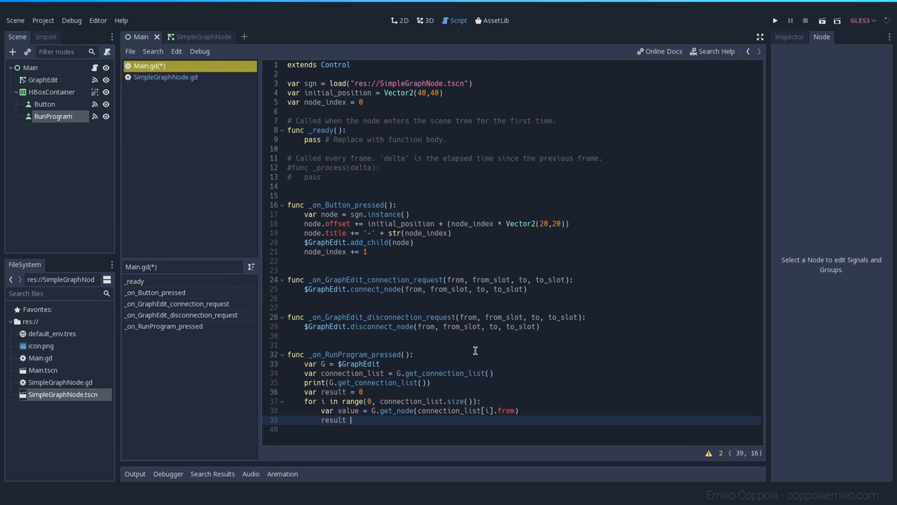
pyautogui.write('+= v')
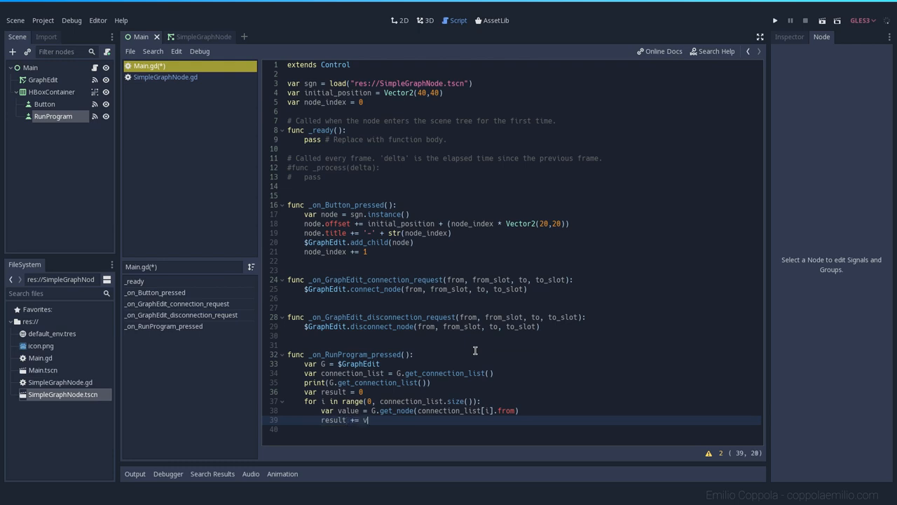
pyautogui.write('alue')
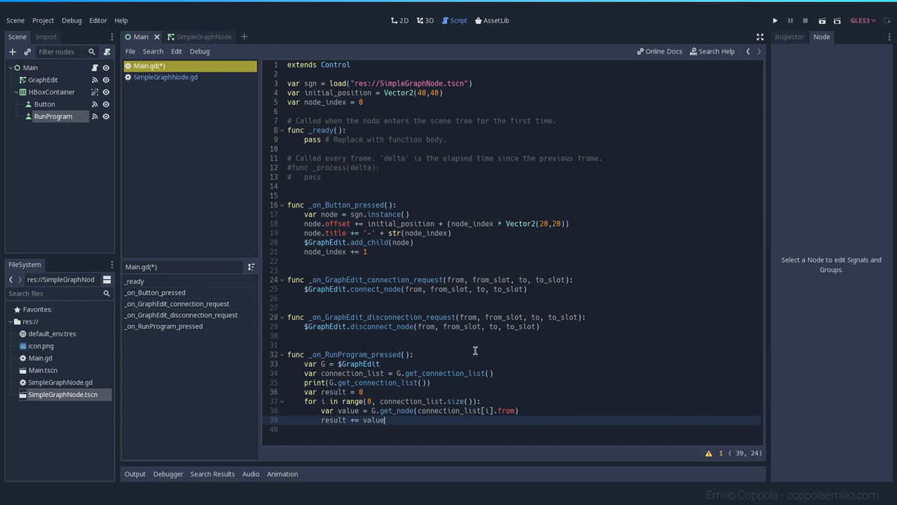
pyautogui.write('pr')
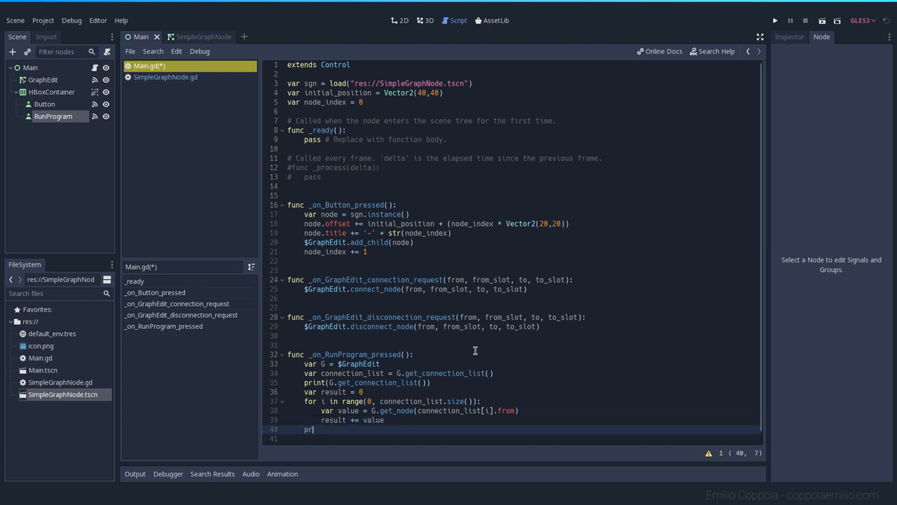
pyautogui.write('int(')
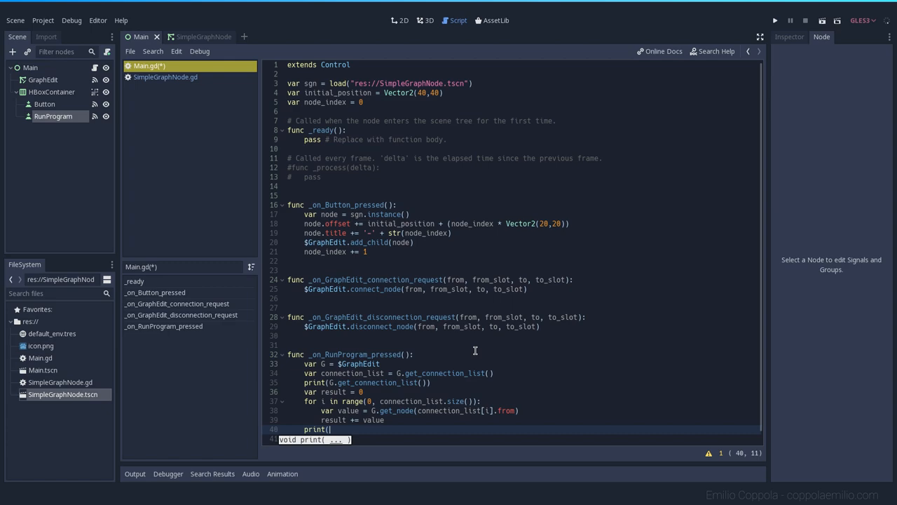
pyautogui.write('result')
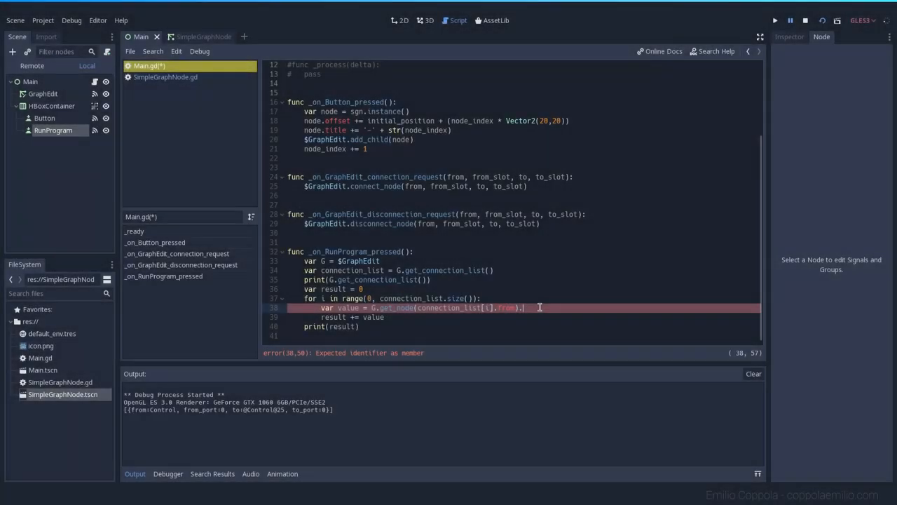
# Step: Extend the value line with .get_node('SpinBox').value so it reads each source node's SpinBox
pyautogui.press('BackSpace')
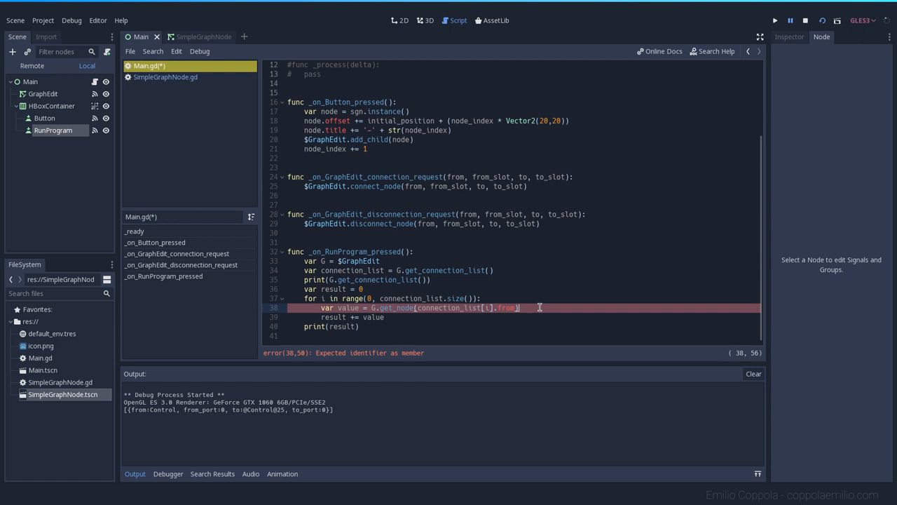
pyautogui.write('.get_node(')
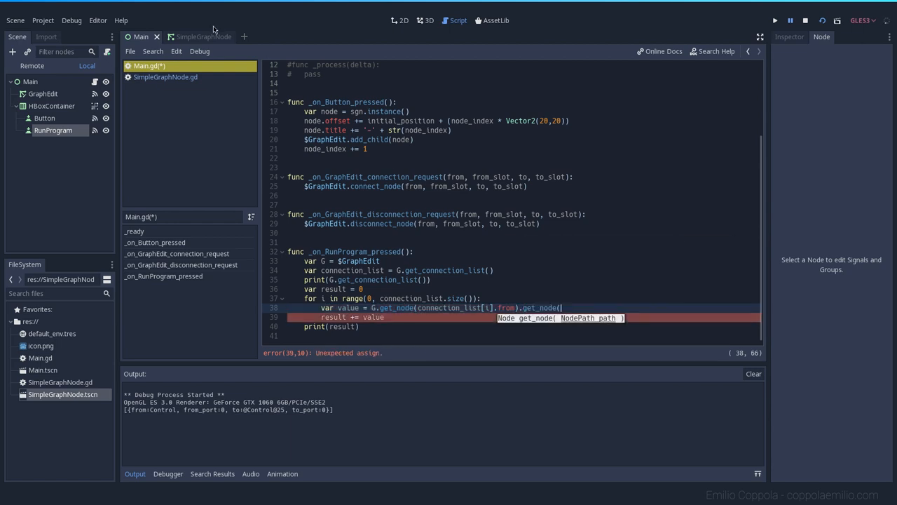
pyautogui.click(54, 129)
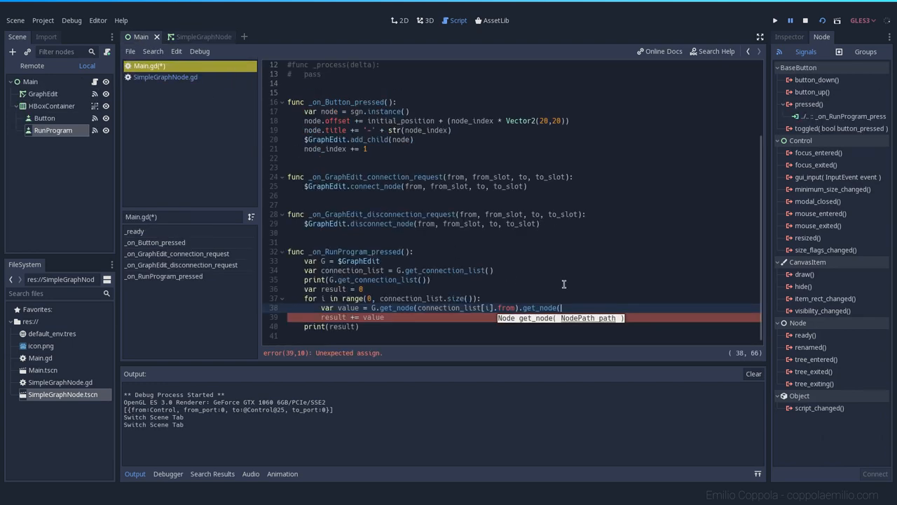
pyautogui.write("'")
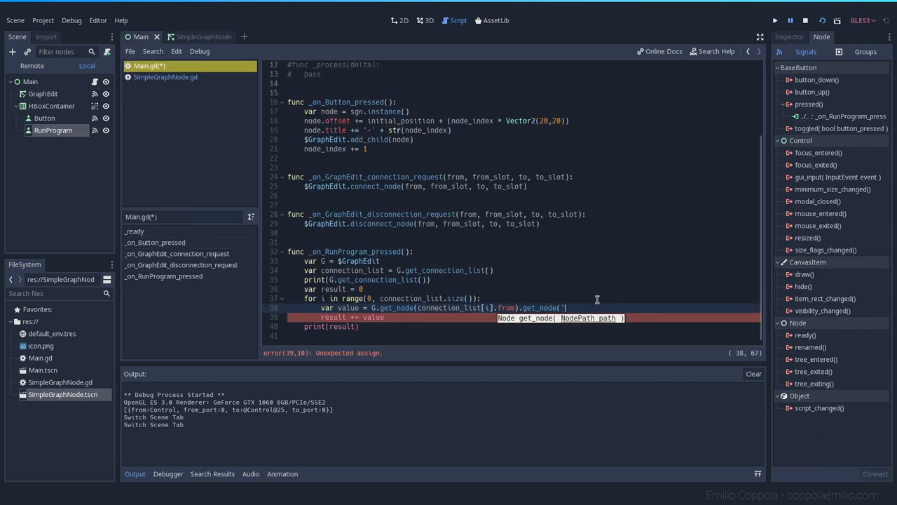
pyautogui.write("SpinBox')")
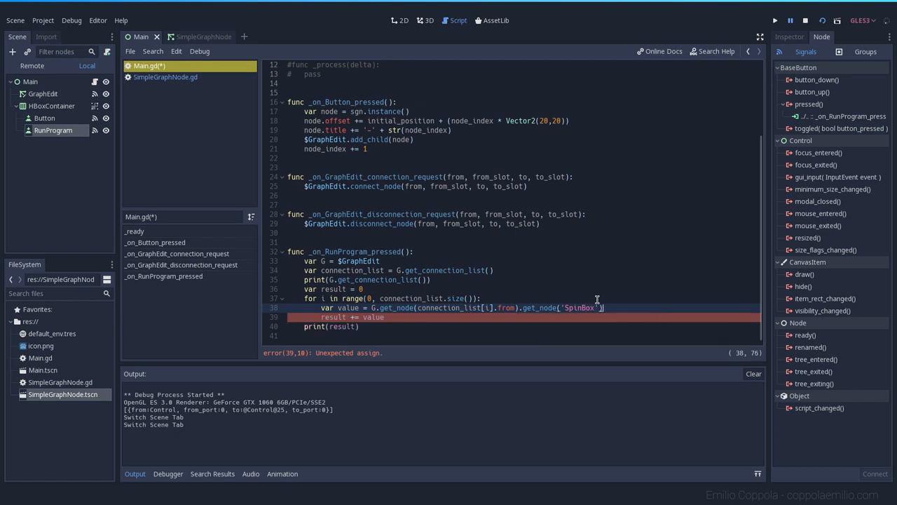
pyautogui.write('.value')
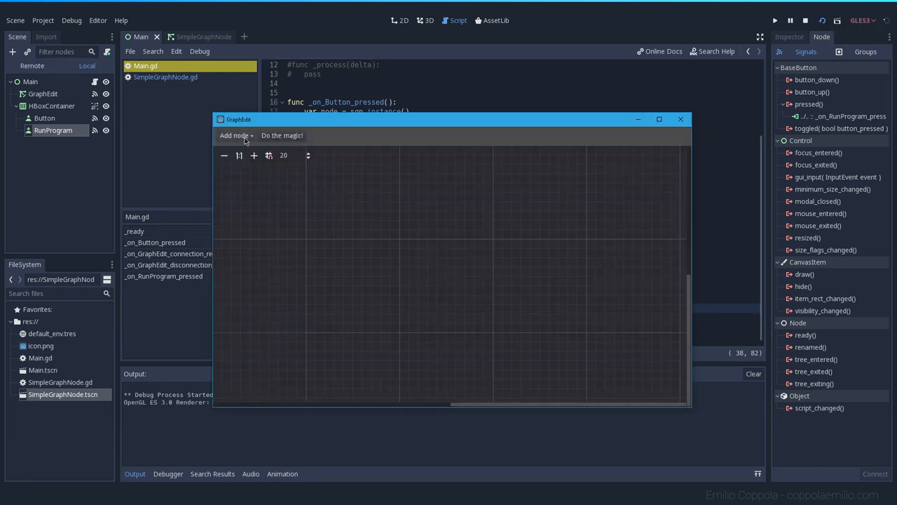
# Step: Add two Number nodes, connect them and compute their sum with Do the magic
pyautogui.click(235, 135)
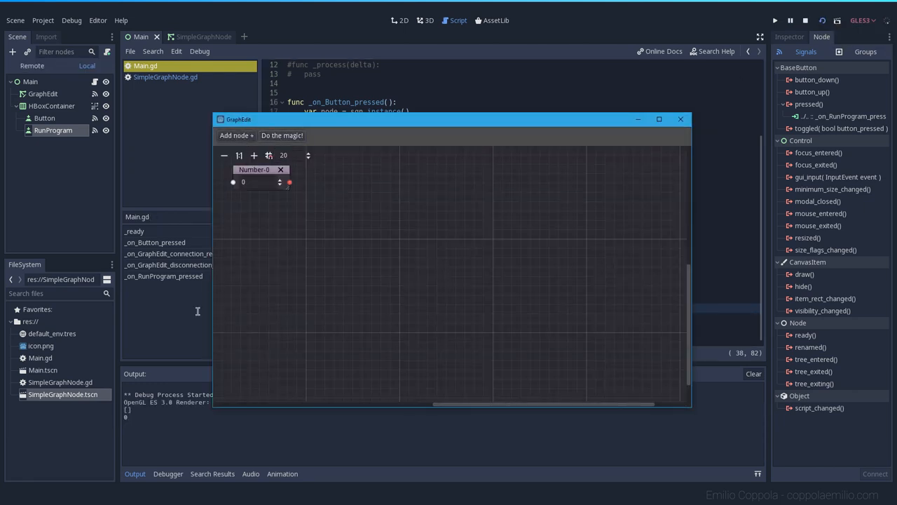
pyautogui.click(235, 134)
pyautogui.write('1')
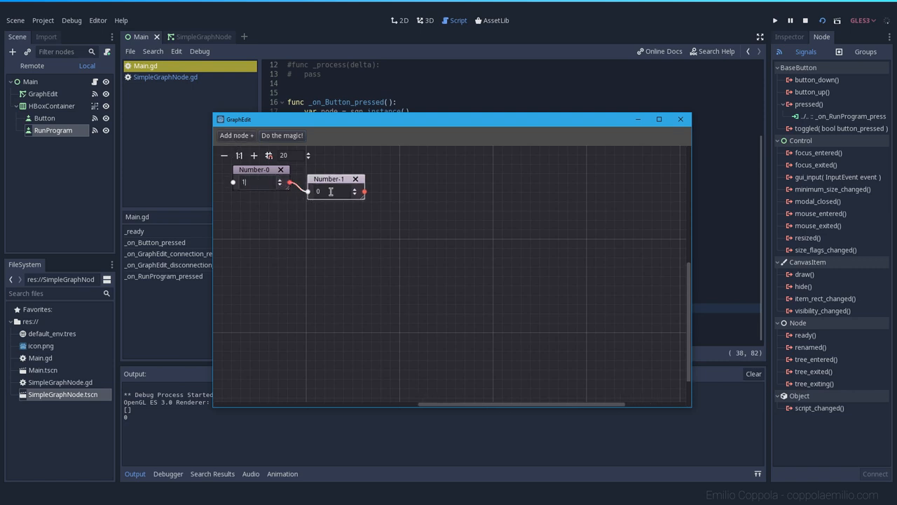
pyautogui.click(281, 134)
pyautogui.write('var')
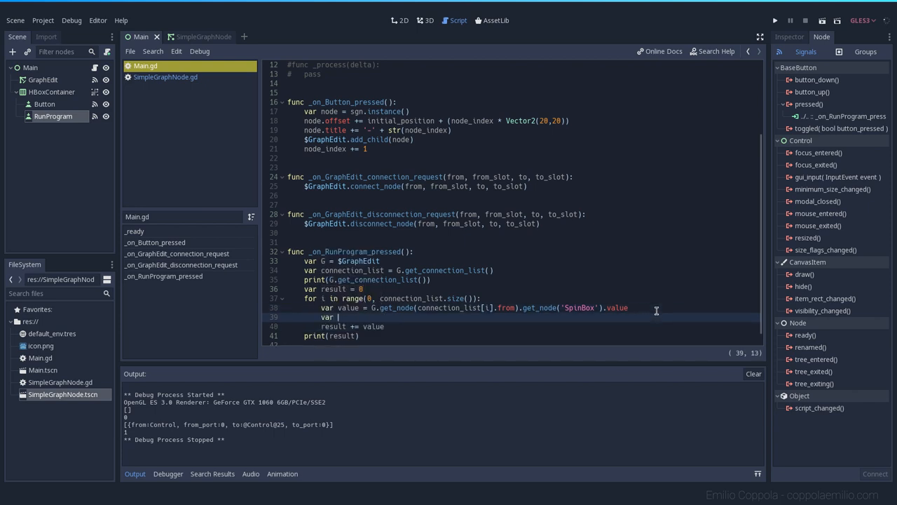
# Step: Add value_2 from connection_list[i].to's SpinBox and add it to result when i+1 equals connection_list.size()
pyautogui.write('ba')
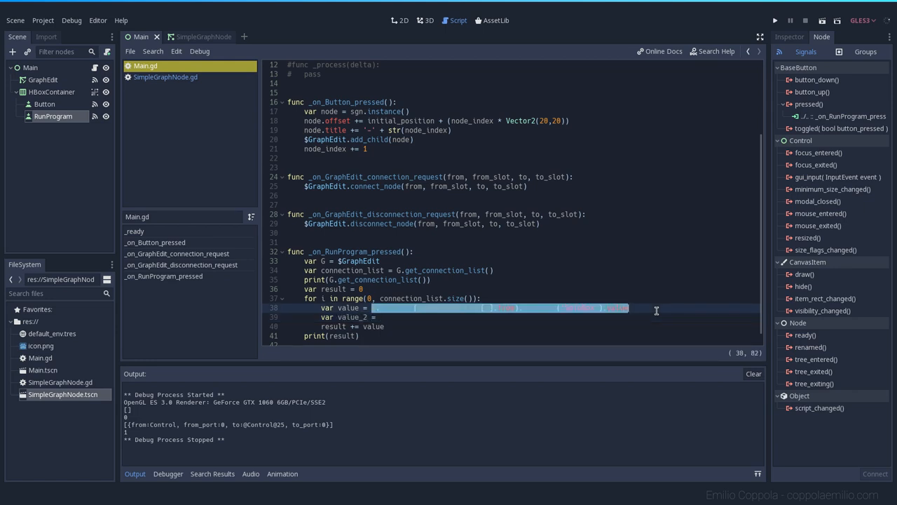
pyautogui.write("G.get_node(connection_list[i].from).get_node('SpinBox').value")
pyautogui.write('if i+1 ==')
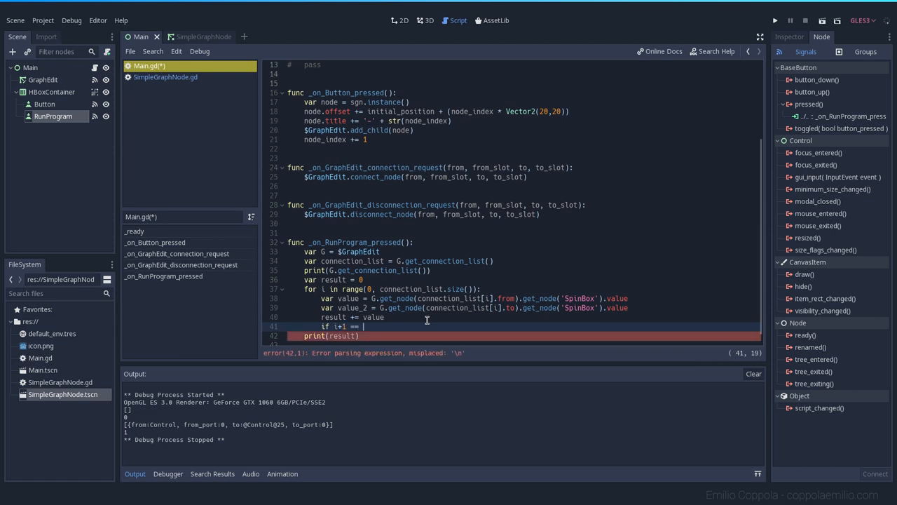
pyautogui.write('connection_list.size():')
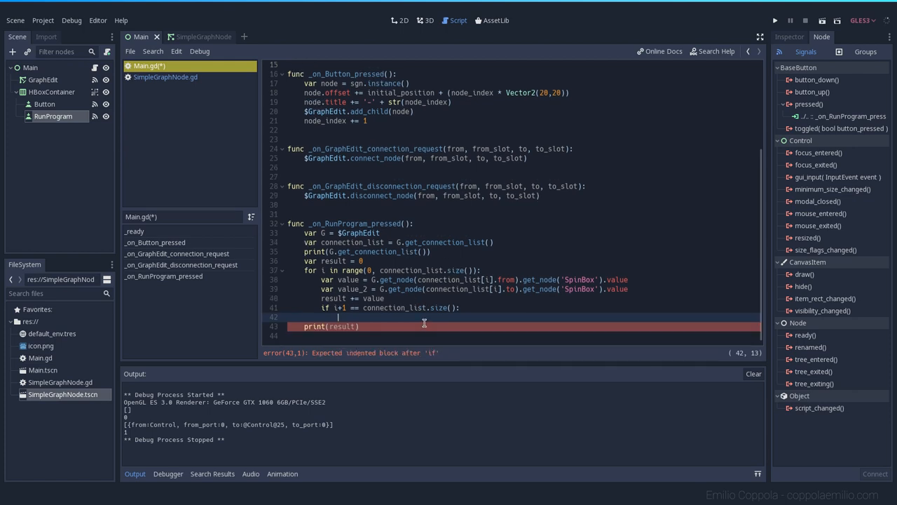
pyautogui.write('result += value_2')
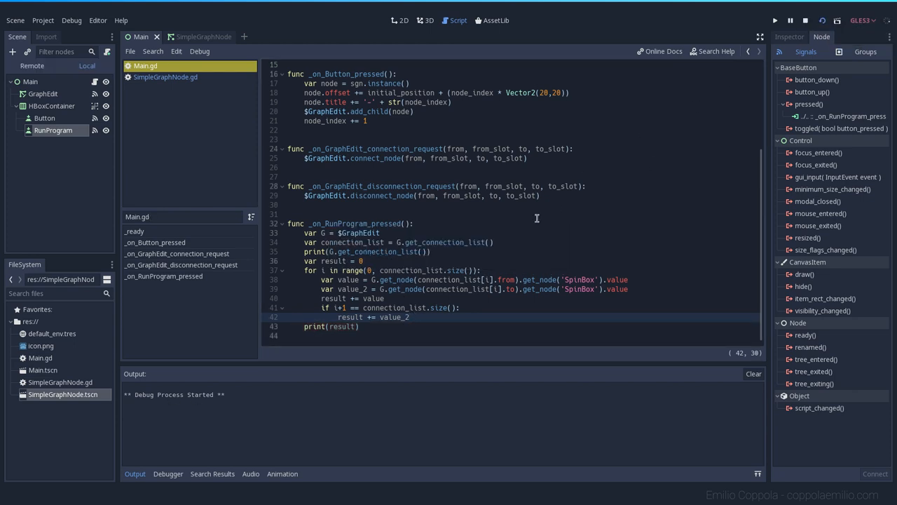
# Step: Launch the calculator, sum two nodes, add a third Number node connected from Number-1 and sum the chain
pyautogui.click(774, 20)
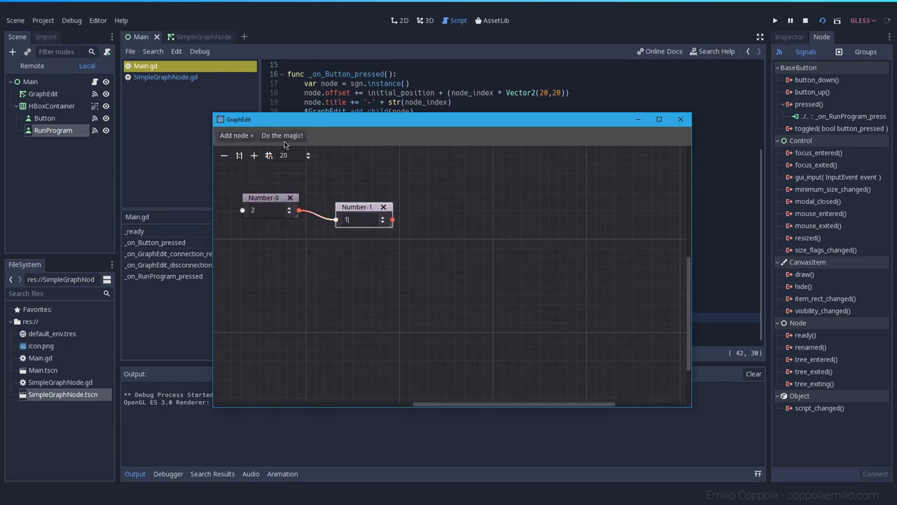
pyautogui.click(282, 134)
pyautogui.write('5')
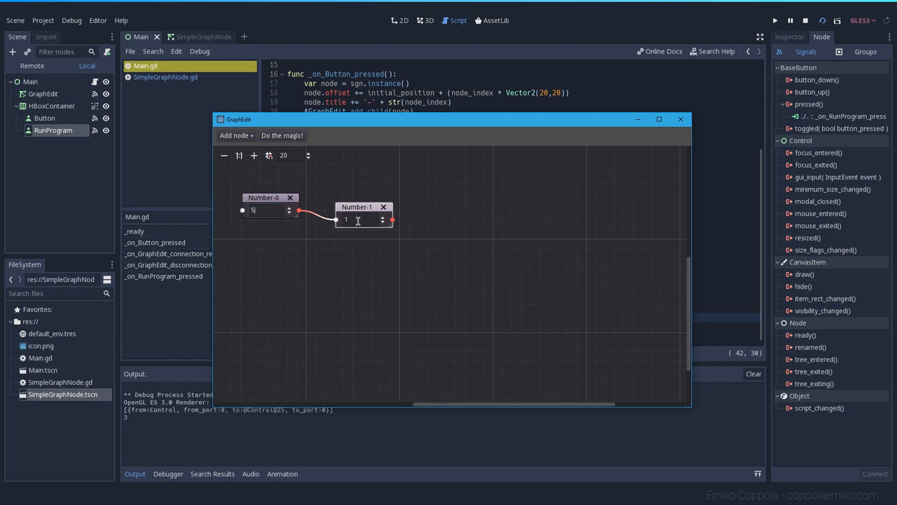
pyautogui.click(236, 134)
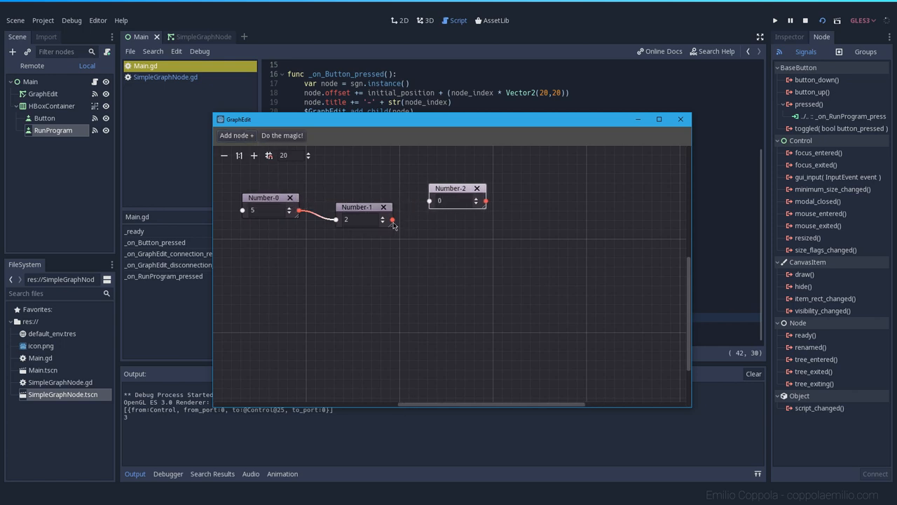
pyautogui.moveTo(383, 219); pyautogui.dragTo(429, 202)
pyautogui.write('5')
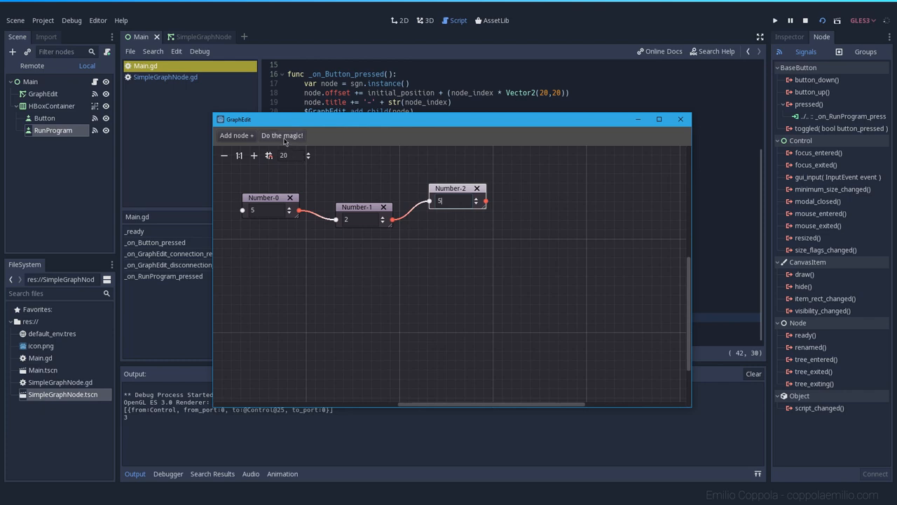
pyautogui.click(282, 134)
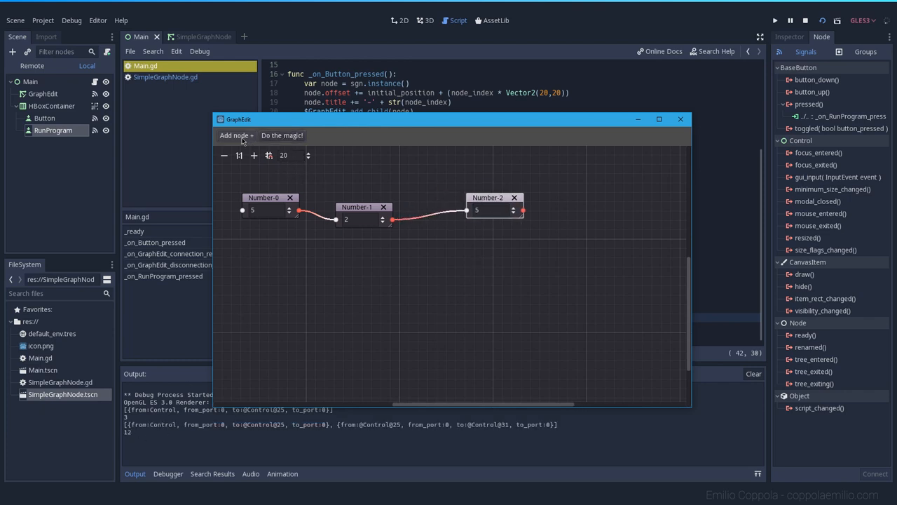
# Step: Add a fourth Number node set to -1, connect Number-1 to Number-3 and compute the sum again
pyautogui.click(236, 135)
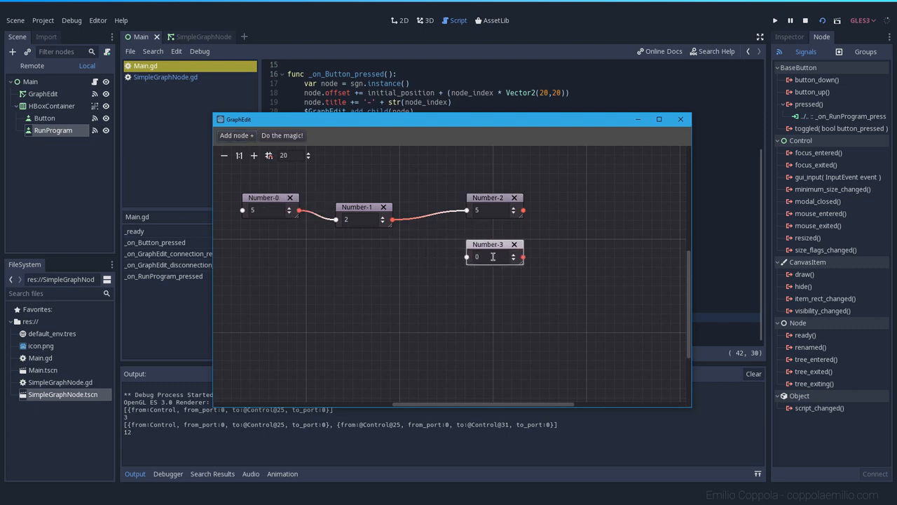
pyautogui.write('-1')
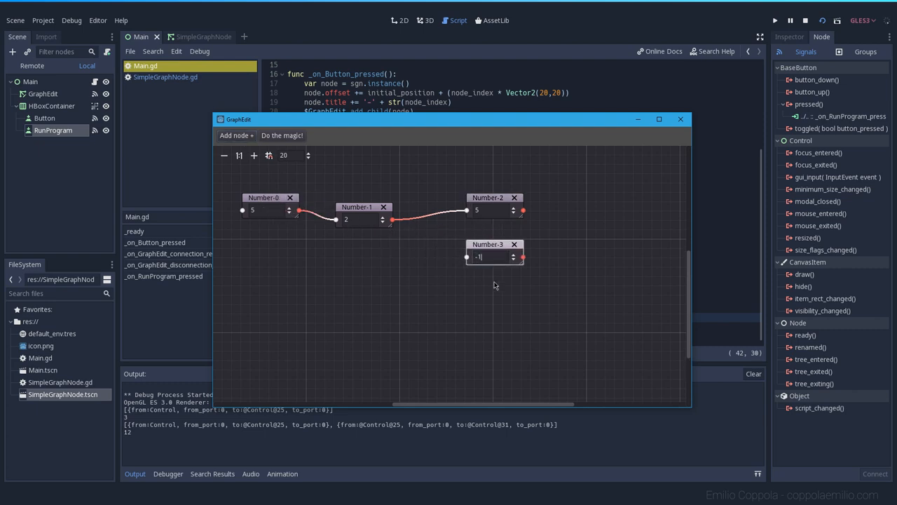
pyautogui.moveTo(392, 219); pyautogui.dragTo(467, 257)
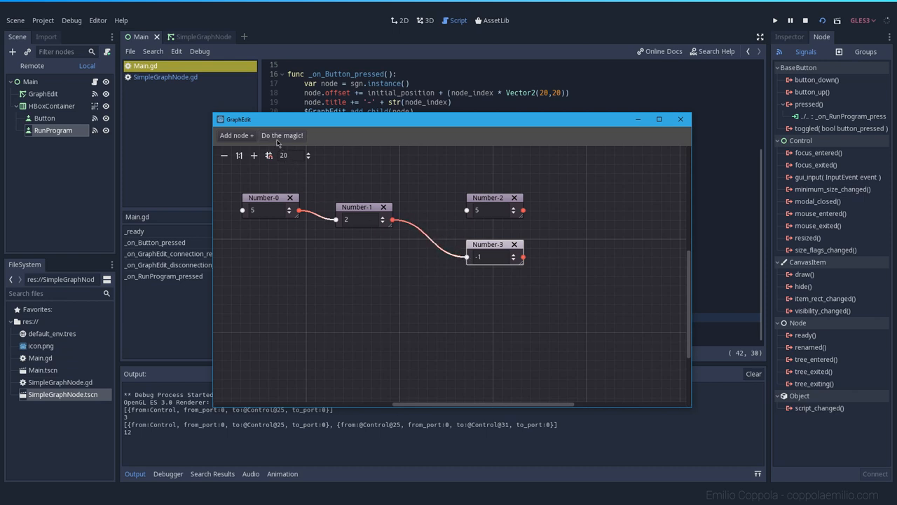
pyautogui.click(282, 135)
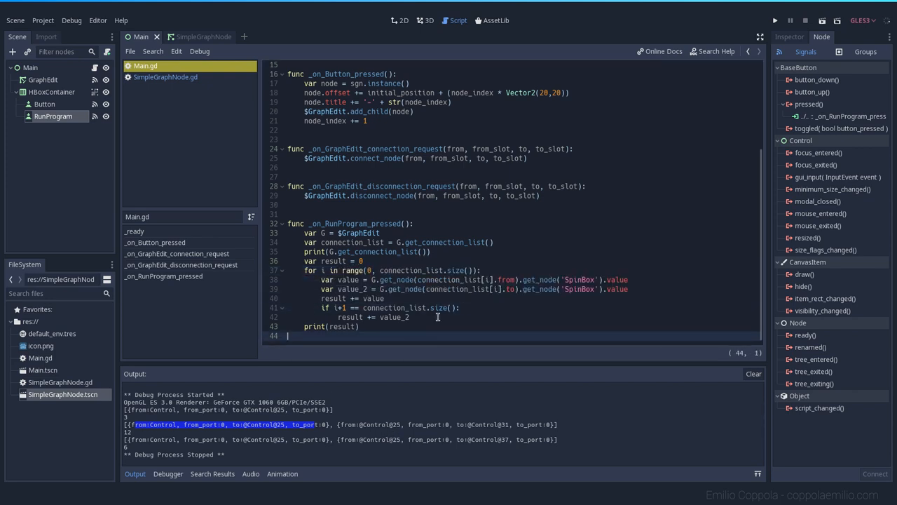
pyautogui.moveTo(437, 280)
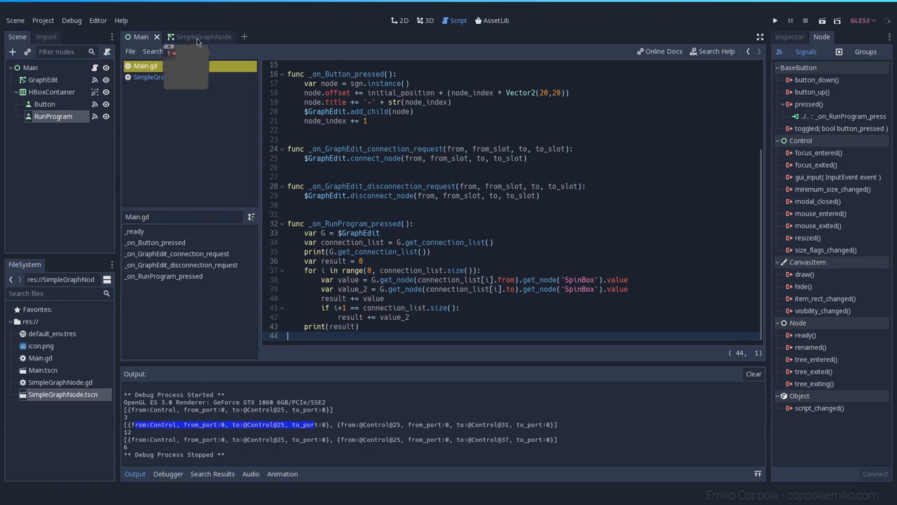
# Step: Glance at the SimpleGraphNode scene, return to Main and its script, then relaunch the calculator
pyautogui.click(195, 37)
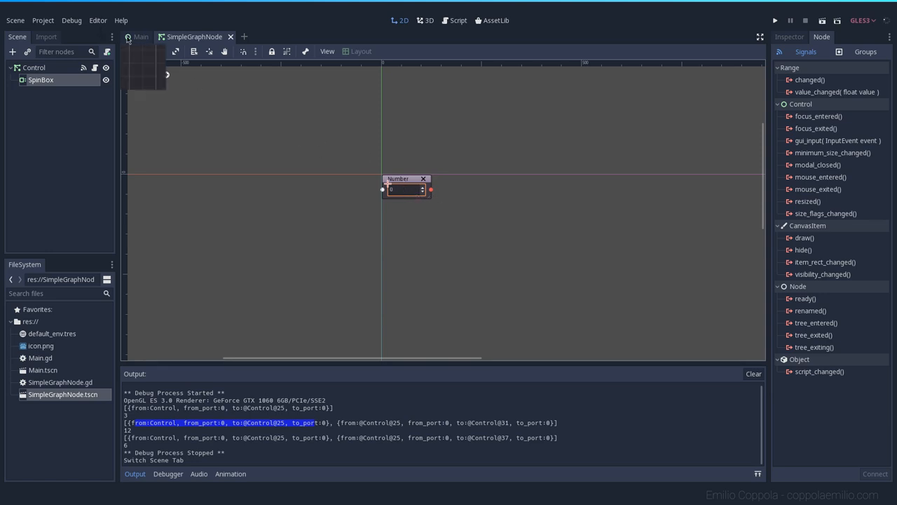
pyautogui.click(140, 36)
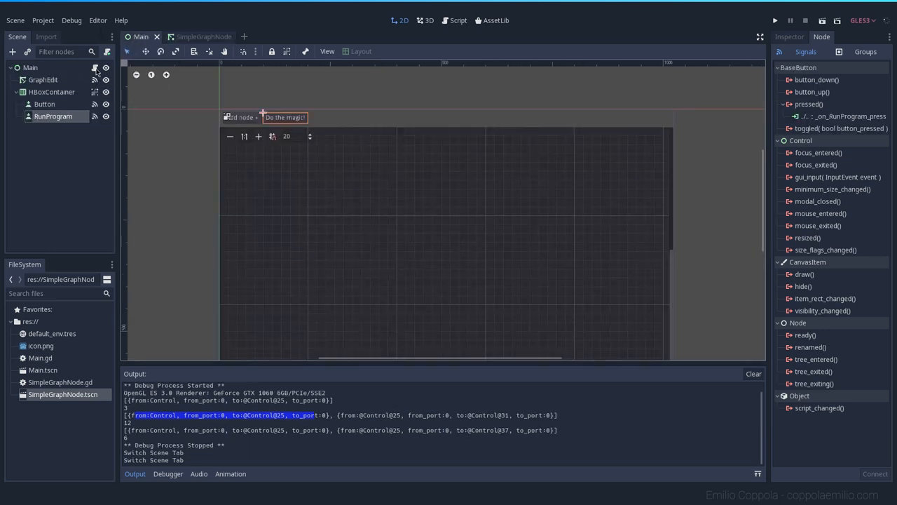
pyautogui.click(459, 20)
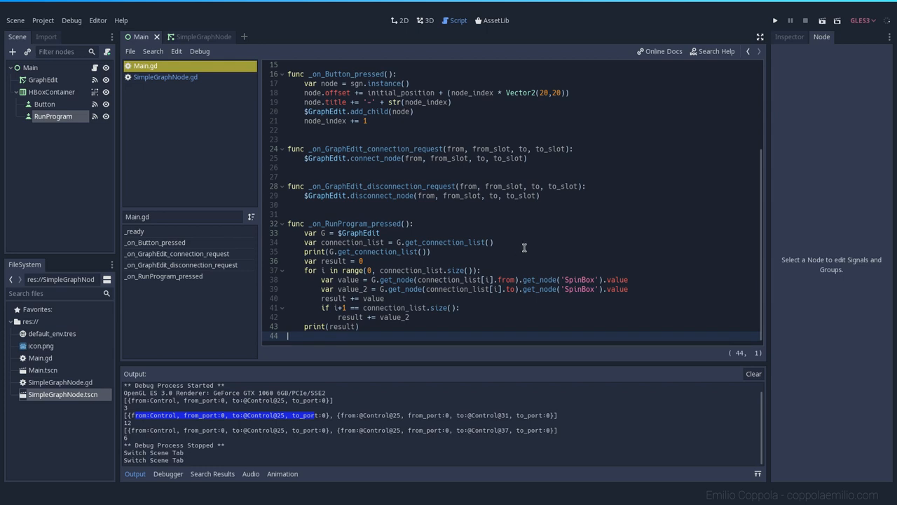
pyautogui.click(384, 297)
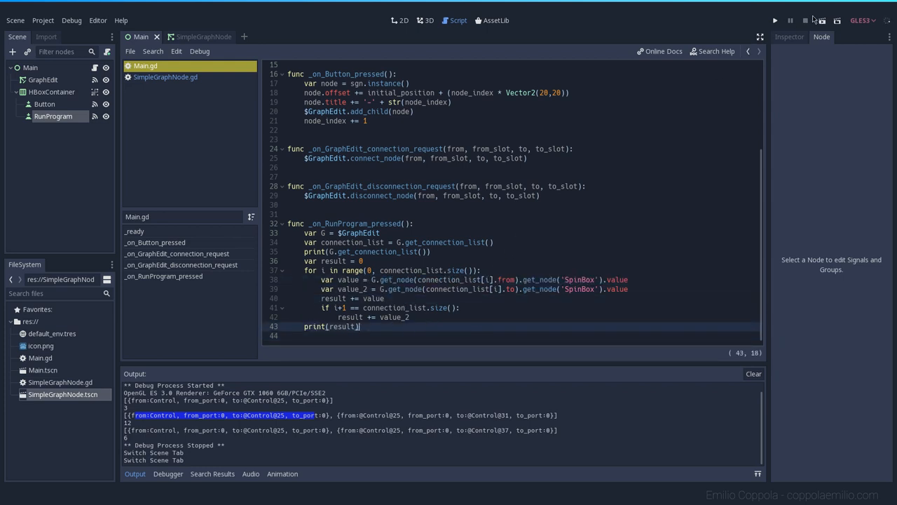
pyautogui.moveTo(822, 21)
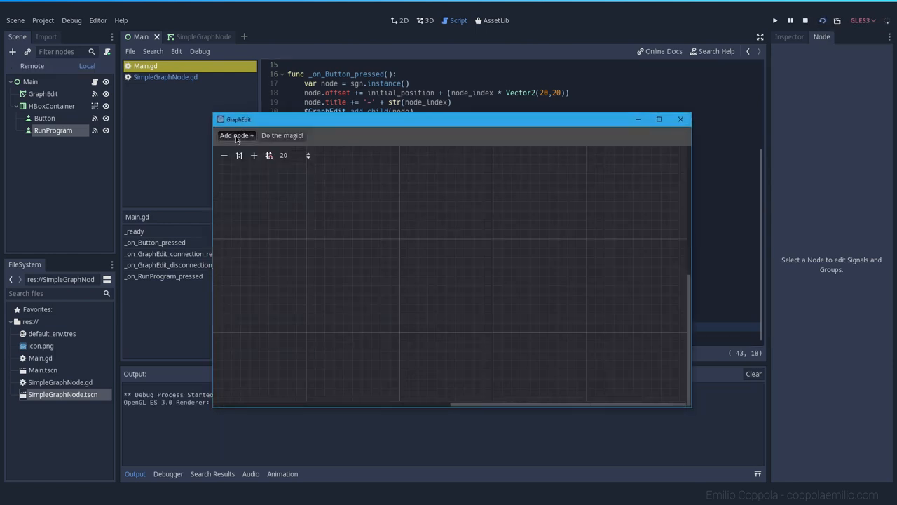
# Step: Chain Number nodes holding 10, 5 and -1 and compute the sums 15 then 14
pyautogui.click(235, 134)
pyautogui.write('10')
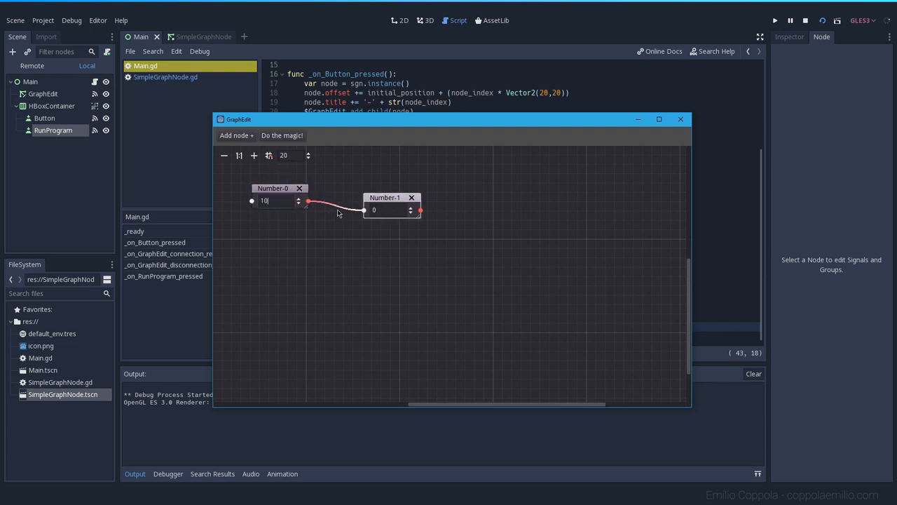
pyautogui.click(282, 134)
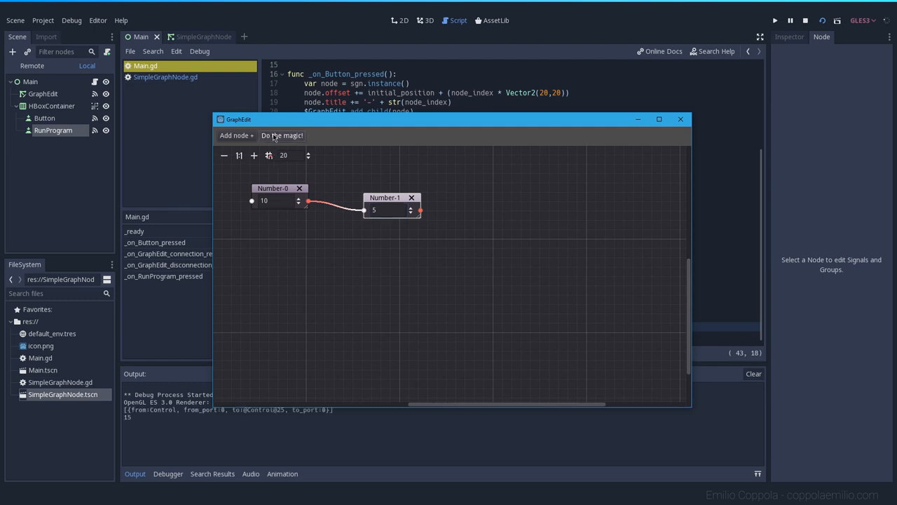
pyautogui.click(282, 134)
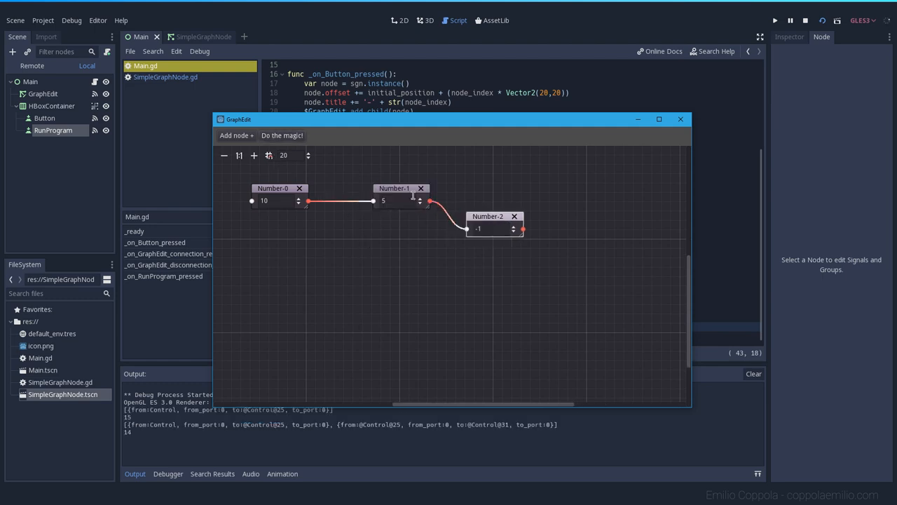